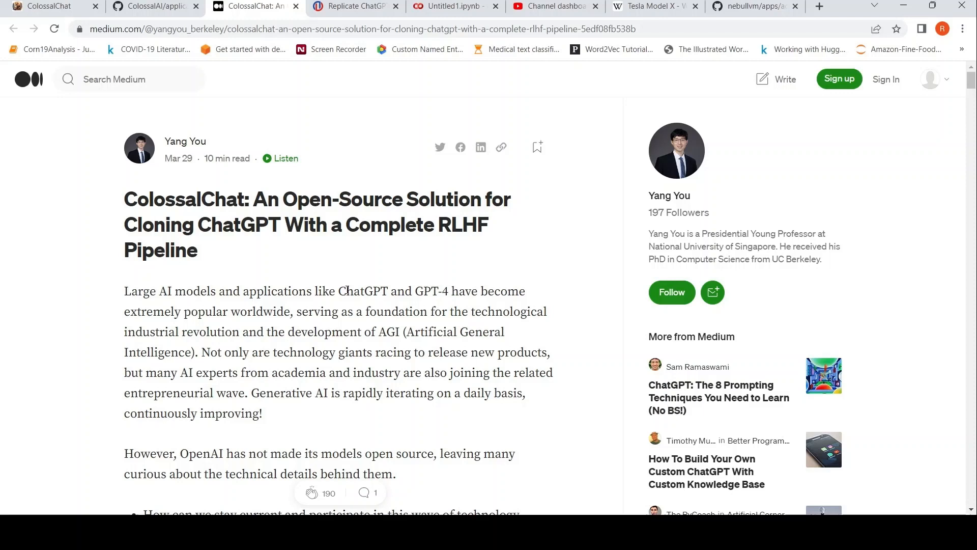
mouse_move(298, 283)
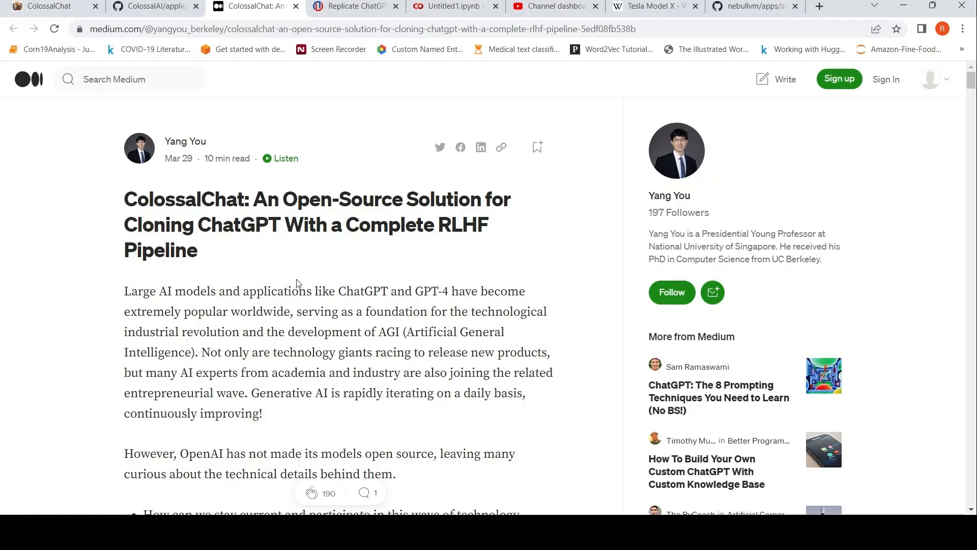
mouse_move(387, 209)
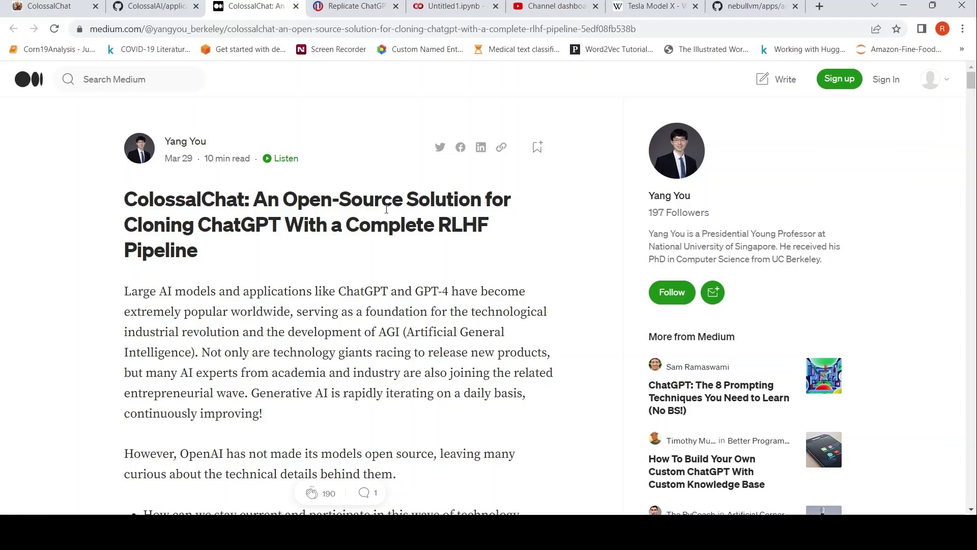
mouse_move(253, 253)
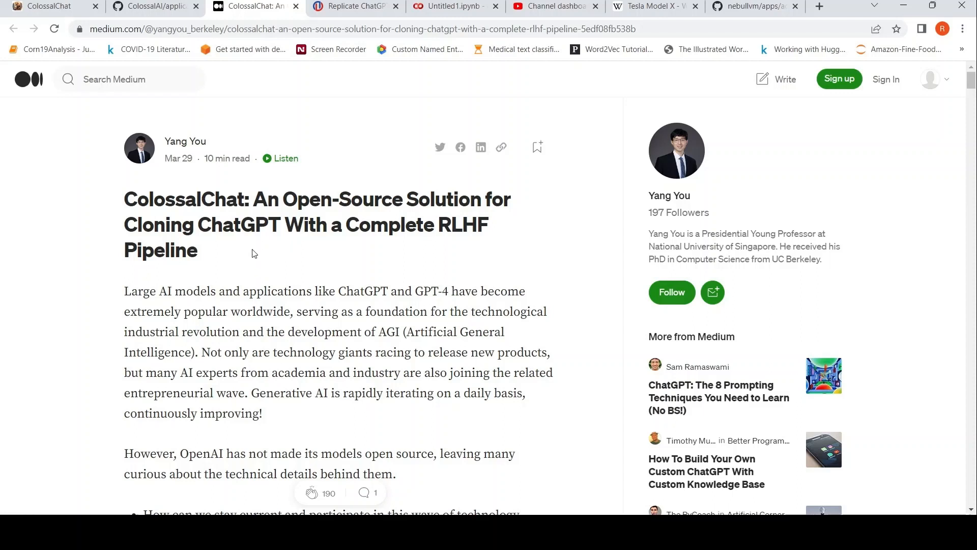
mouse_move(298, 254)
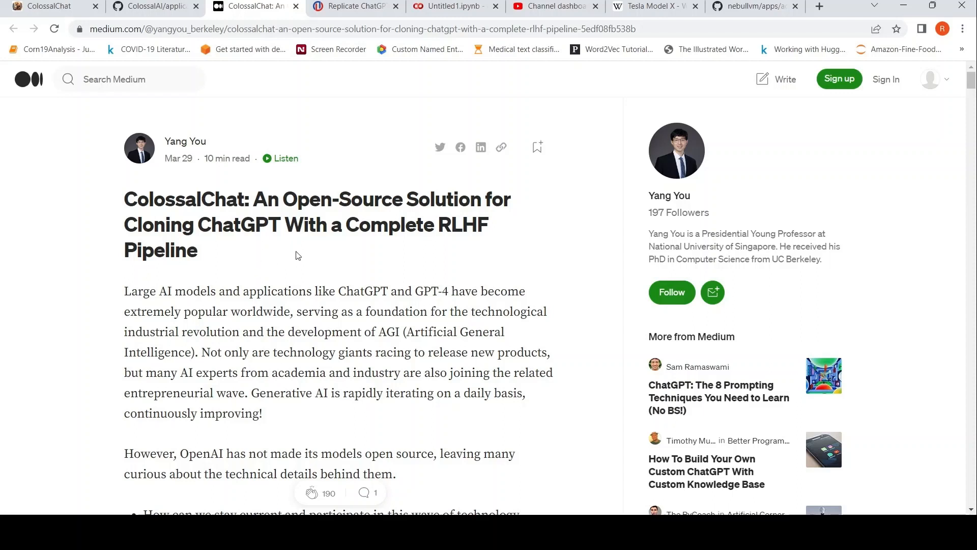
mouse_move(440, 250)
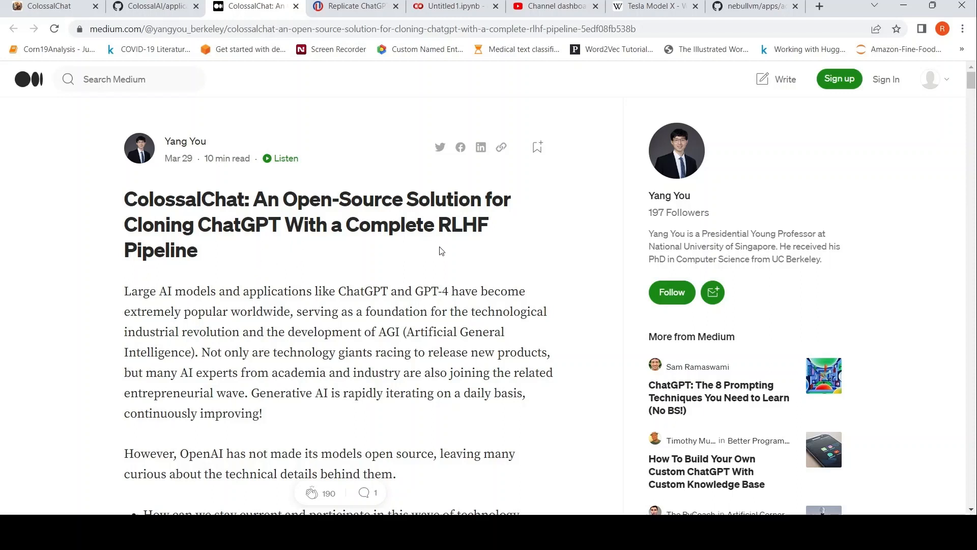
mouse_move(228, 257)
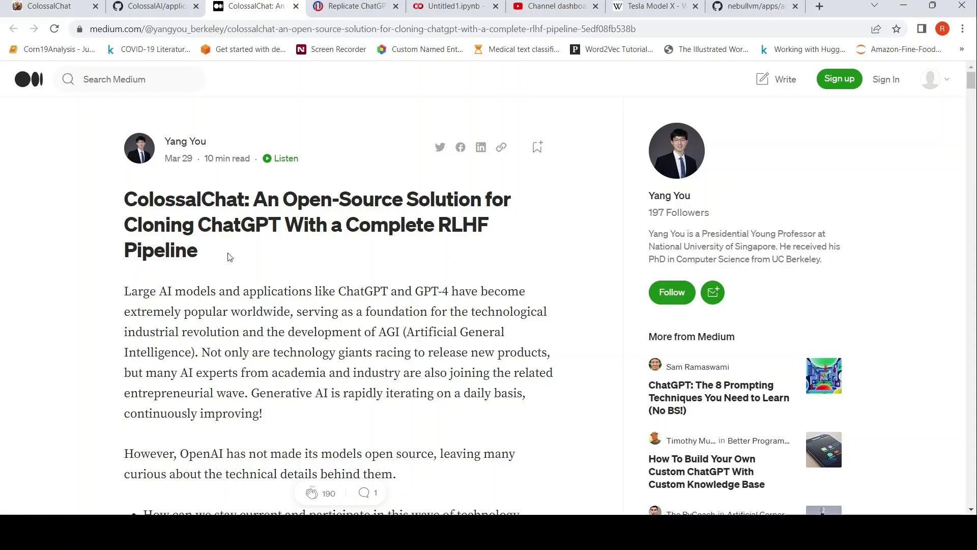
mouse_move(273, 276)
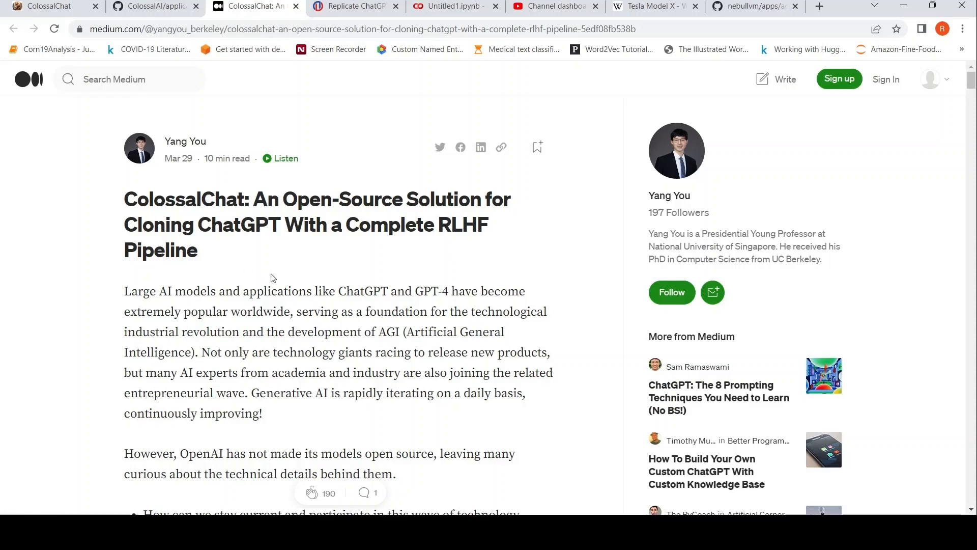
Step: Scroll the Medium article to the paragraph on Colossal-AI's RLHF pipeline and GitHub address
scroll(down, 3)
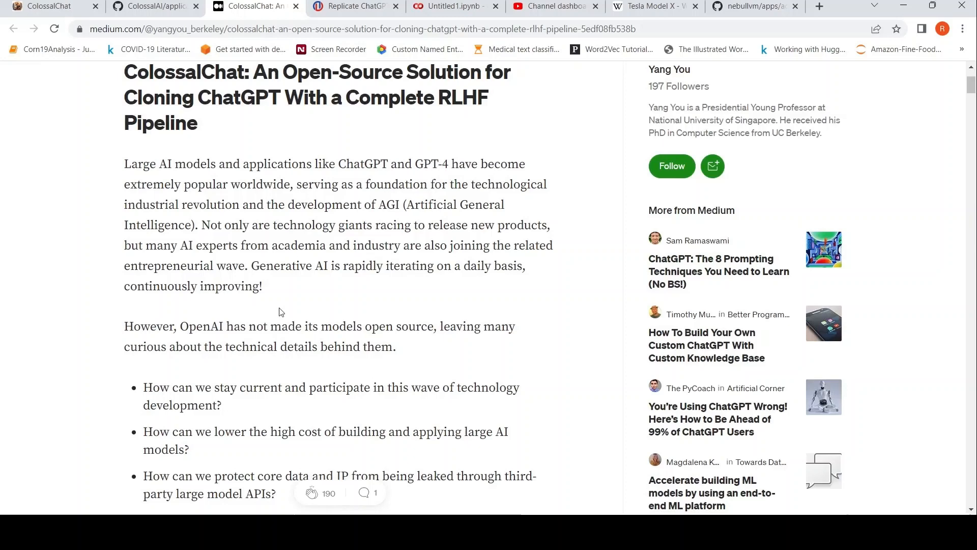
mouse_move(355, 325)
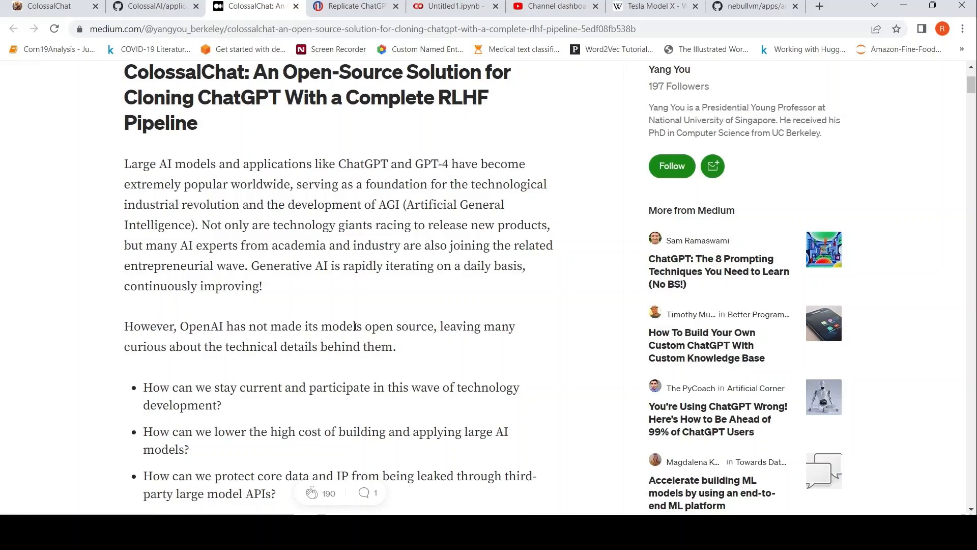
scroll(down, 3)
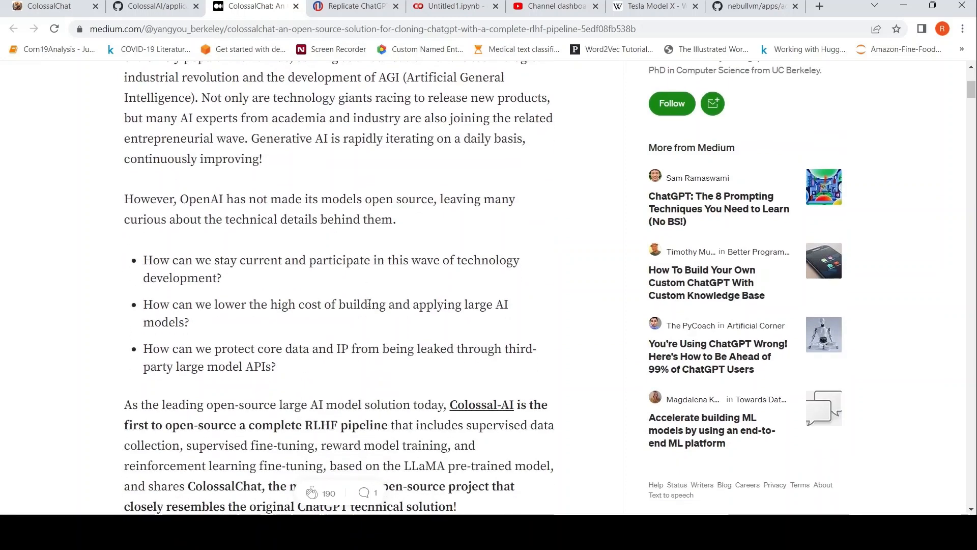
scroll(down, 3)
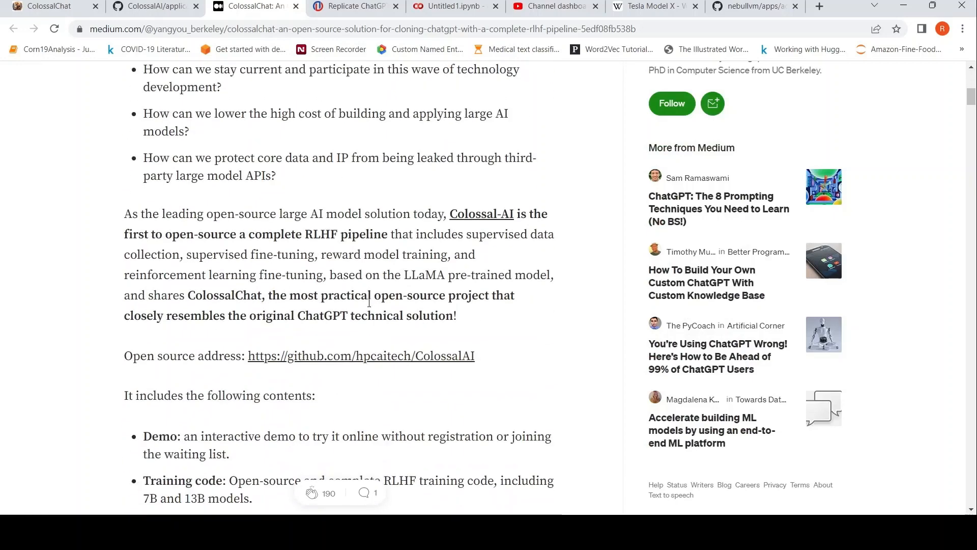
scroll(up, 3)
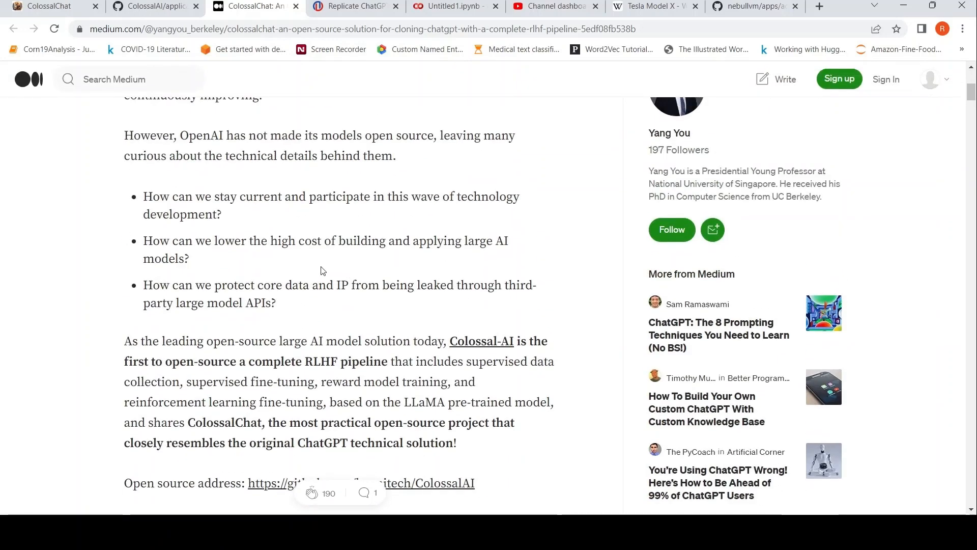
scroll(down, 3)
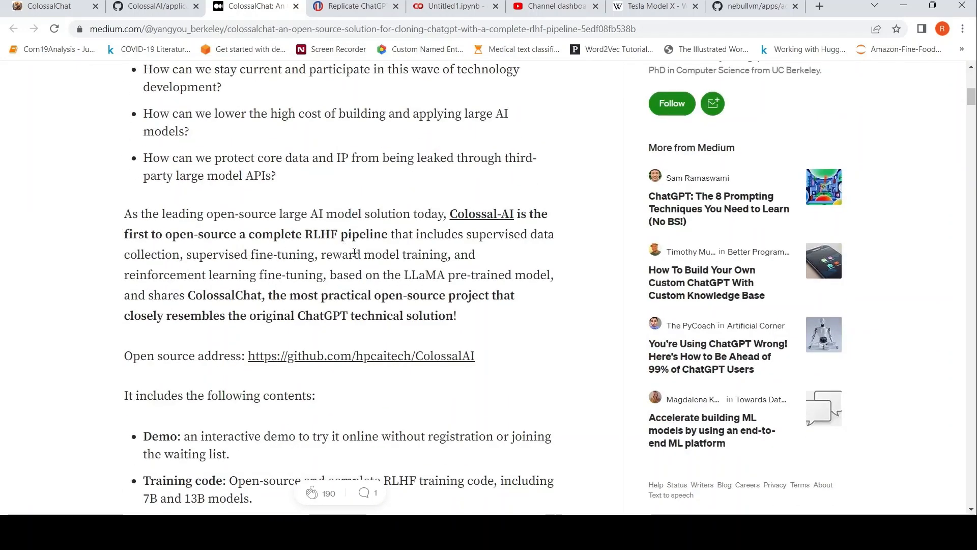
mouse_move(260, 249)
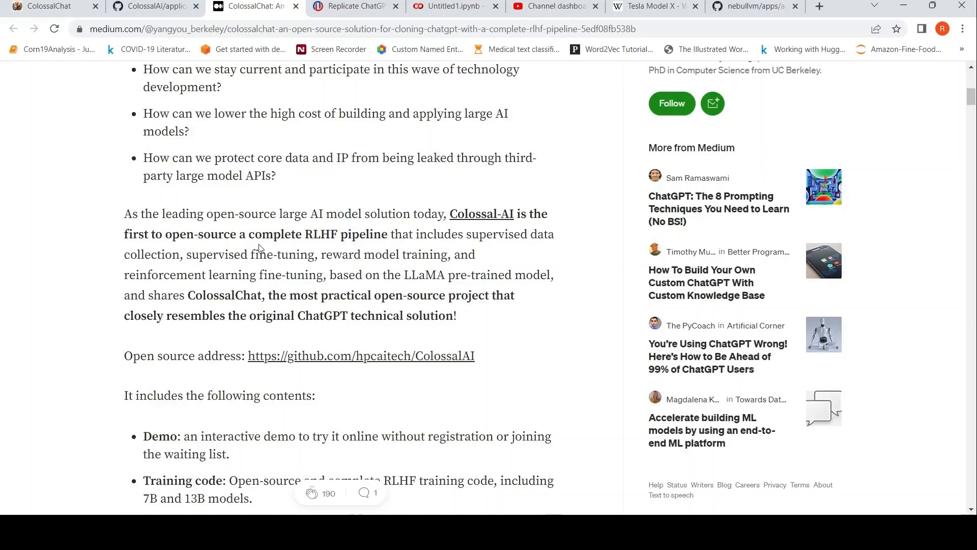
mouse_move(324, 249)
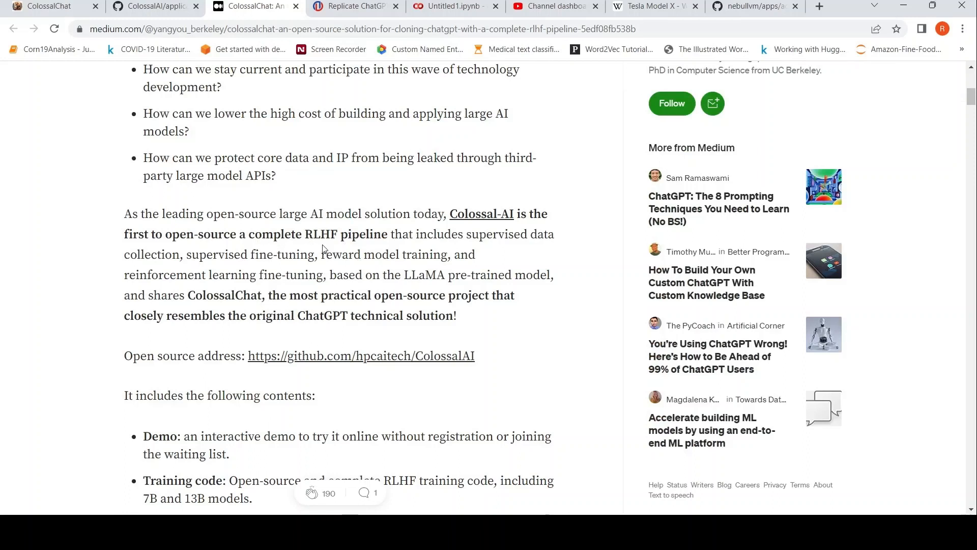
mouse_move(350, 248)
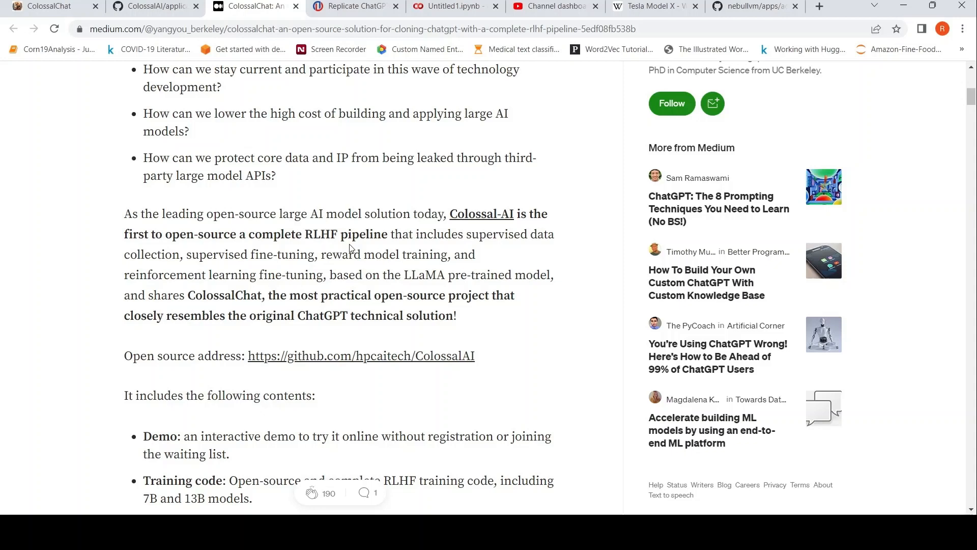
mouse_move(211, 269)
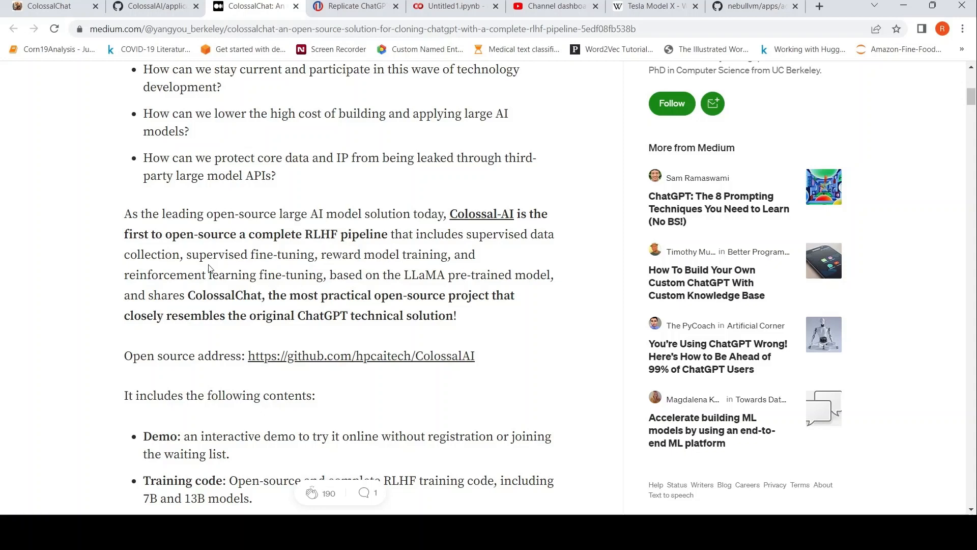
mouse_move(242, 261)
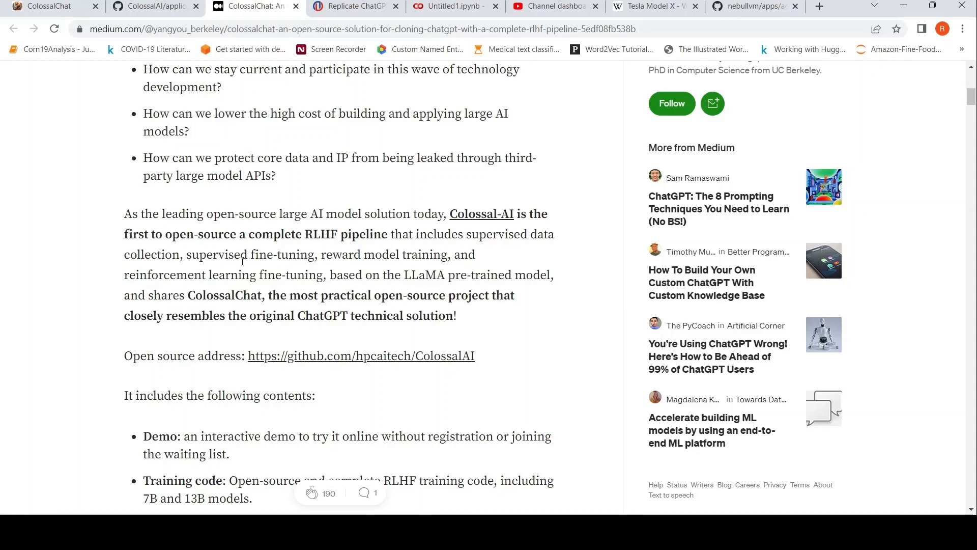
mouse_move(332, 271)
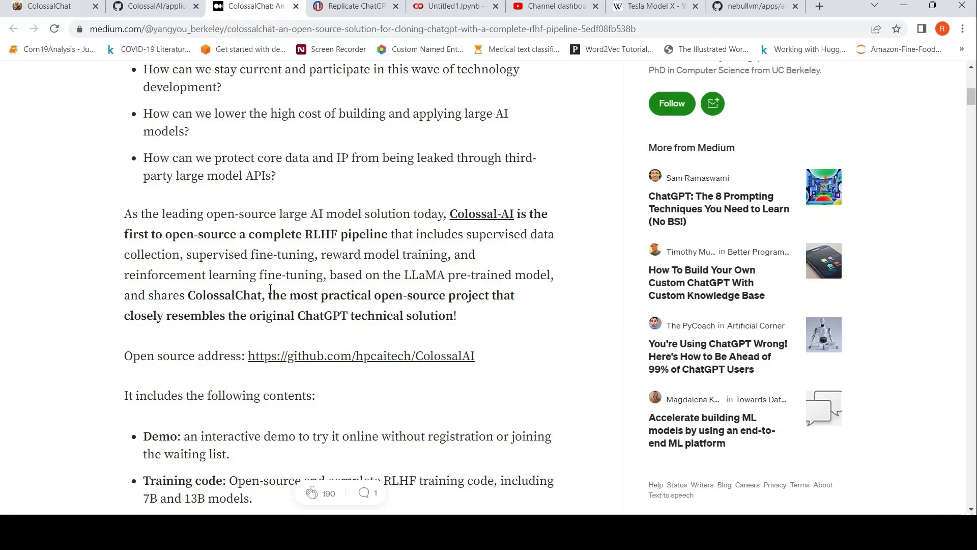
mouse_move(440, 274)
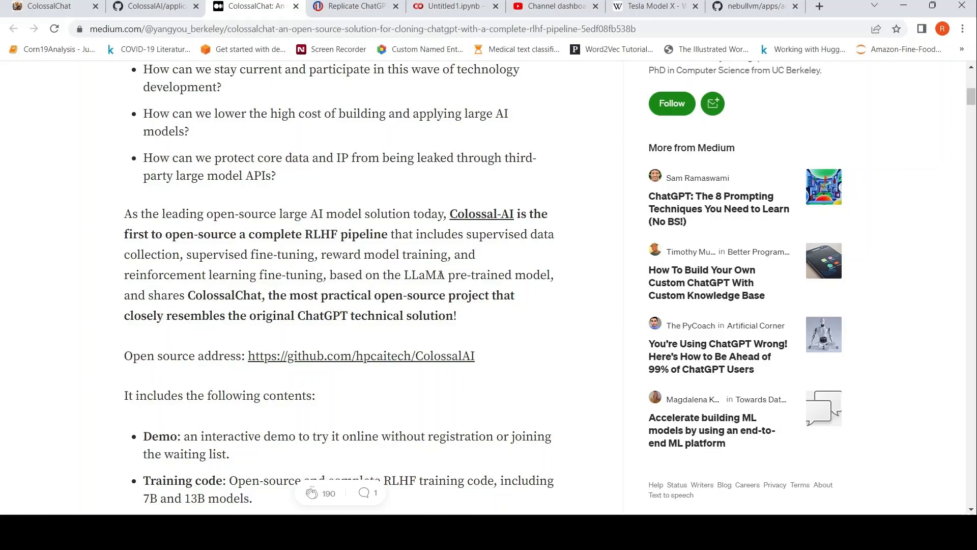
mouse_move(444, 277)
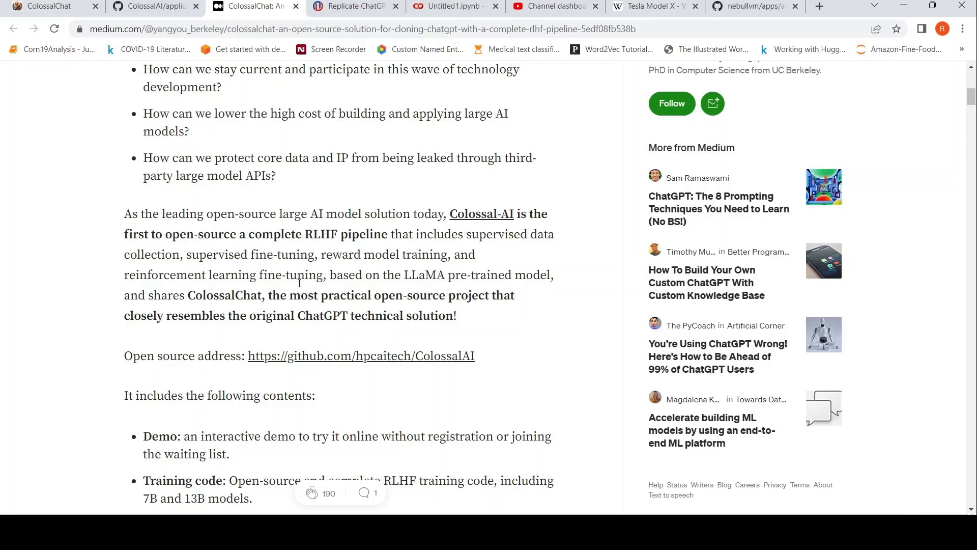
mouse_move(243, 308)
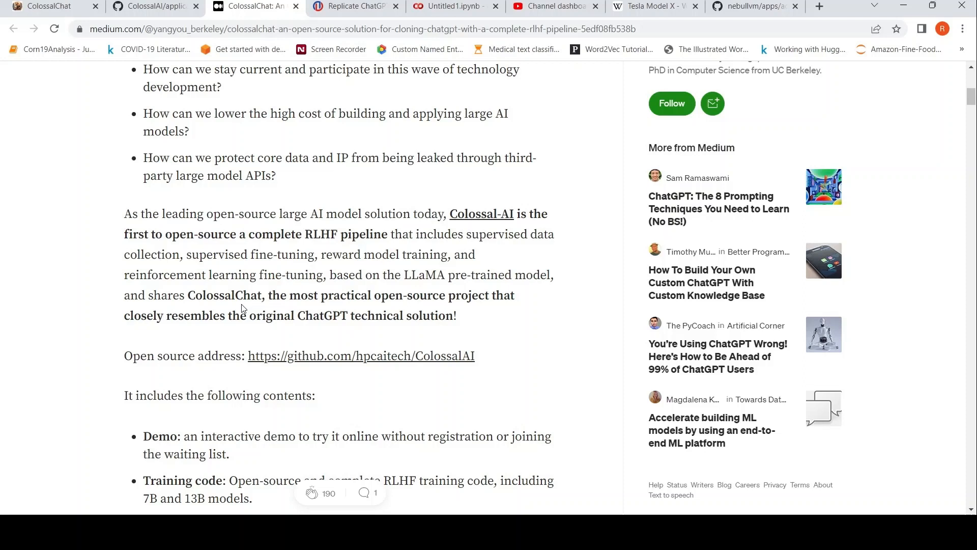
mouse_move(335, 301)
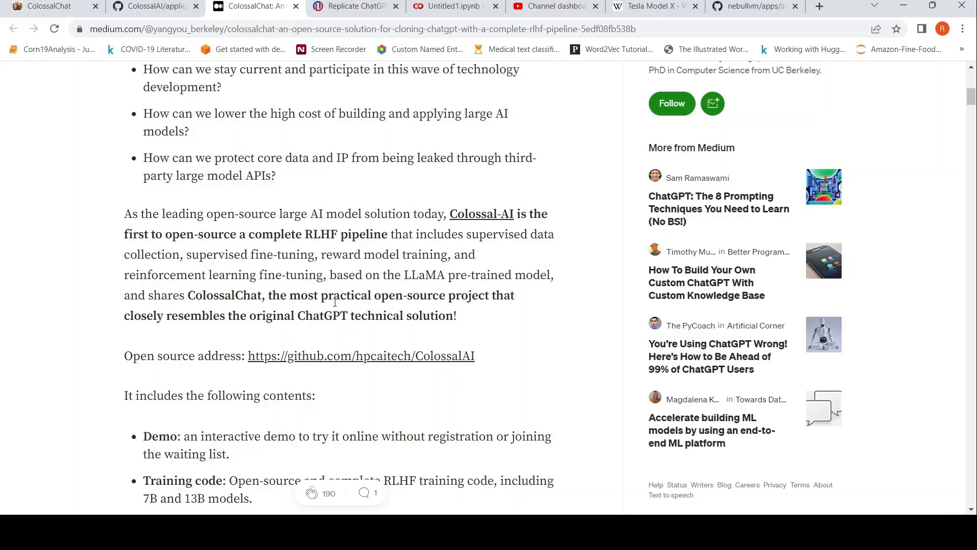
mouse_move(338, 331)
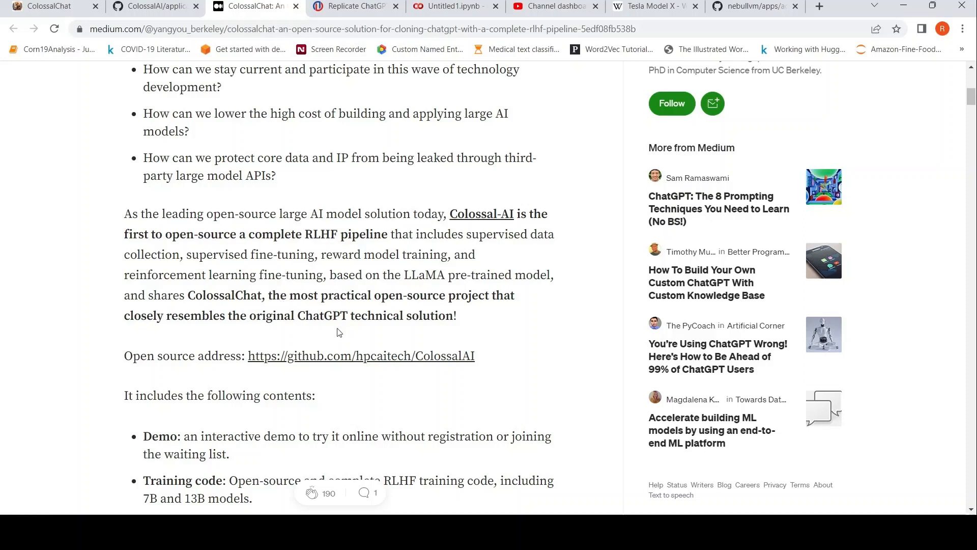
mouse_move(362, 329)
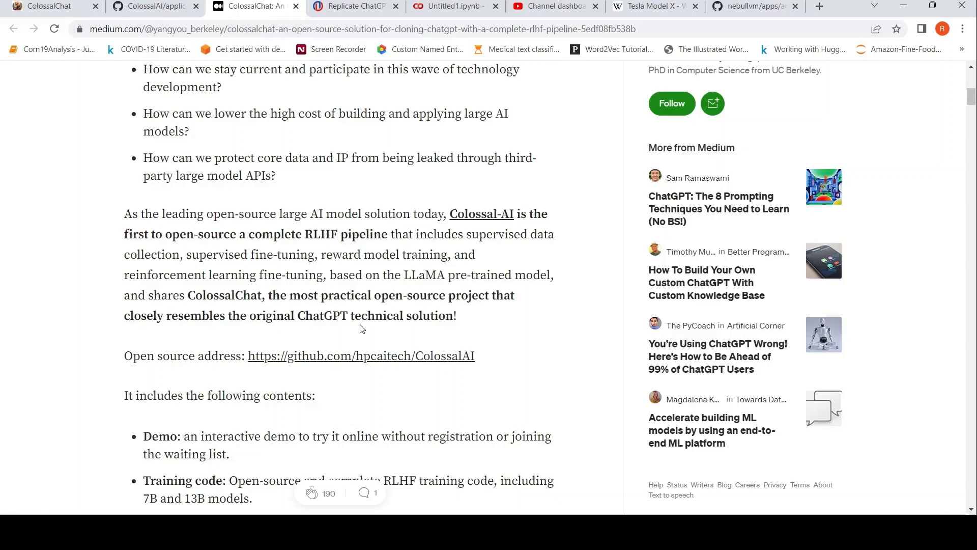
mouse_move(349, 316)
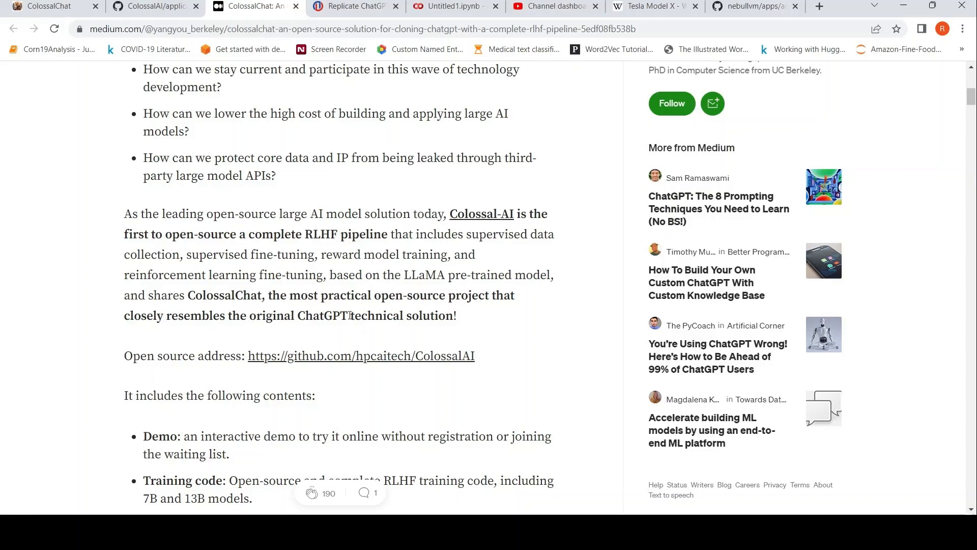
Step: Scroll to the bullet list of ColossalChat contents: demo, training code, dataset, inference, weights
scroll(up, 3)
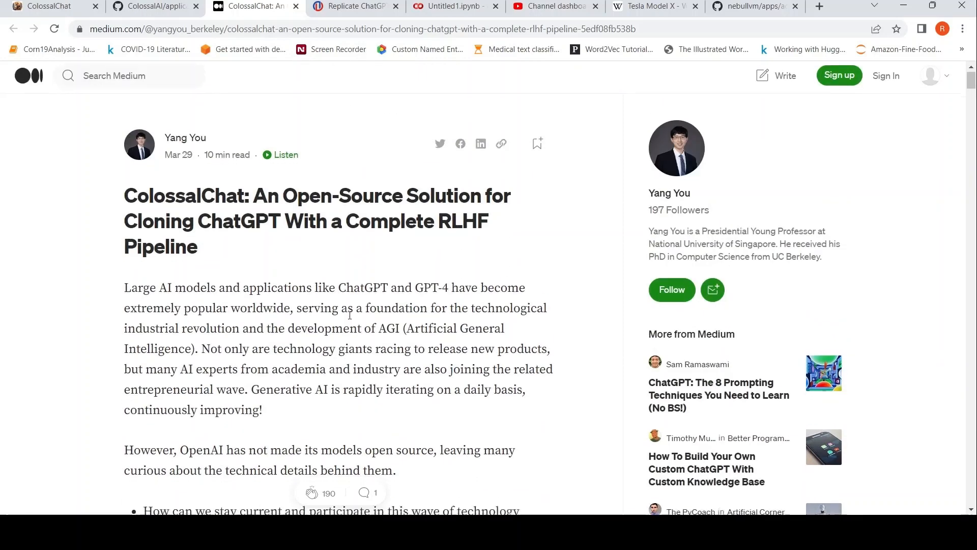
scroll(down, 3)
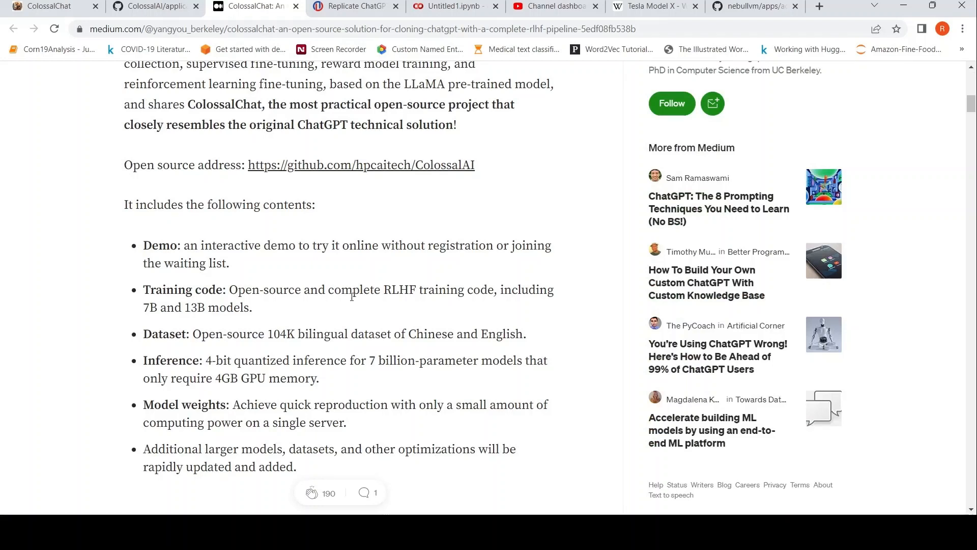
Step: Scroll through Limitation, Collaboration and Acknowledgments down to the Disclaimer section
scroll(down, 3)
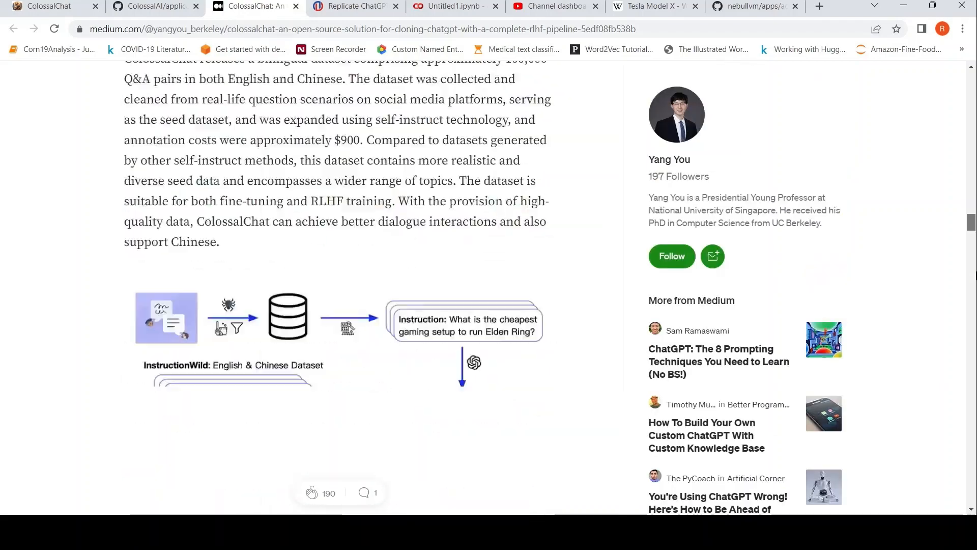
scroll(down, 3)
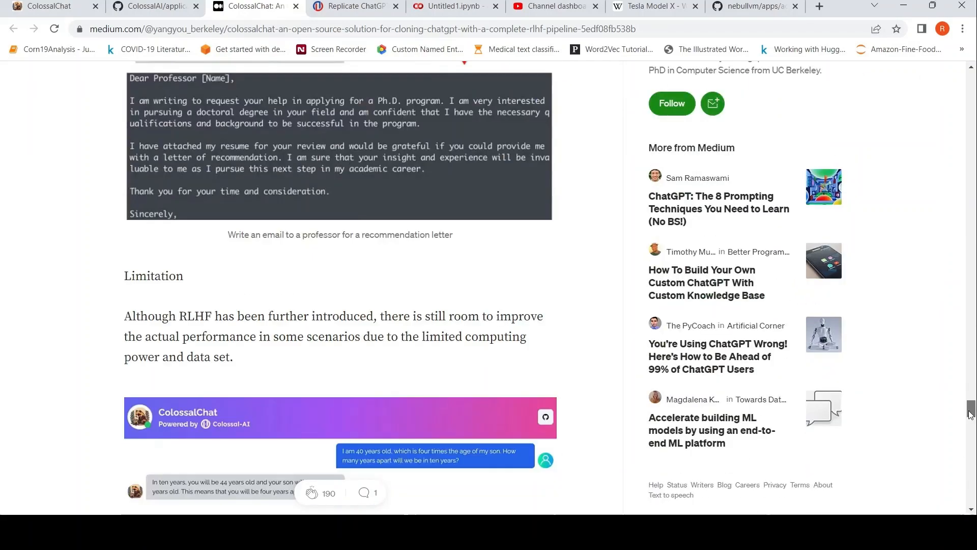
scroll(down, 3)
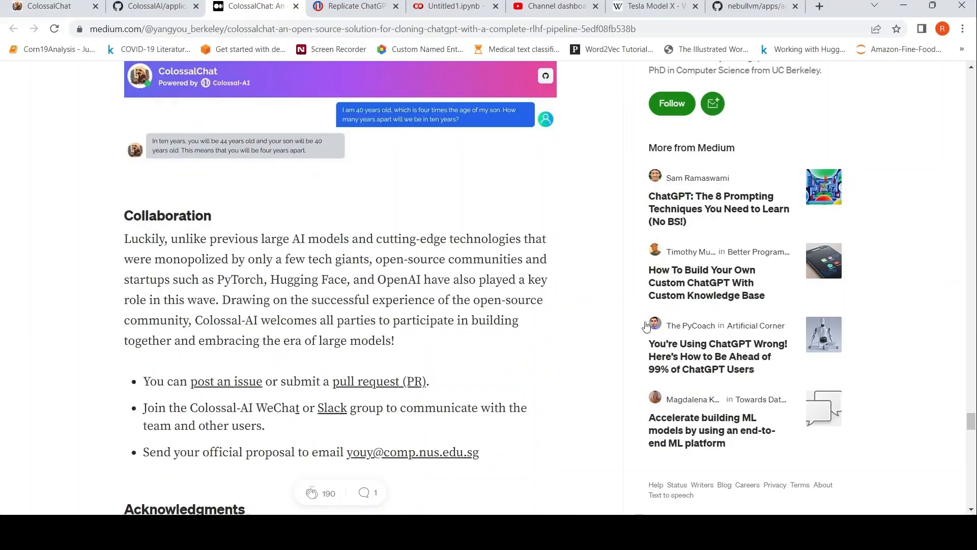
scroll(down, 3)
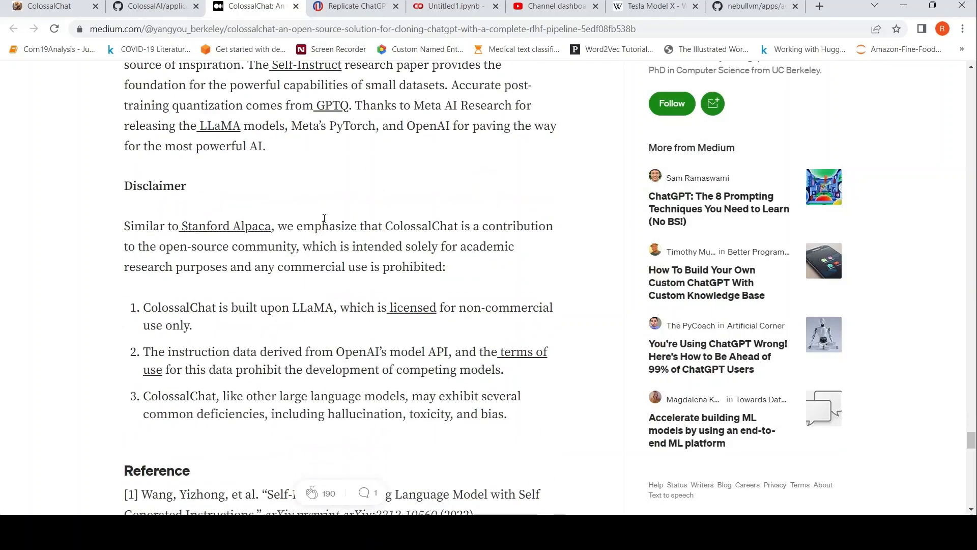
mouse_move(224, 321)
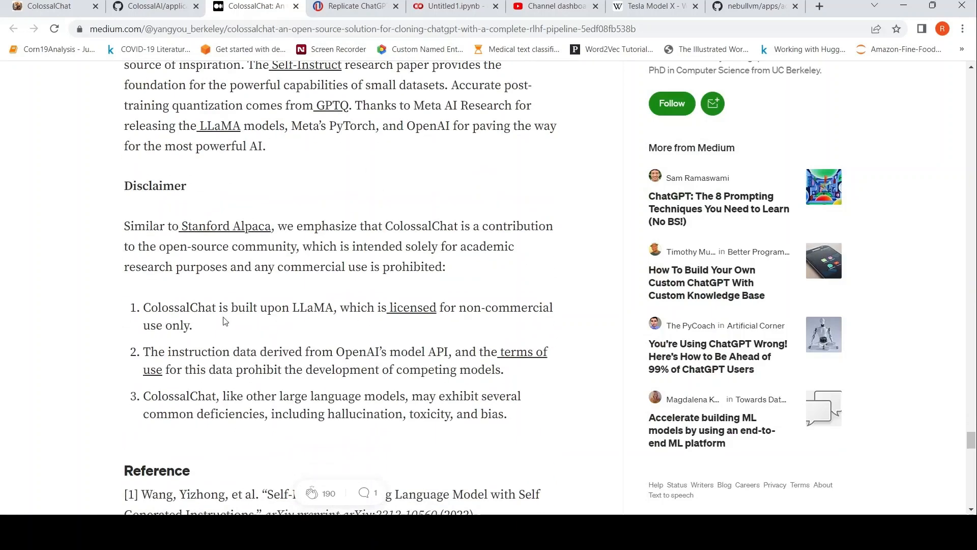
mouse_move(235, 303)
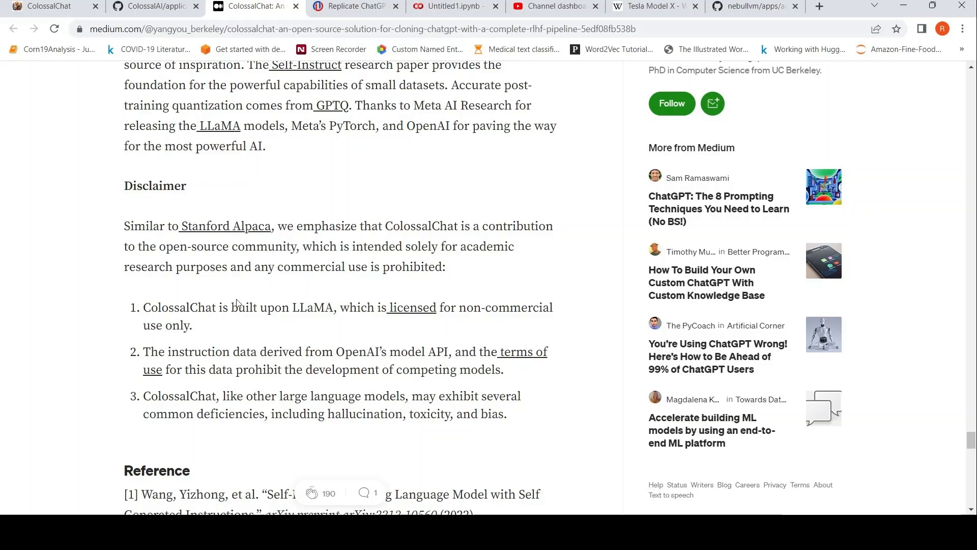
Step: Scroll to the 'ColossalChat vs. Alpaca' section with the 54-million-token dataset point
scroll(up, 3)
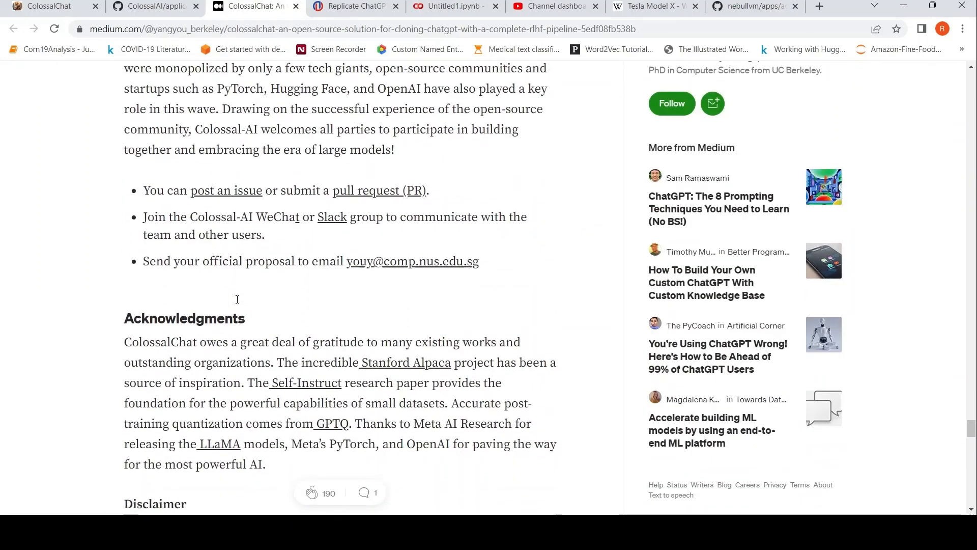
scroll(down, 3)
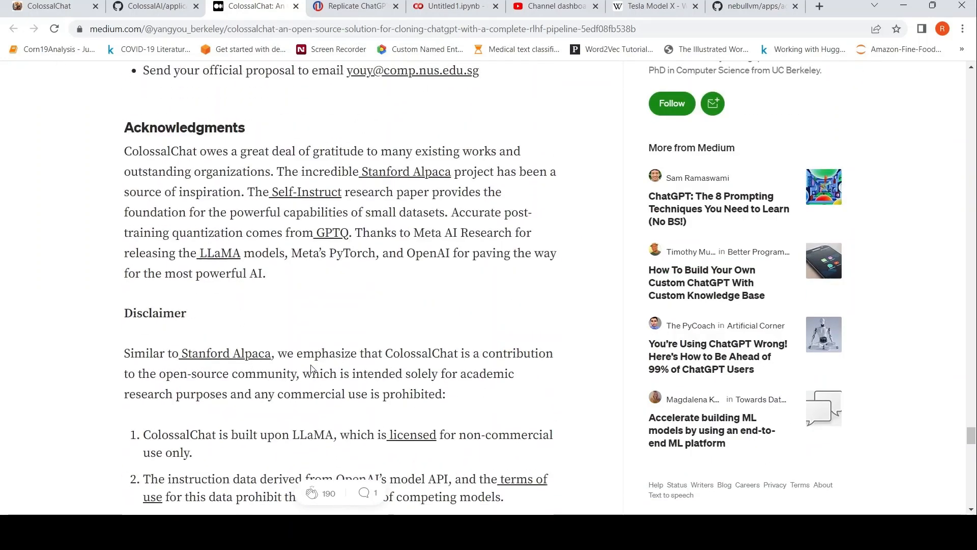
mouse_move(396, 422)
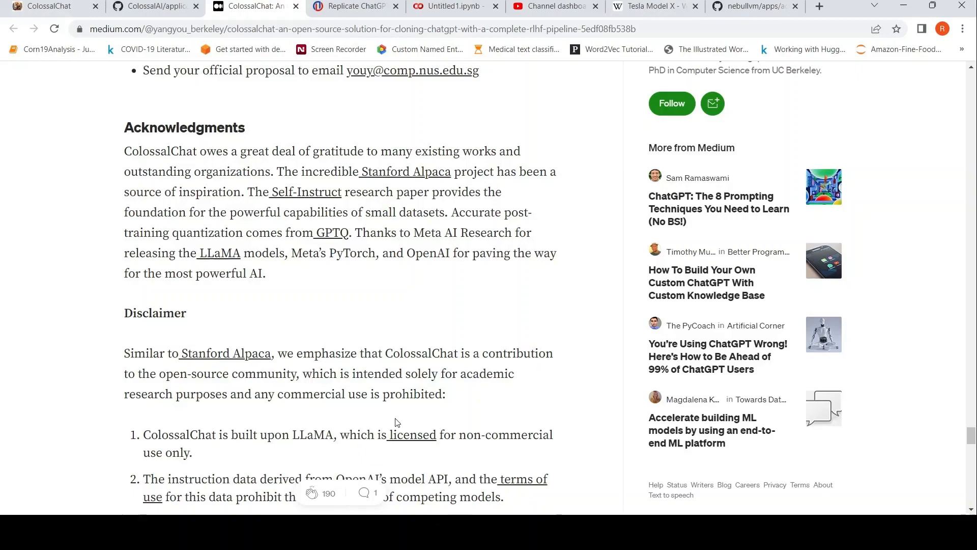
scroll(up, 3)
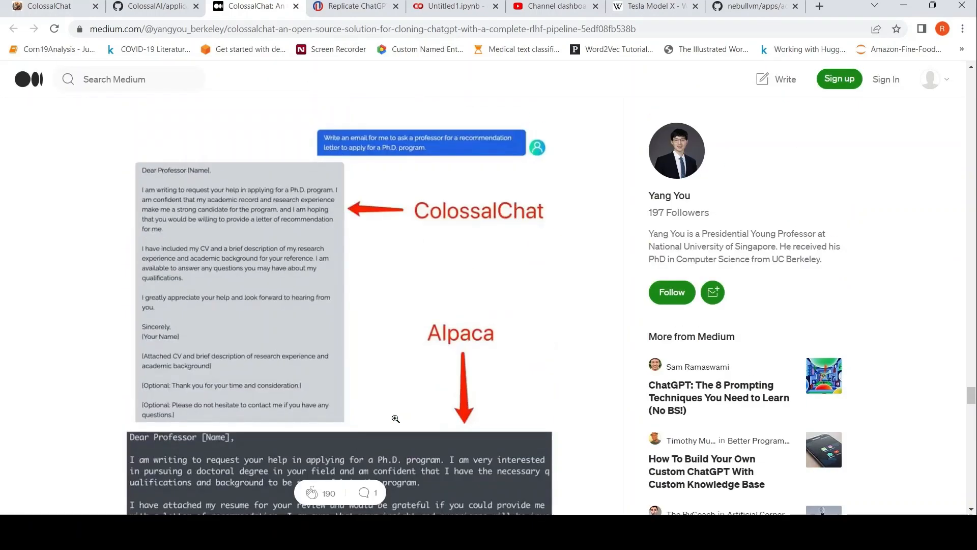
scroll(down, 3)
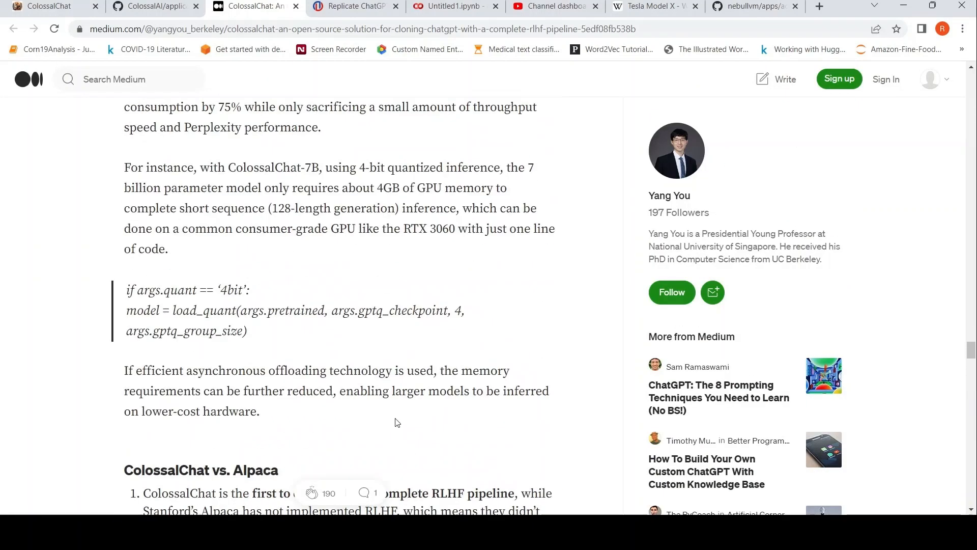
scroll(down, 3)
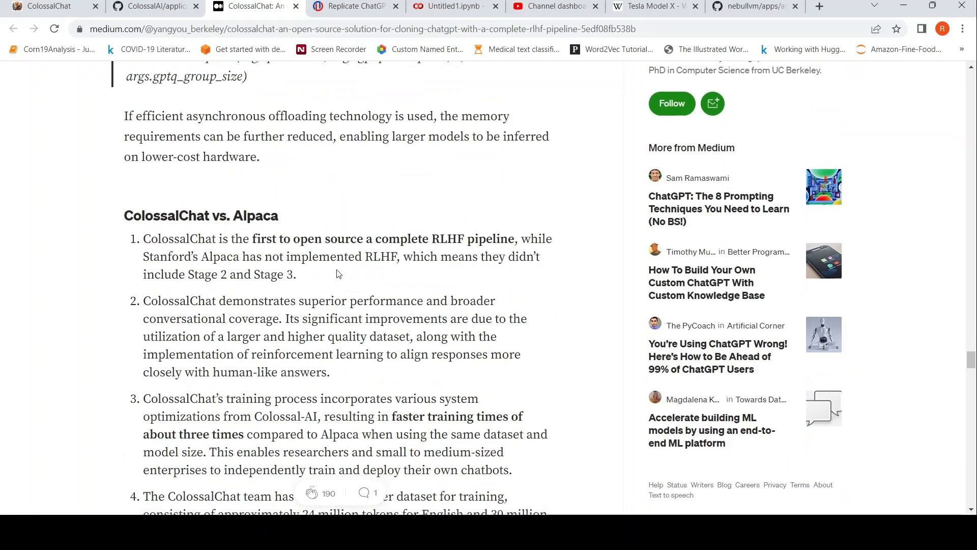
mouse_move(454, 257)
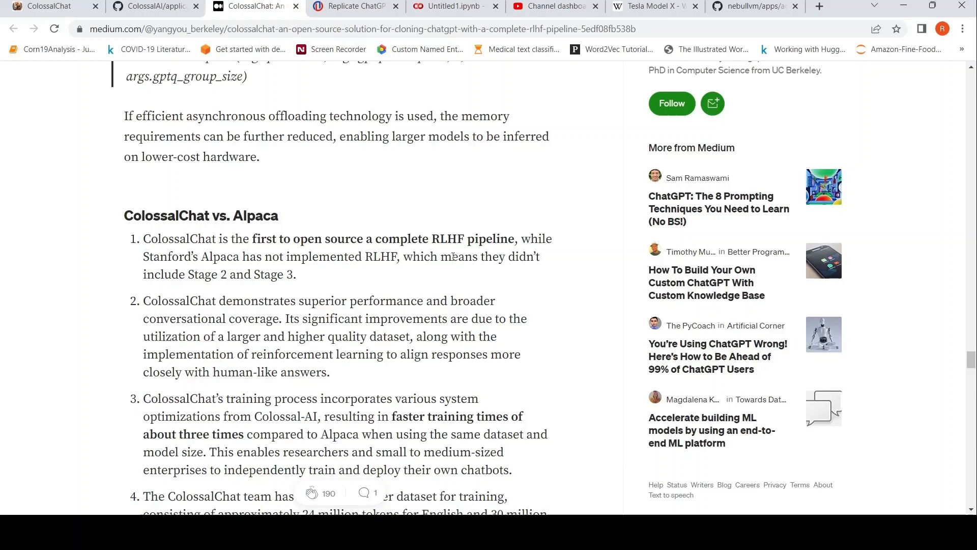
mouse_move(399, 294)
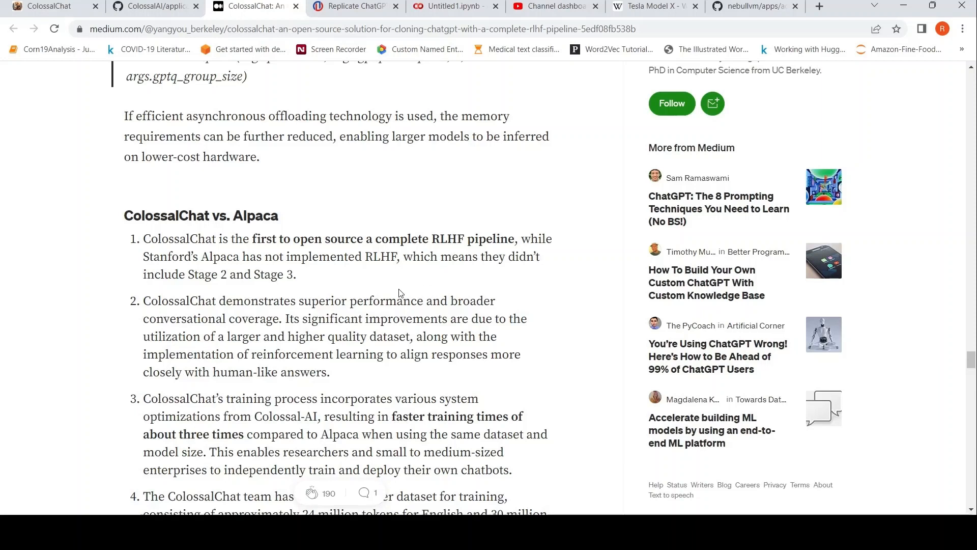
mouse_move(385, 340)
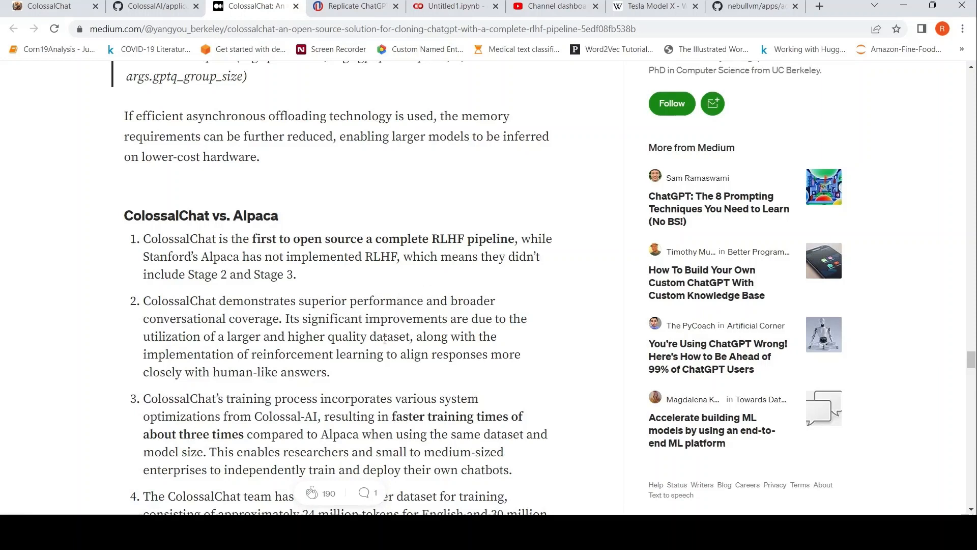
mouse_move(318, 351)
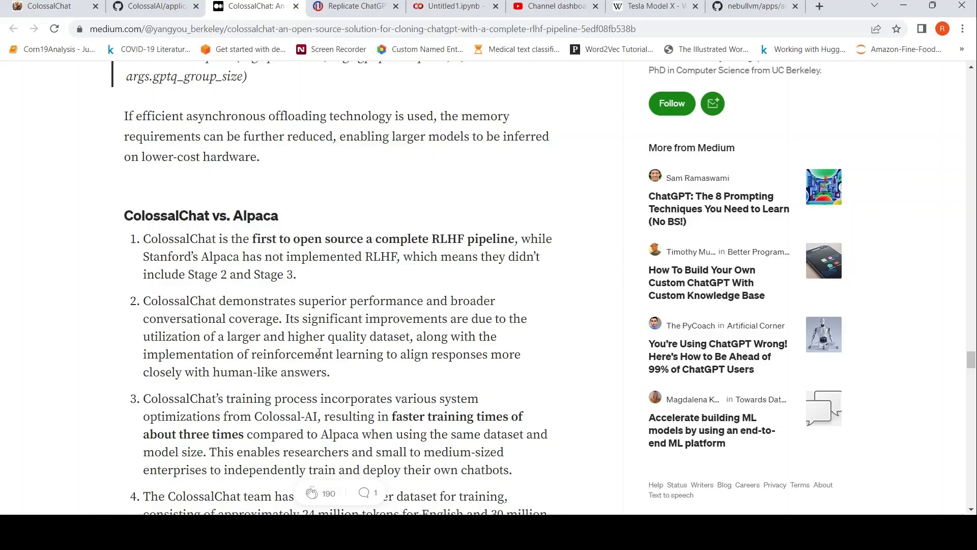
Step: Scroll down to the quick sort dialogue comparison image between ColossalChat and Alpaca
scroll(down, 3)
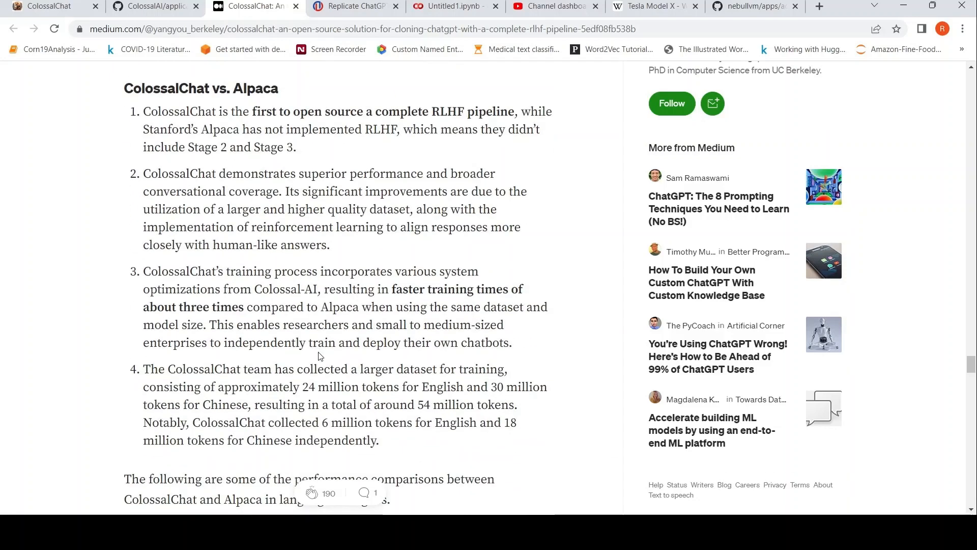
mouse_move(337, 380)
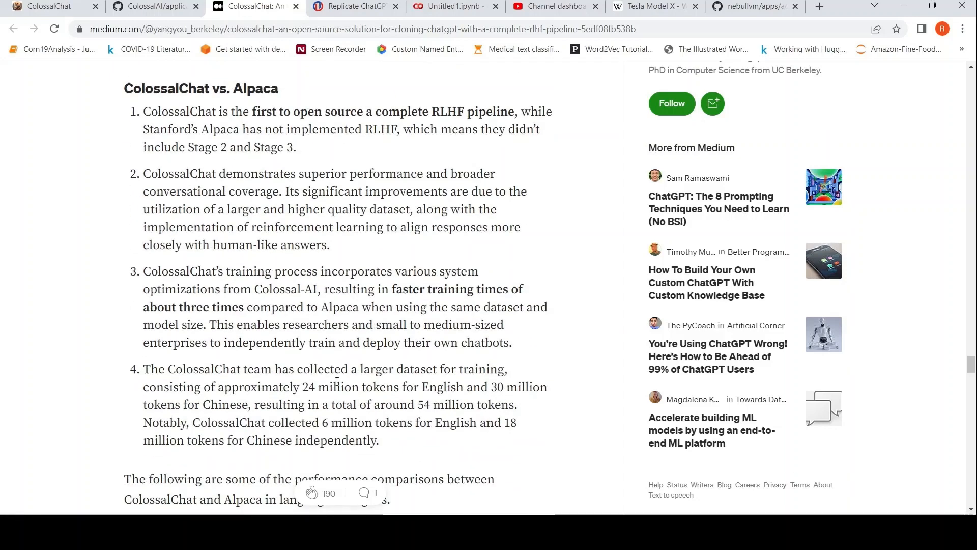
scroll(down, 3)
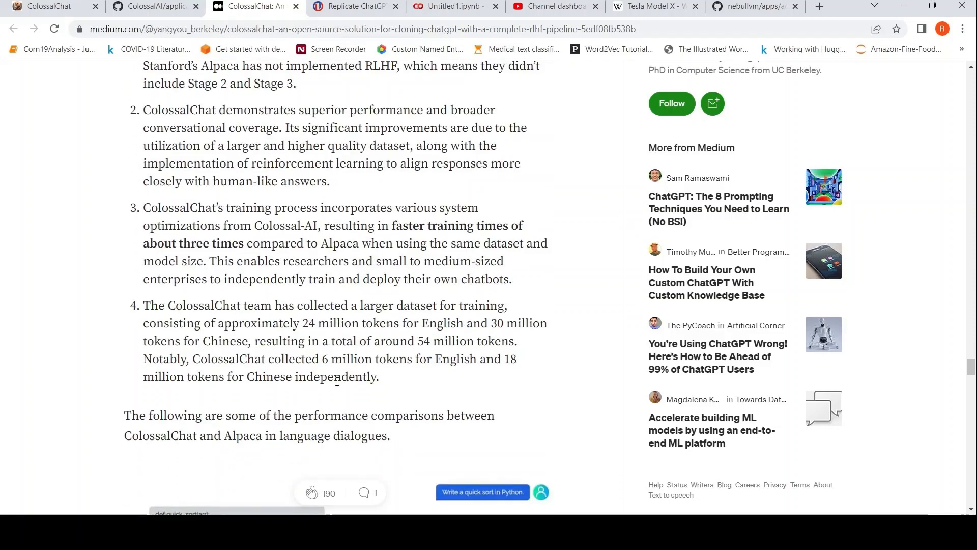
scroll(down, 3)
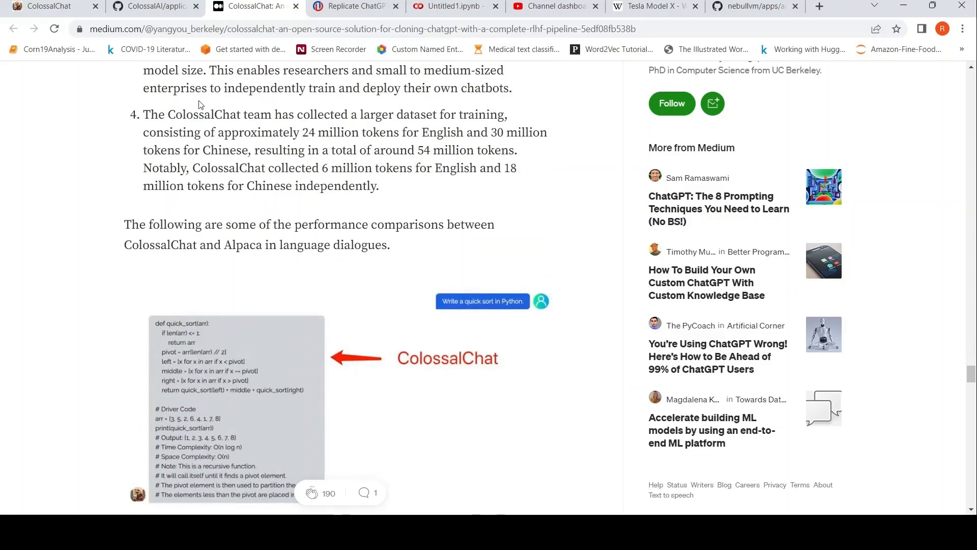
mouse_move(490, 251)
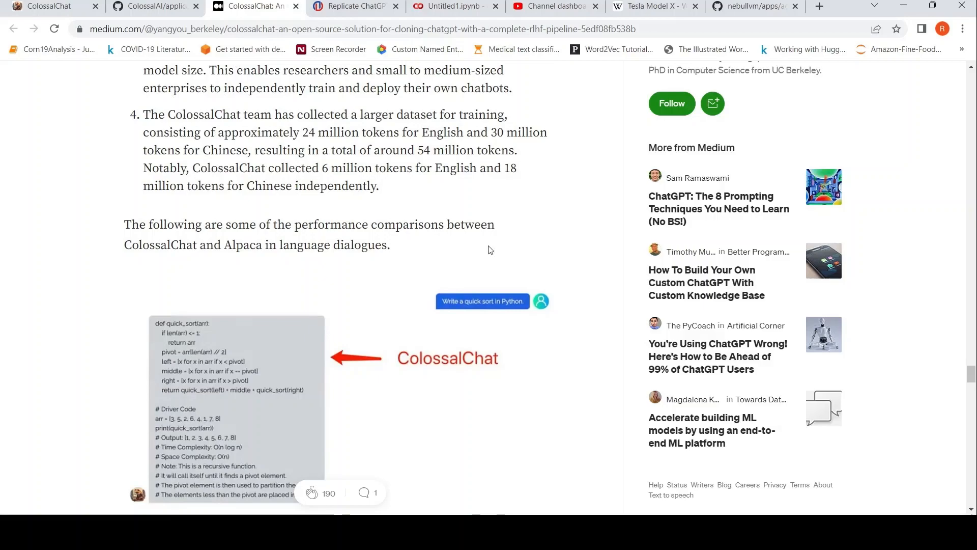
Step: Scroll back up to the introduction with the RLHF pipeline paragraph and repository link
scroll(up, 3)
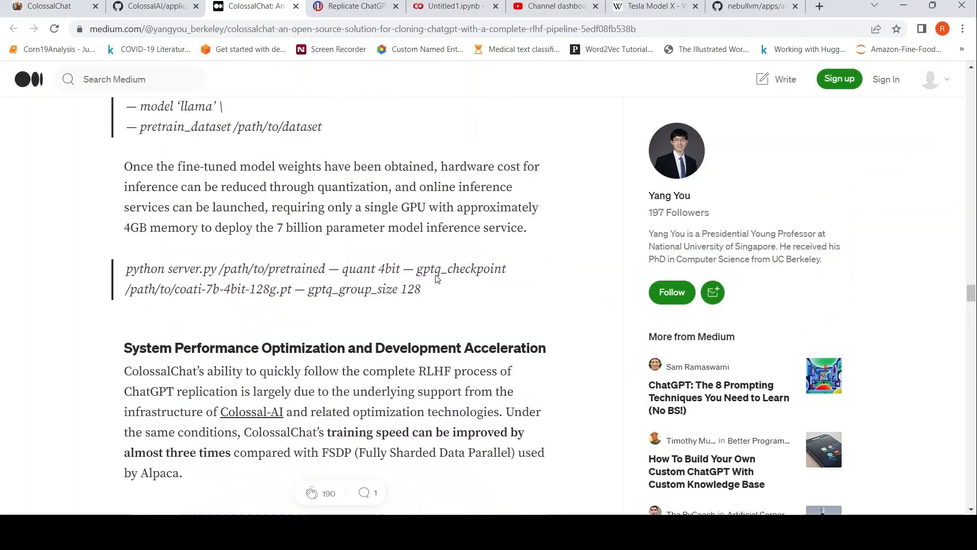
scroll(up, 3)
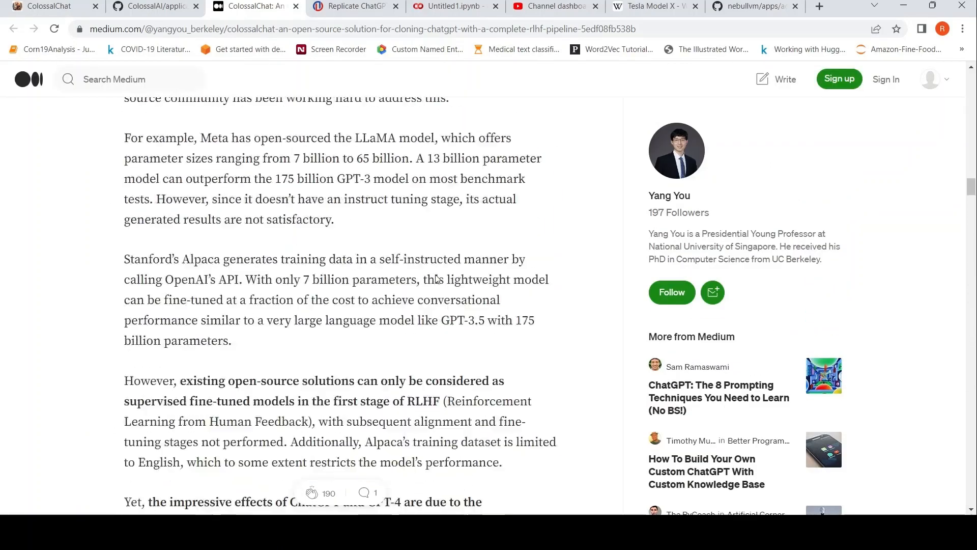
scroll(down, 3)
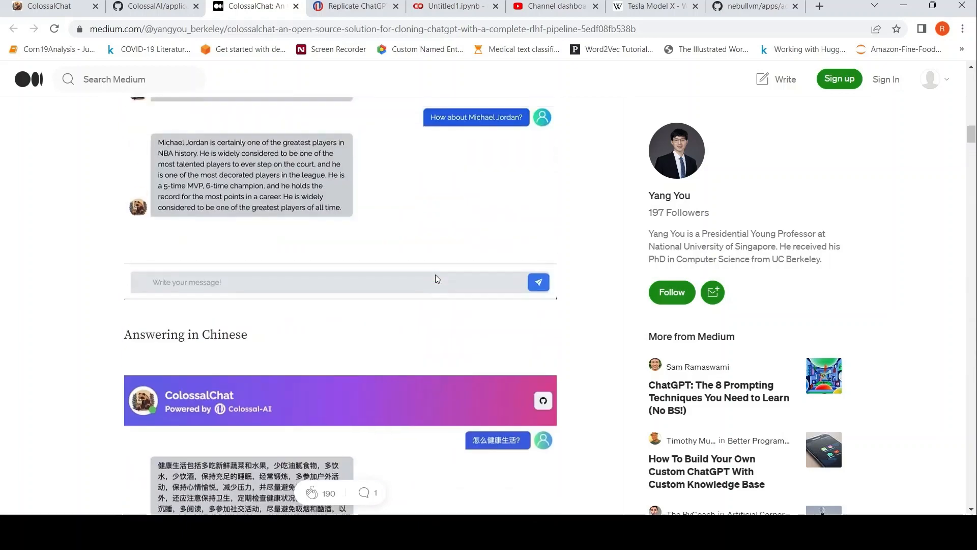
scroll(up, 3)
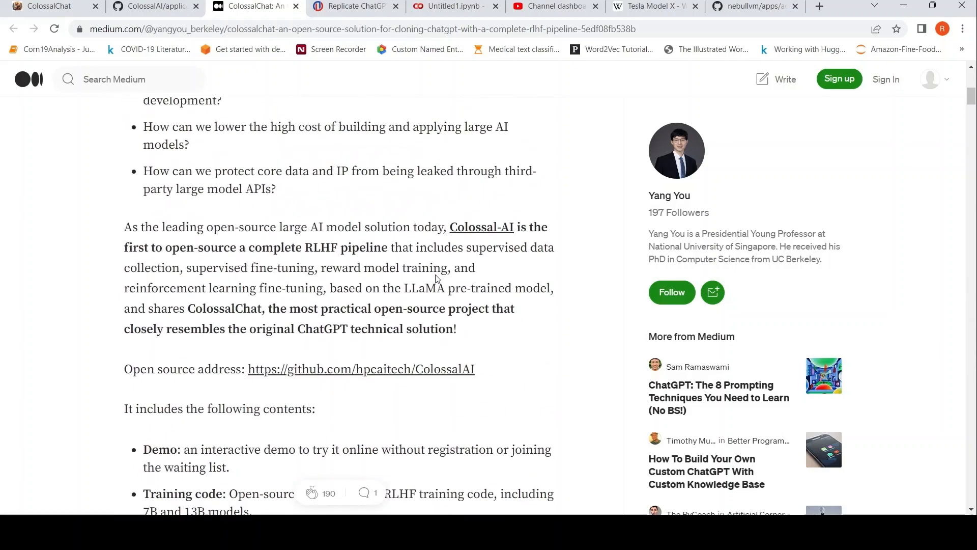
Step: Switch to the ChatLLaMA GitHub README, glance at the Medium article, and return to the README
click(752, 6)
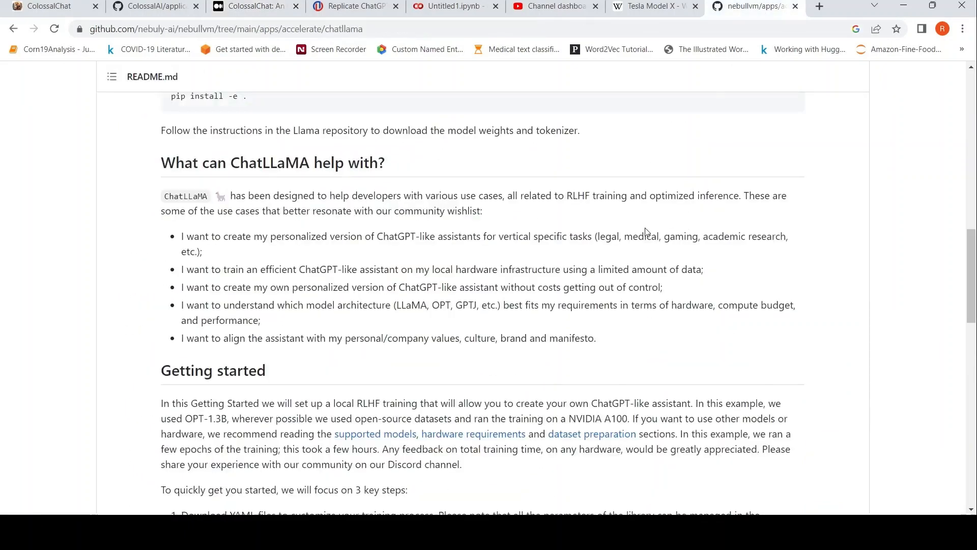
scroll(up, 3)
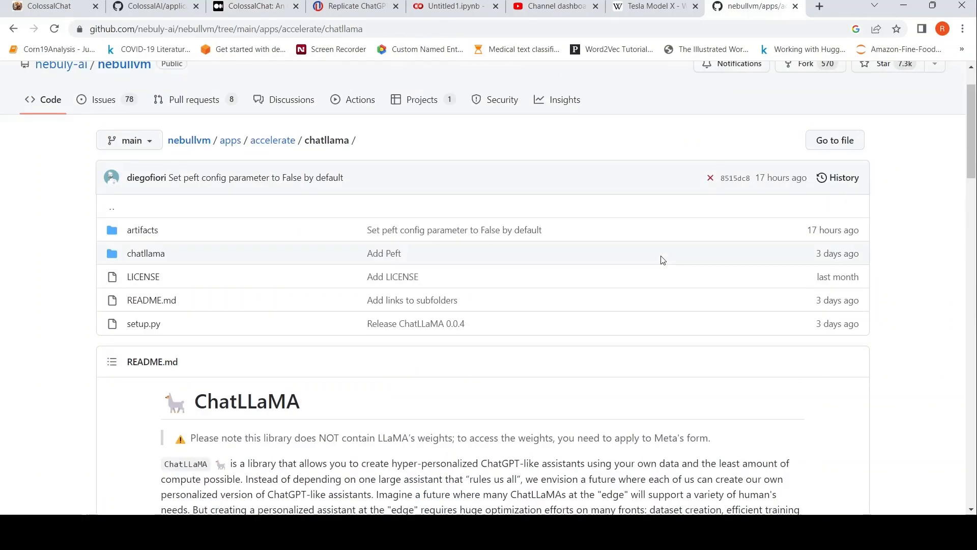
scroll(down, 3)
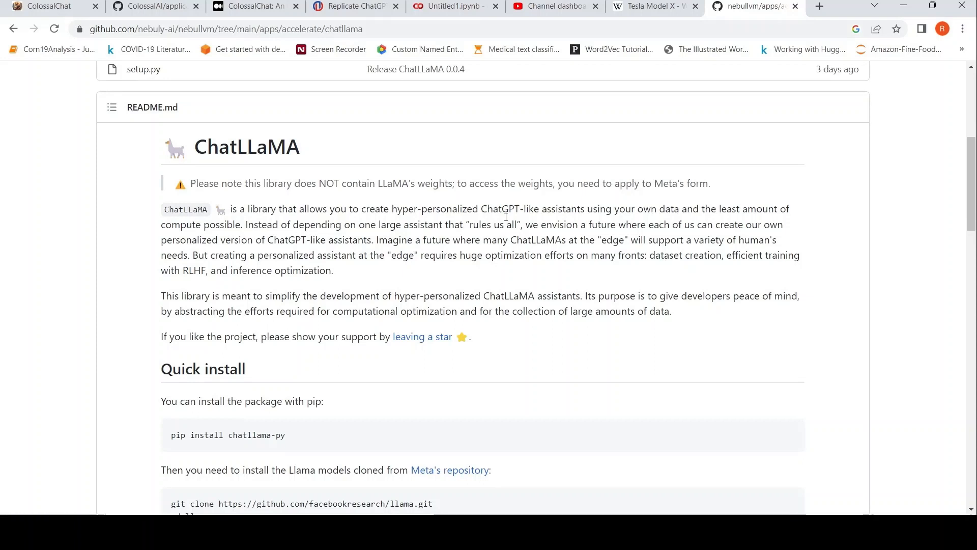
mouse_move(493, 262)
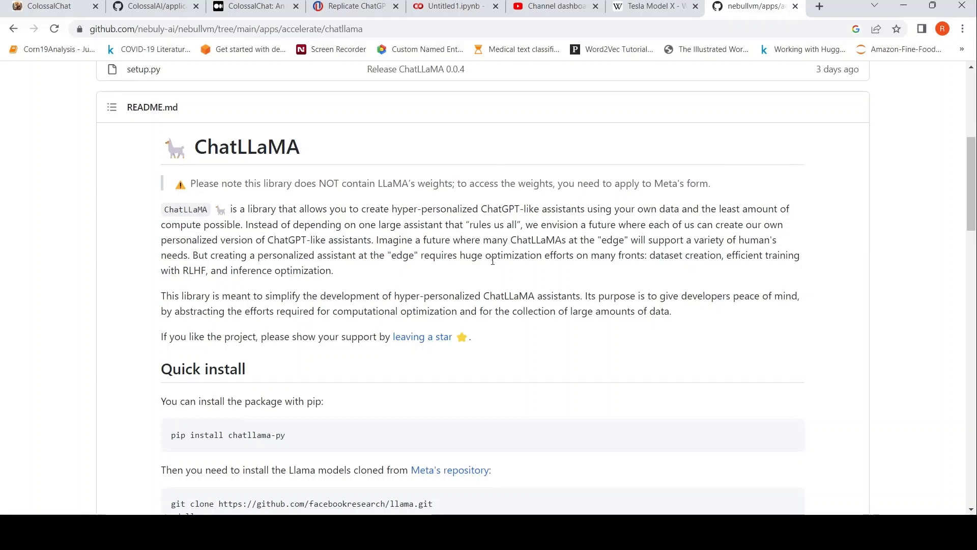
mouse_move(528, 287)
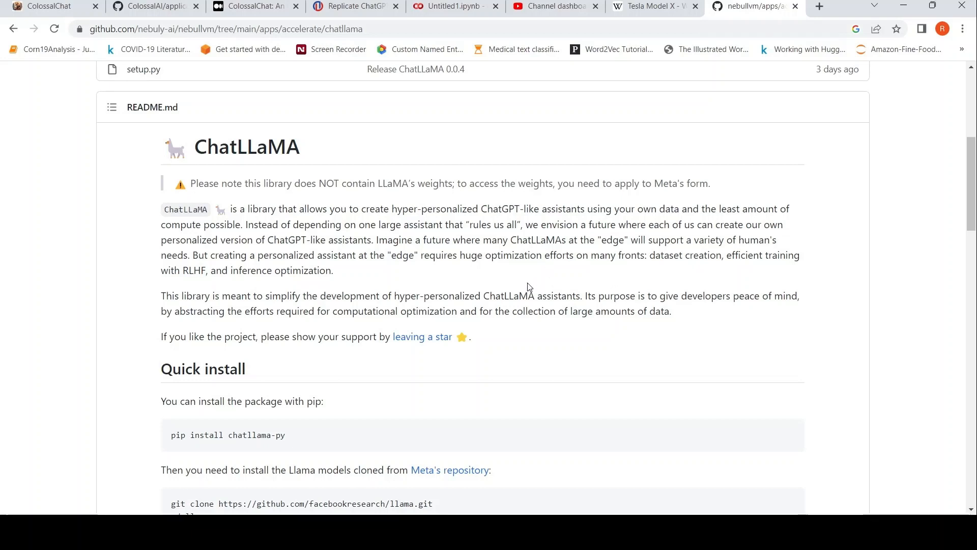
mouse_move(490, 267)
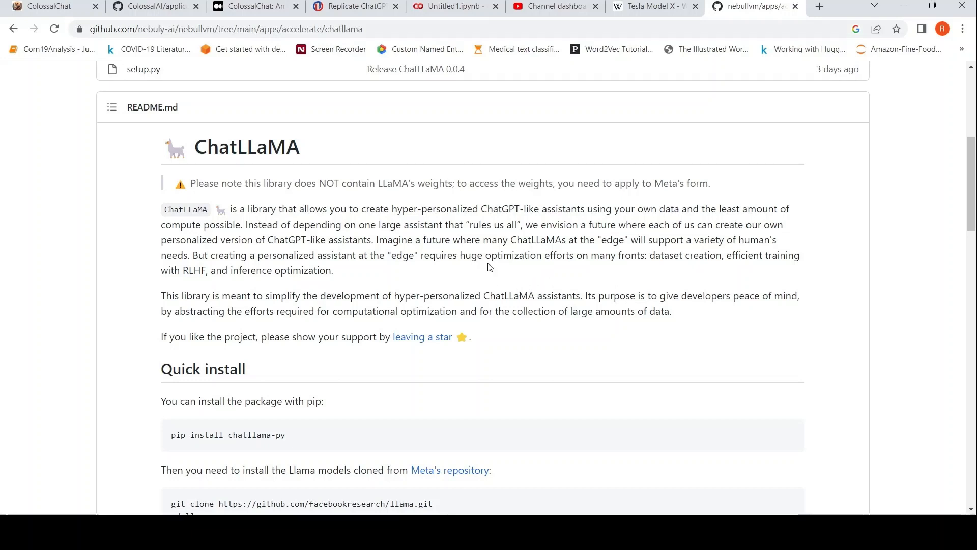
mouse_move(188, 274)
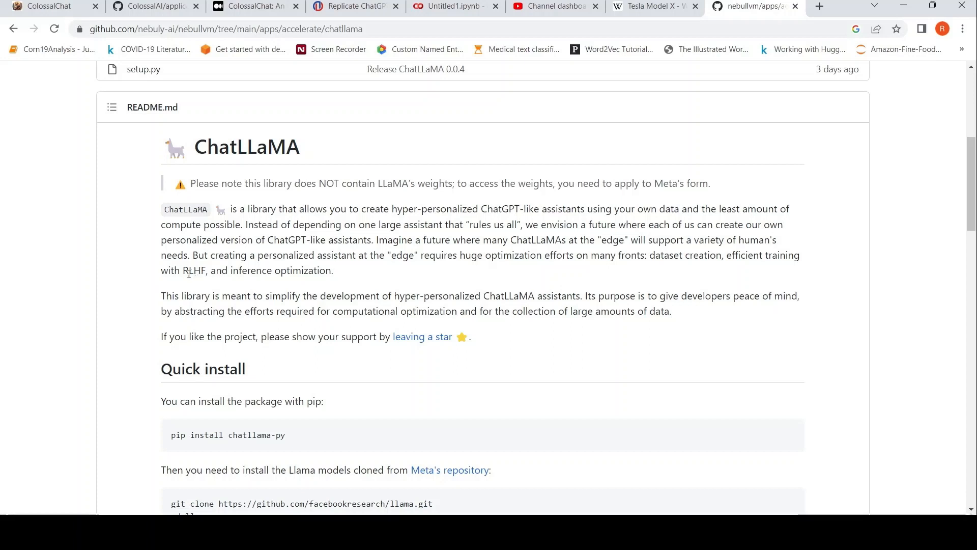
mouse_move(201, 281)
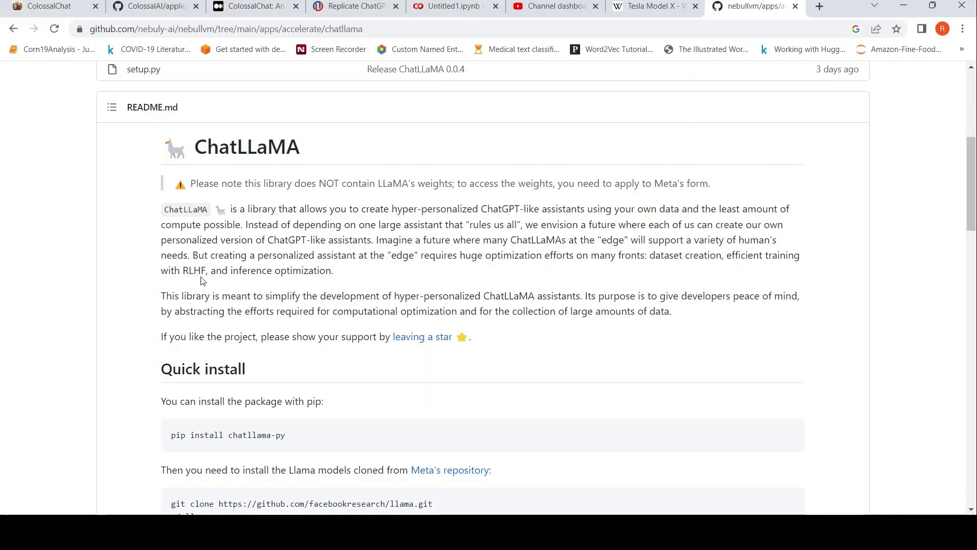
mouse_move(551, 272)
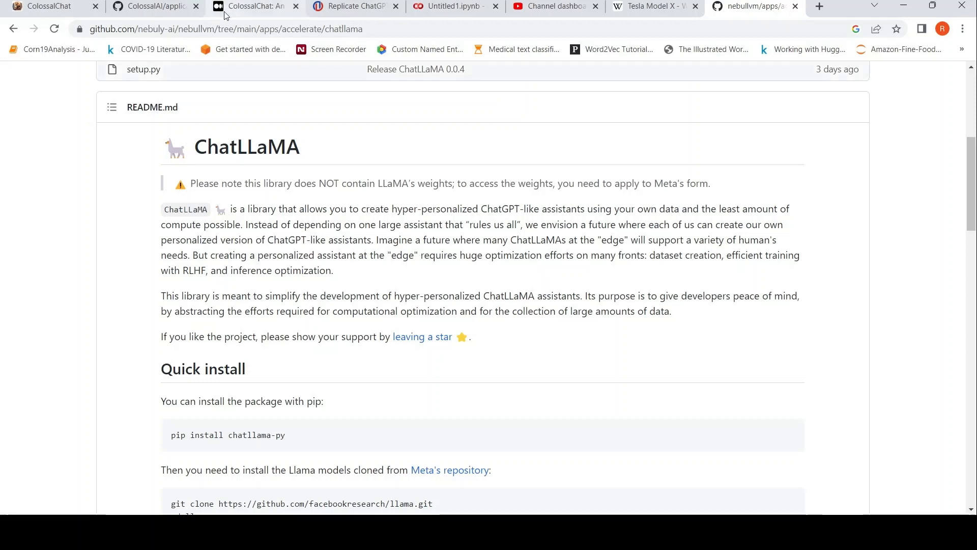
click(253, 6)
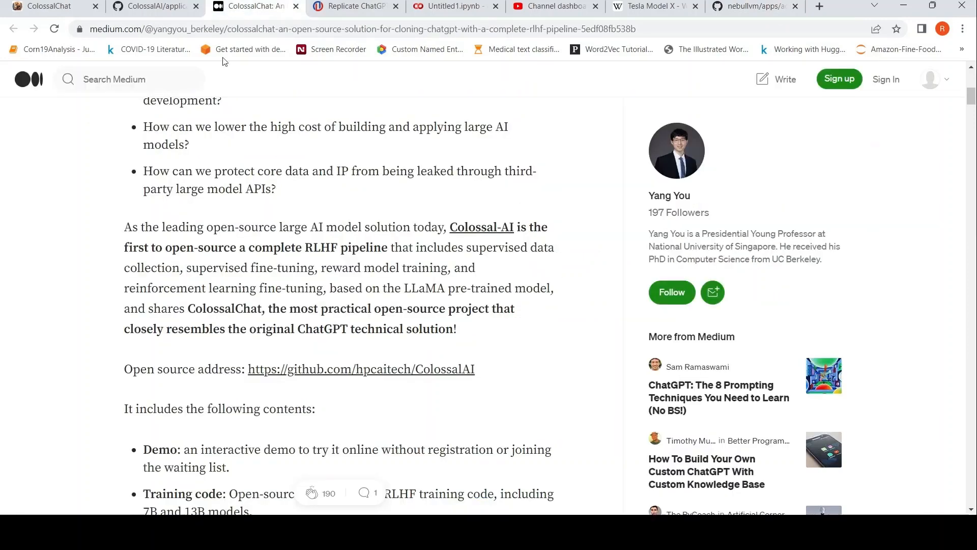
mouse_move(786, 24)
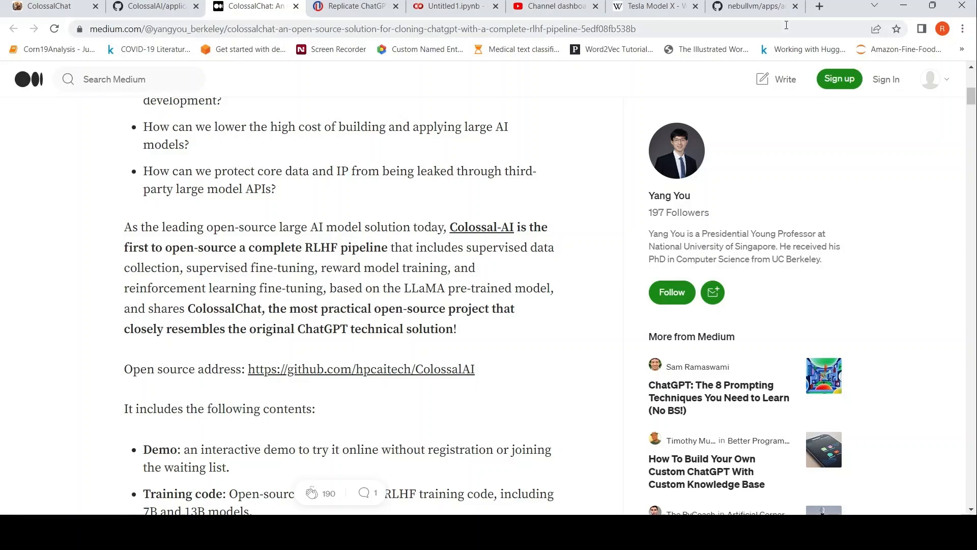
click(749, 6)
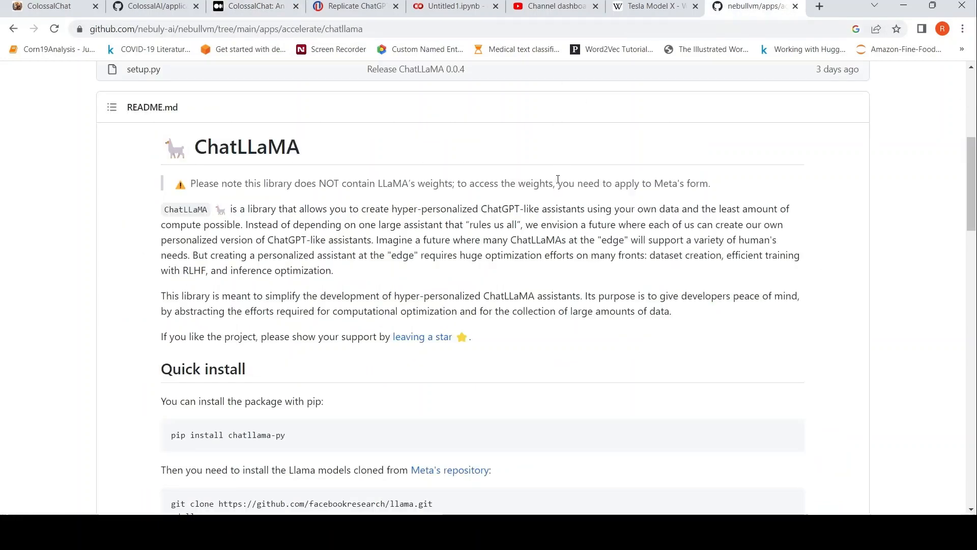
Step: Scroll the ChatLLaMA README and expand the Dataset preparation section
scroll(up, 3)
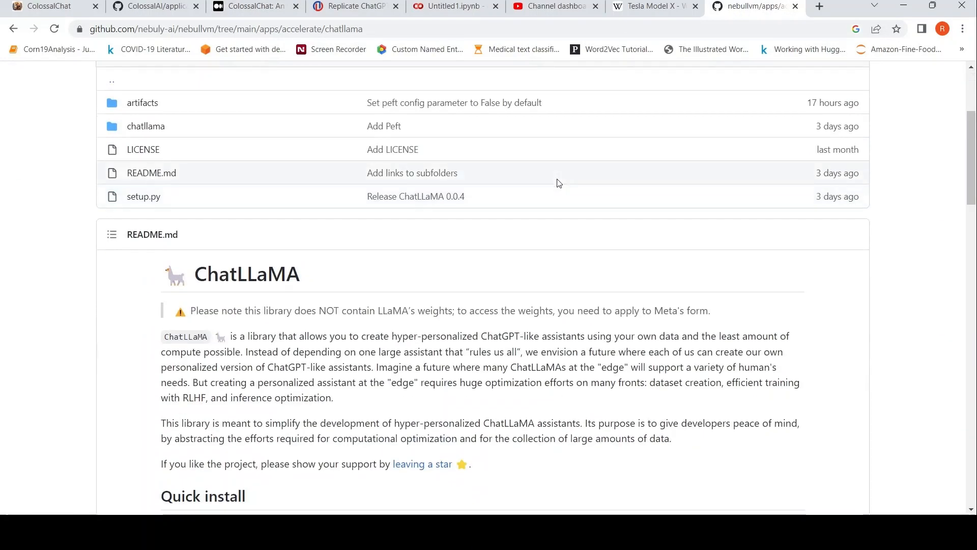
scroll(down, 3)
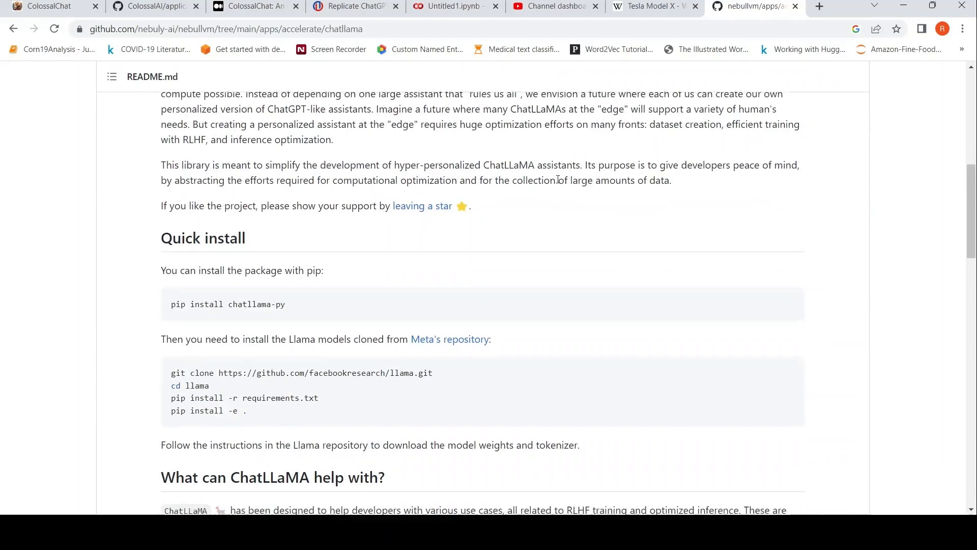
scroll(down, 3)
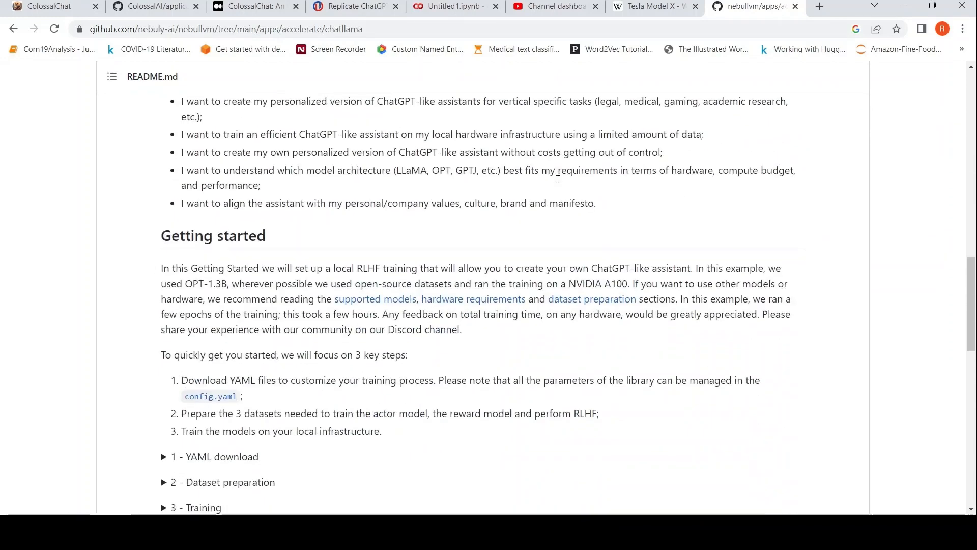
scroll(down, 3)
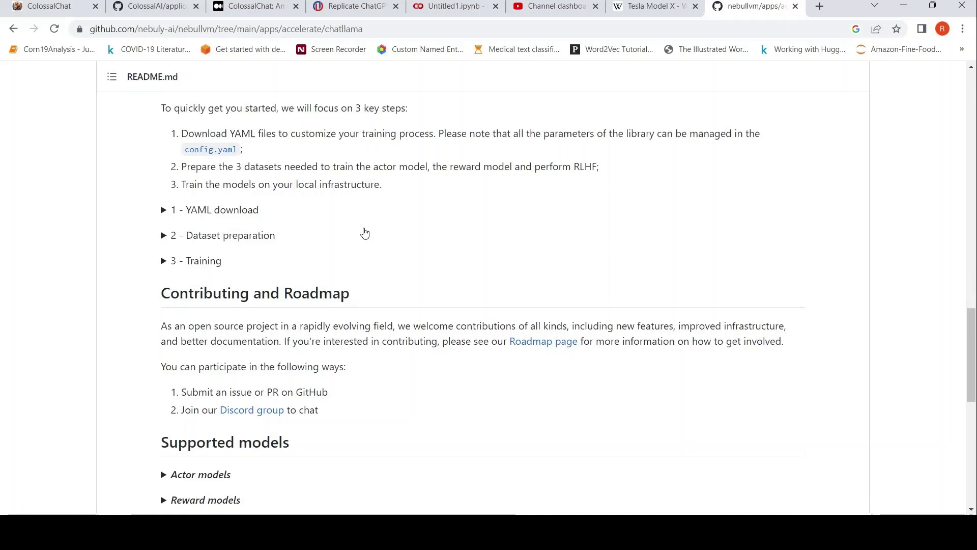
click(166, 236)
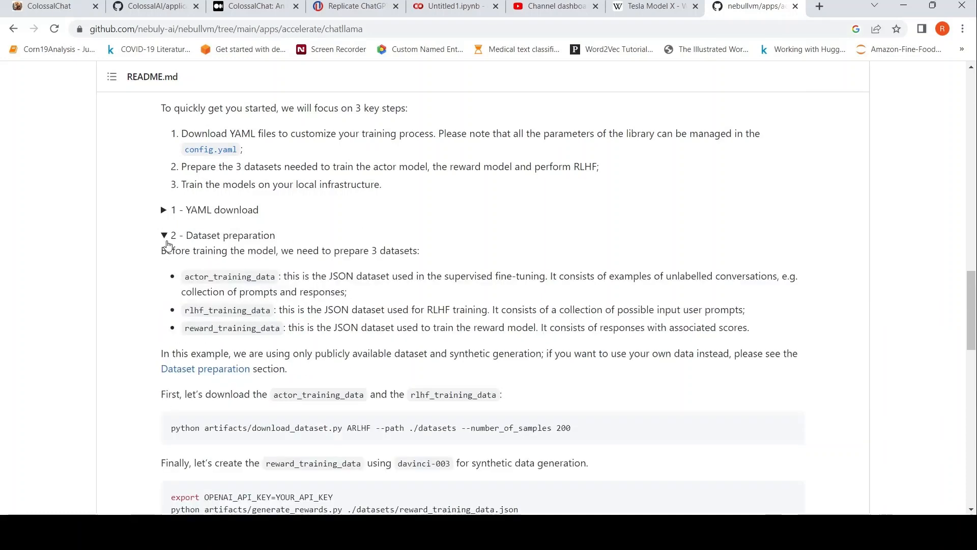
mouse_move(232, 326)
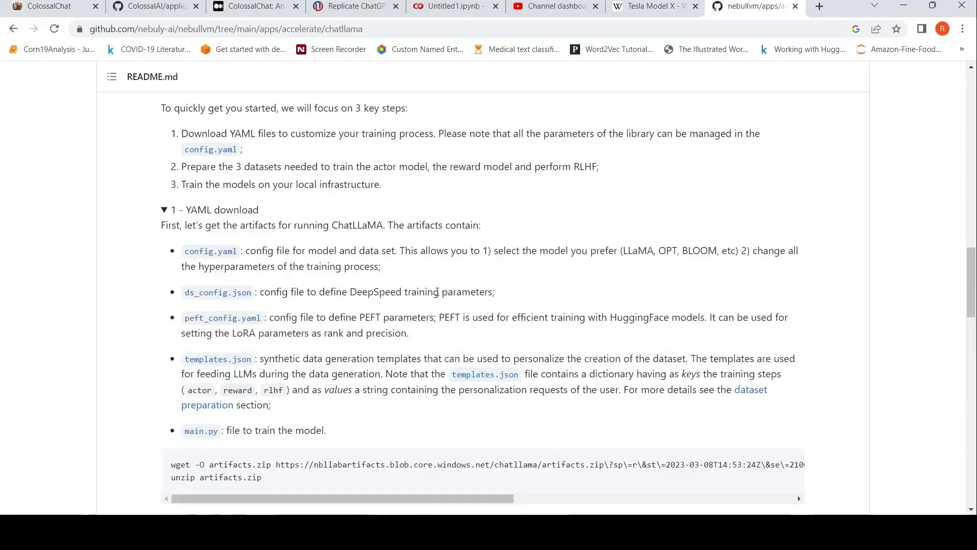
Step: Read down through the supported Actor, Reward and Synthetic data generation models lists
scroll(down, 3)
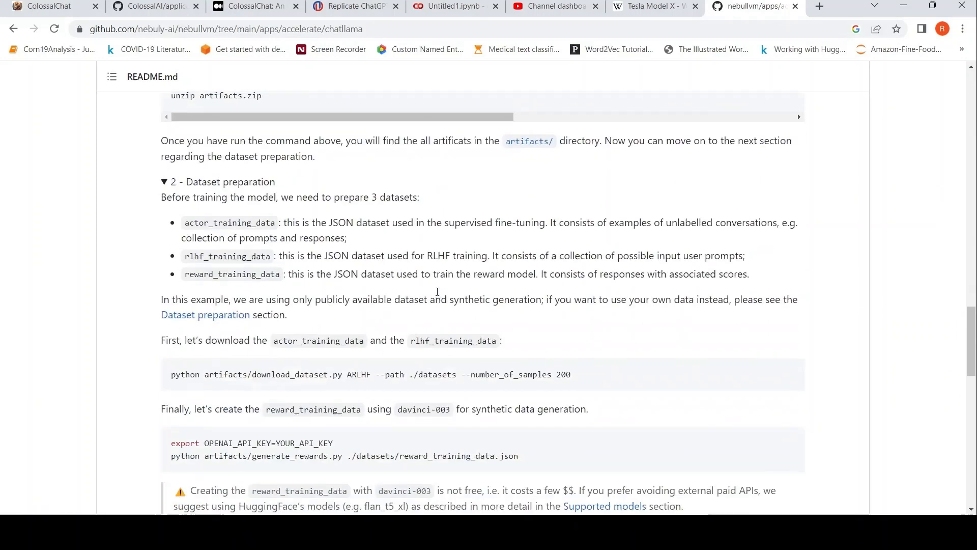
scroll(down, 3)
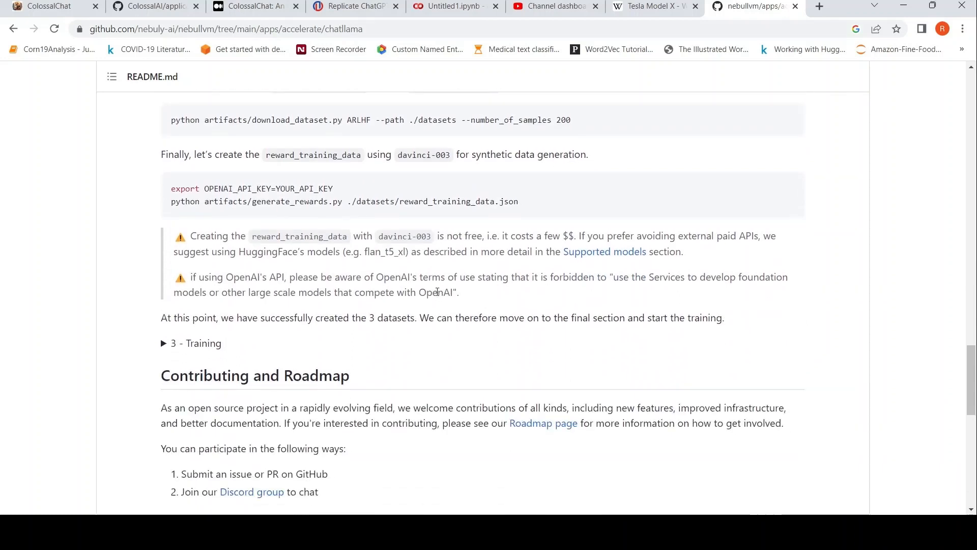
scroll(down, 3)
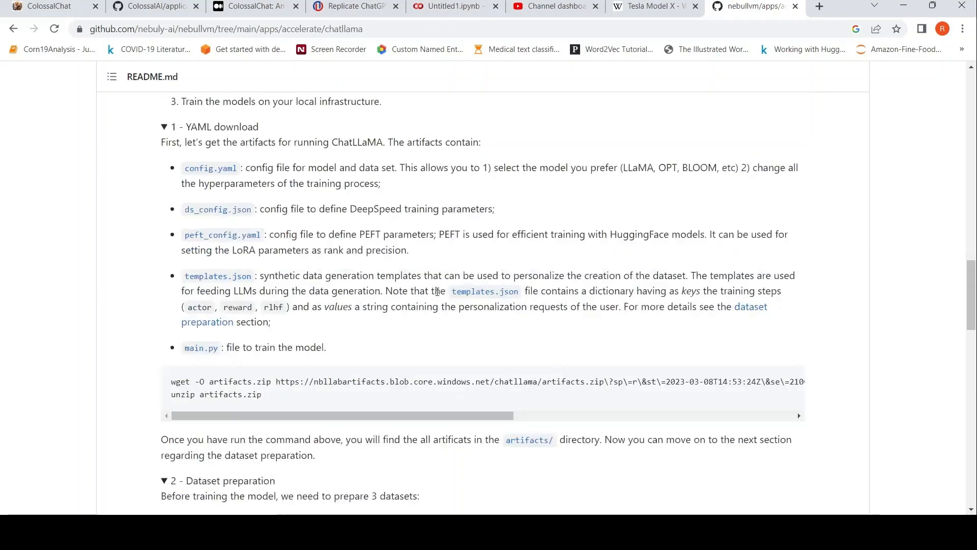
scroll(up, 3)
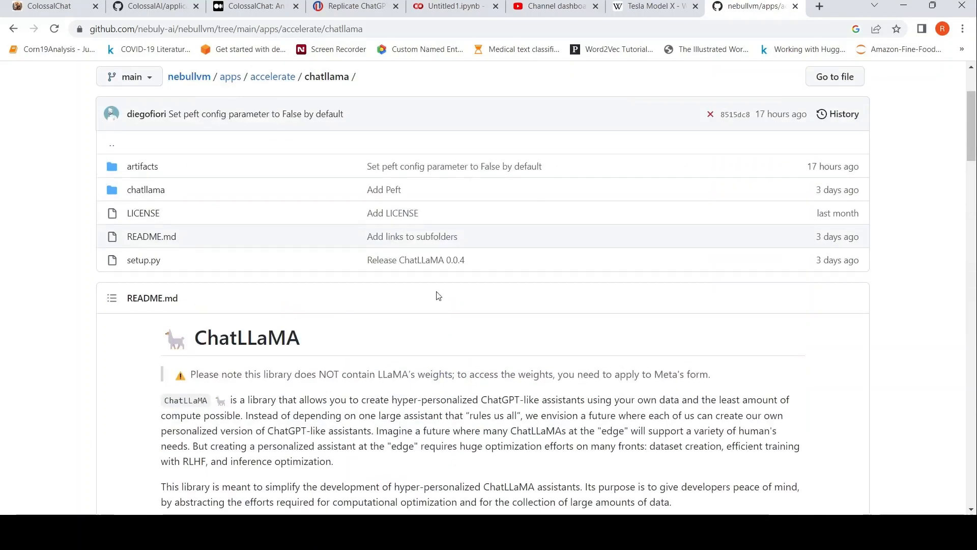
scroll(down, 3)
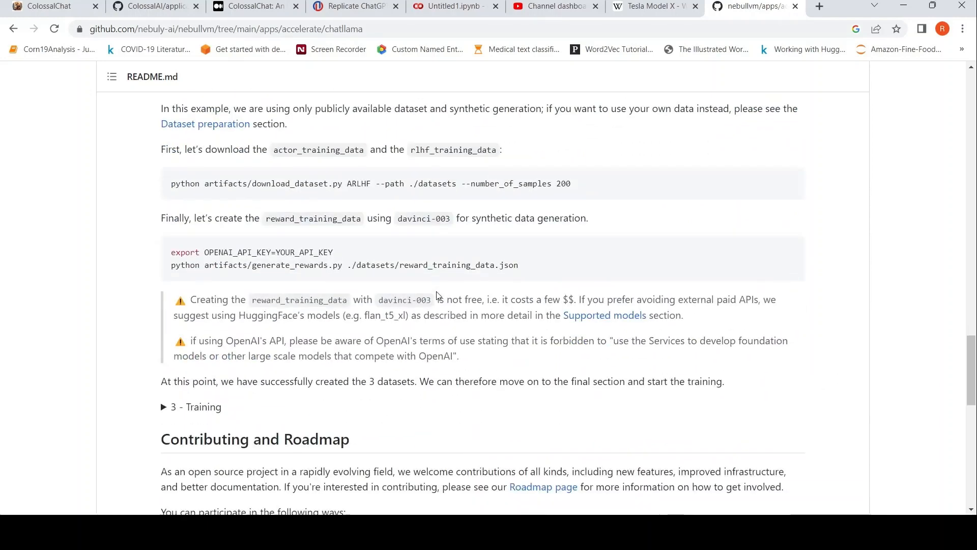
scroll(up, 3)
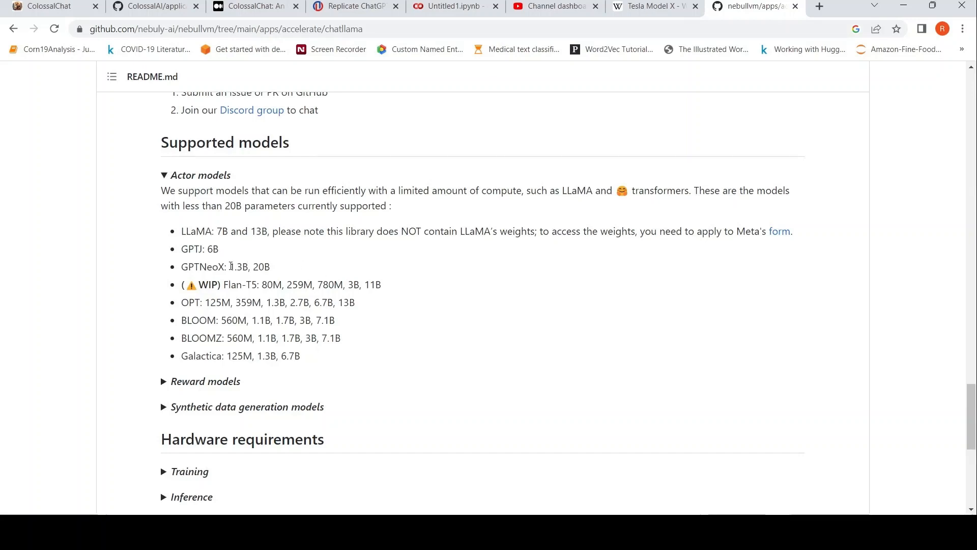
scroll(down, 3)
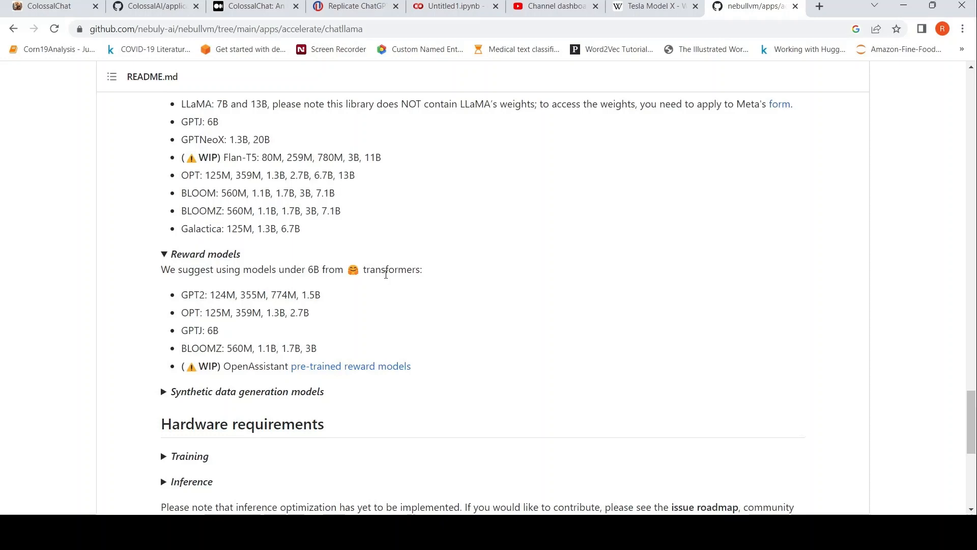
scroll(down, 3)
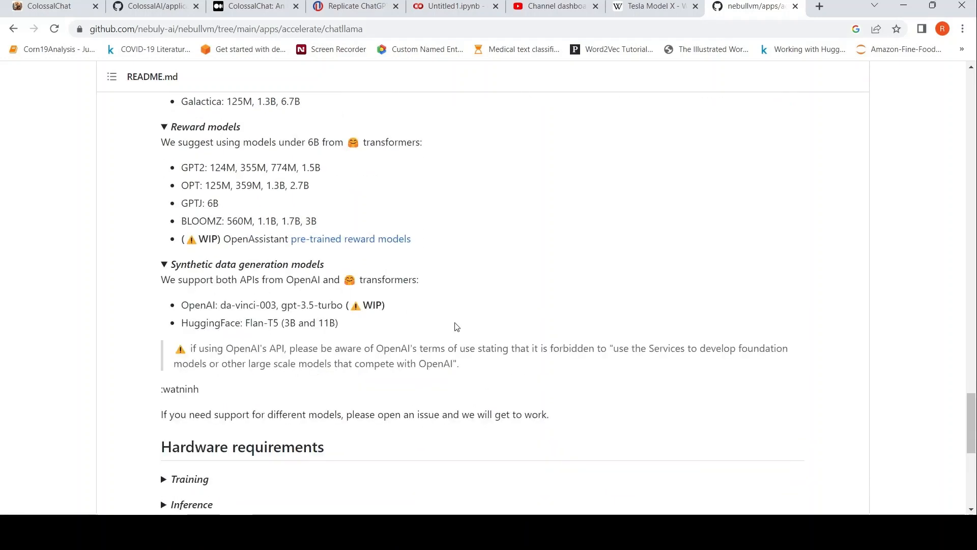
mouse_move(488, 445)
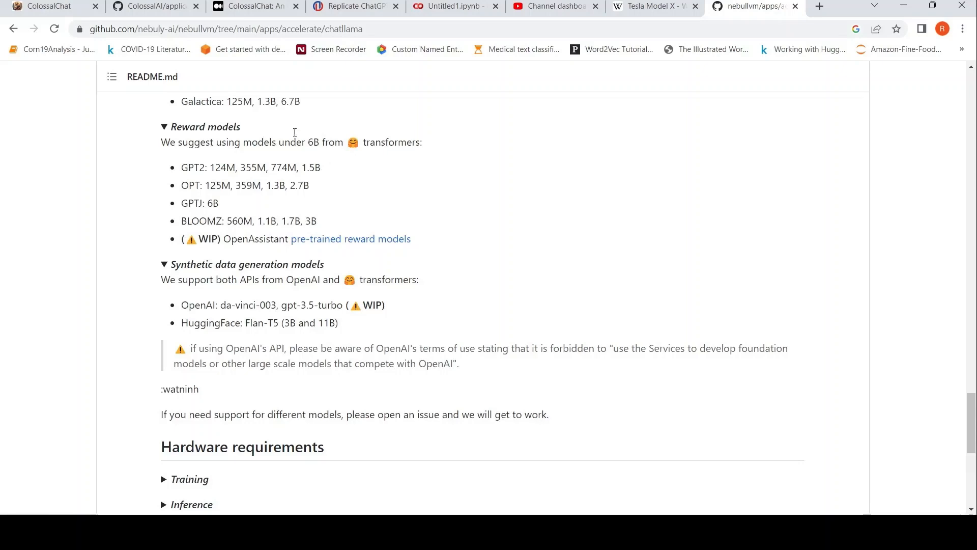
Step: Switch to the ColossalChat demo tab showing the Tesla Model X email prompt
click(249, 6)
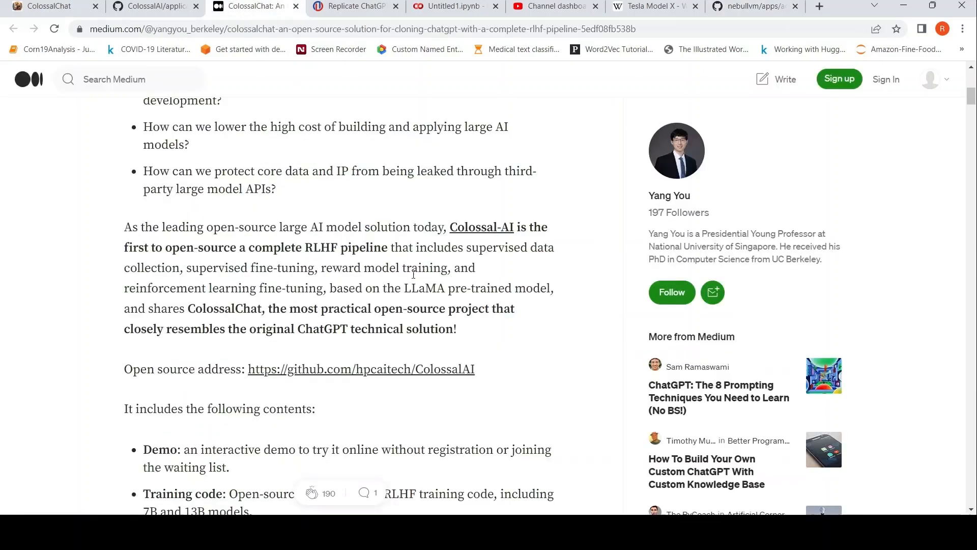
mouse_move(350, 303)
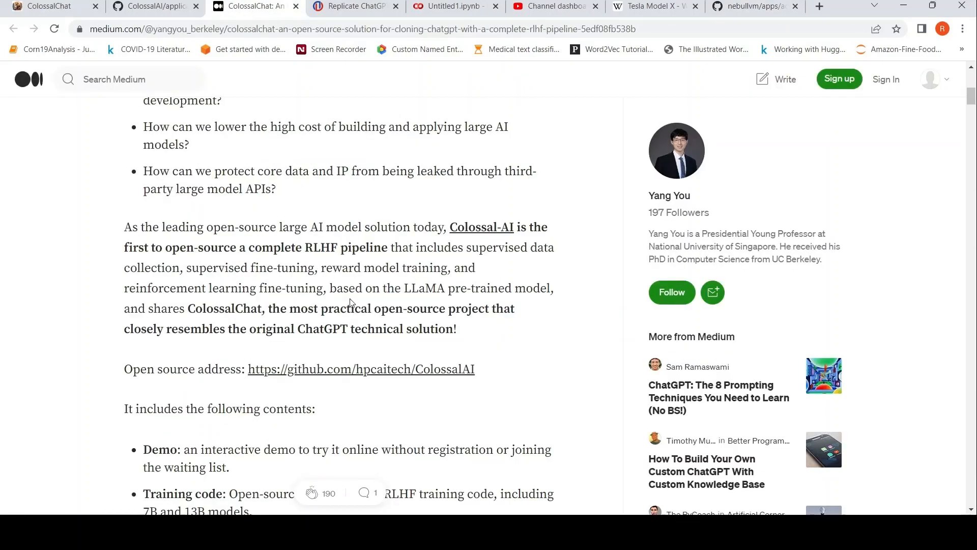
scroll(down, 3)
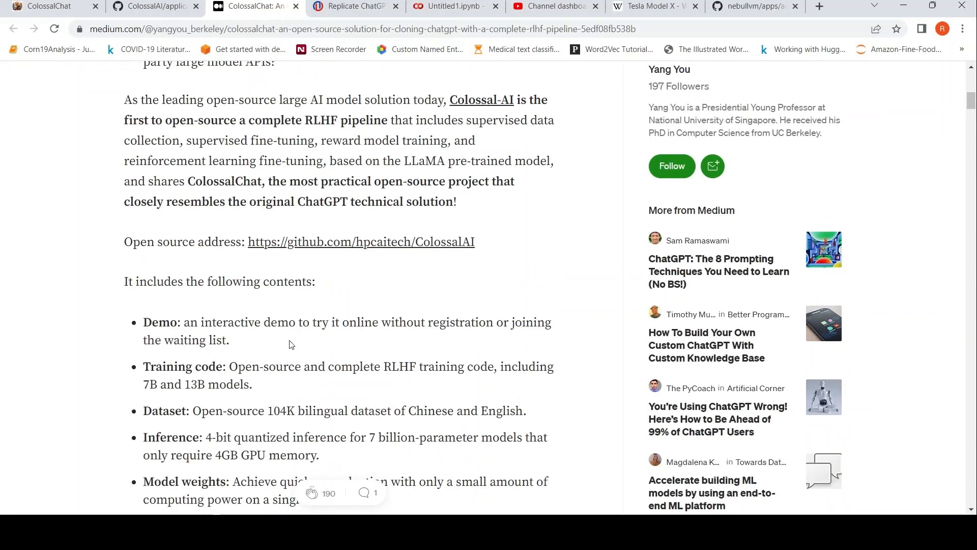
scroll(down, 3)
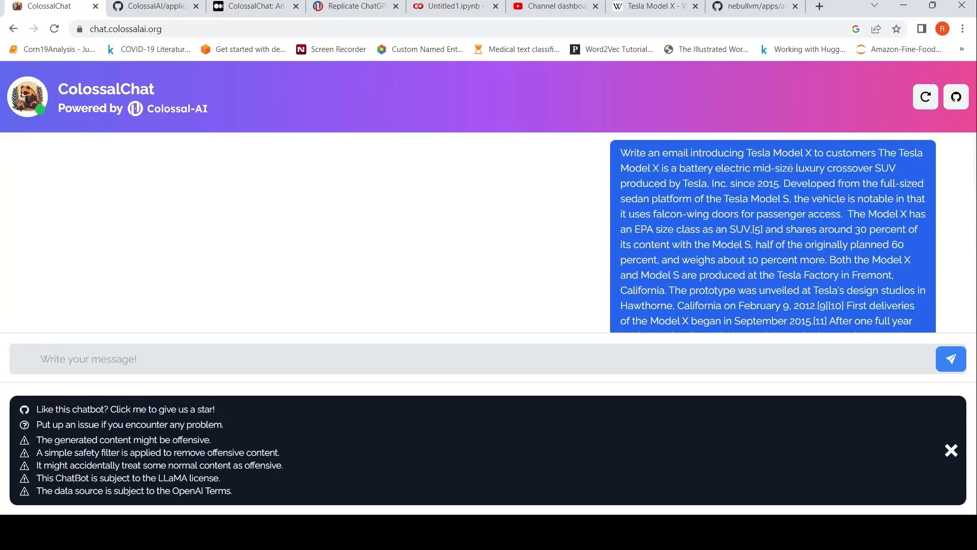
click(594, 7)
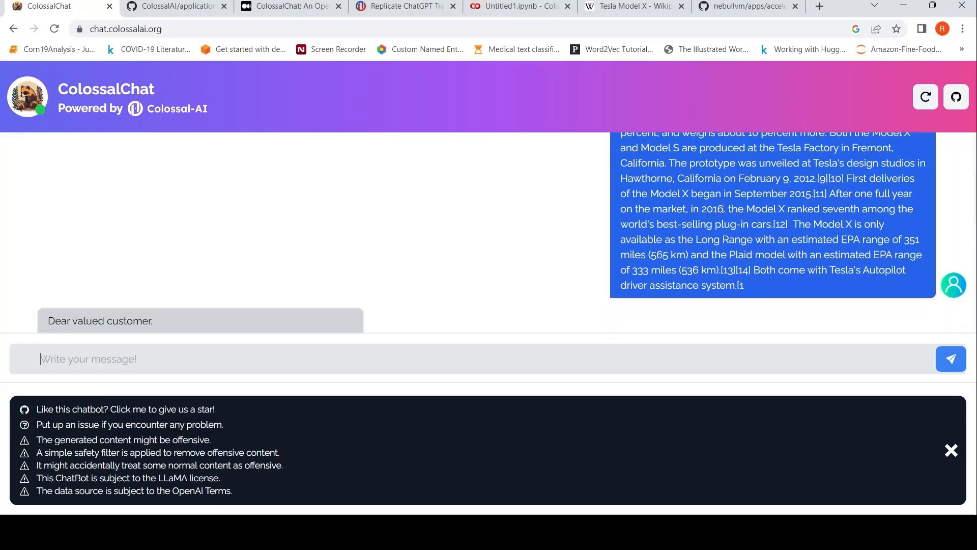
scroll(down, 3)
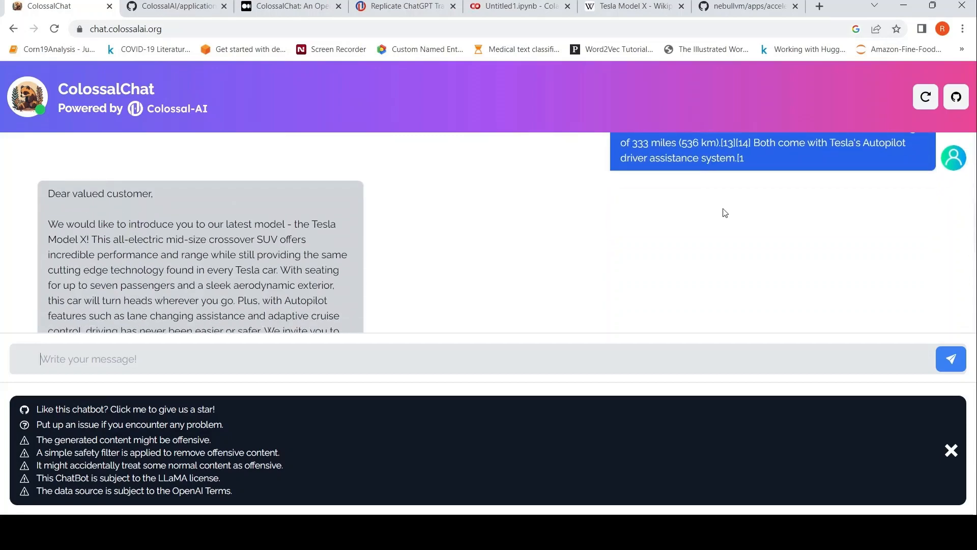
scroll(down, 3)
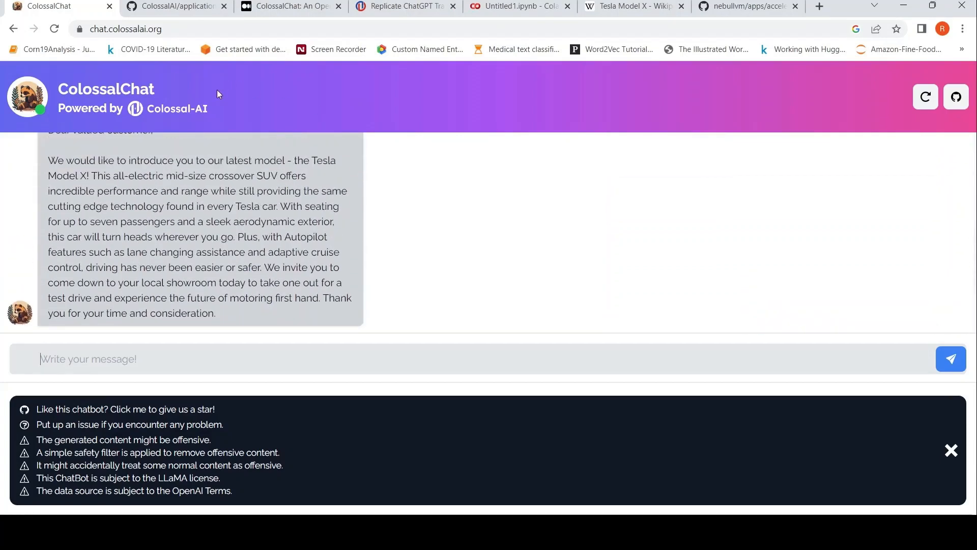
mouse_move(196, 202)
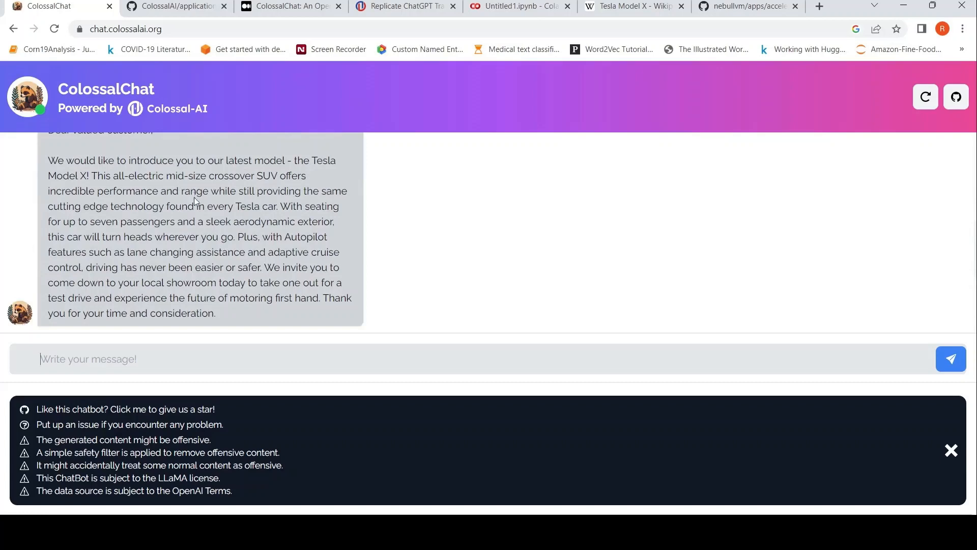
mouse_move(154, 299)
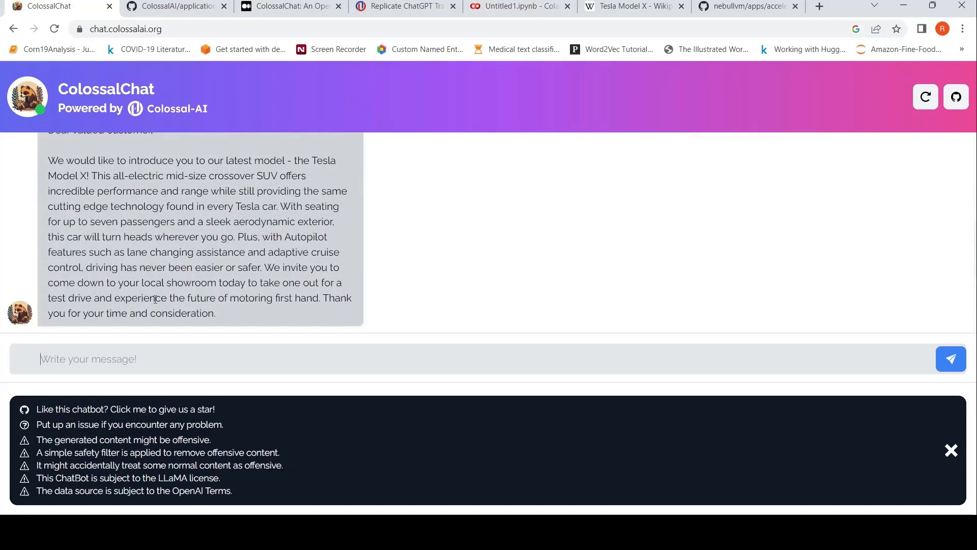
mouse_move(229, 231)
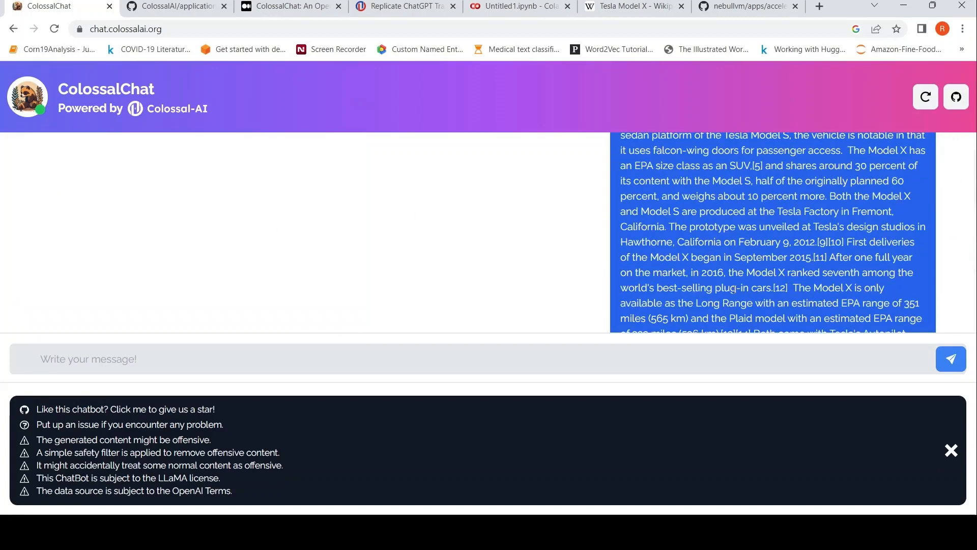
mouse_move(289, 270)
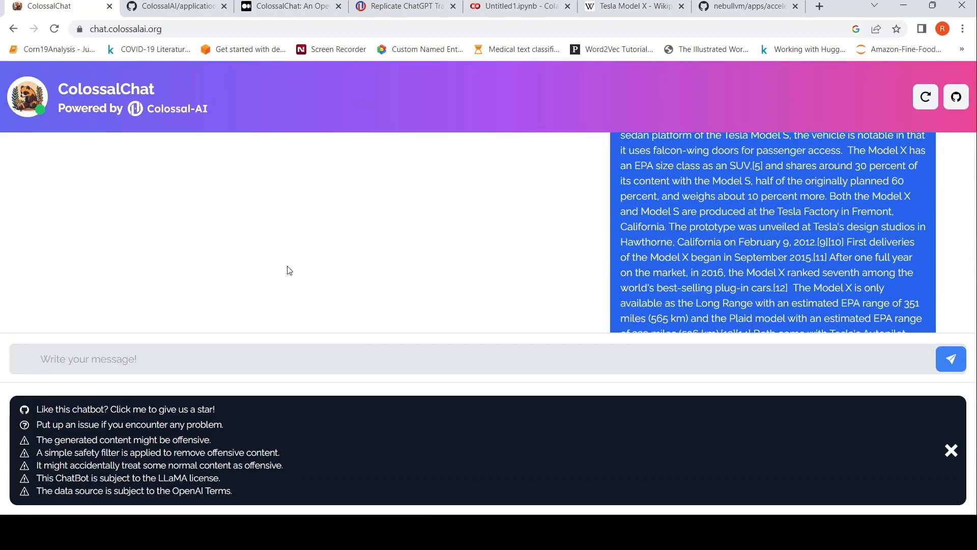
scroll(down, 3)
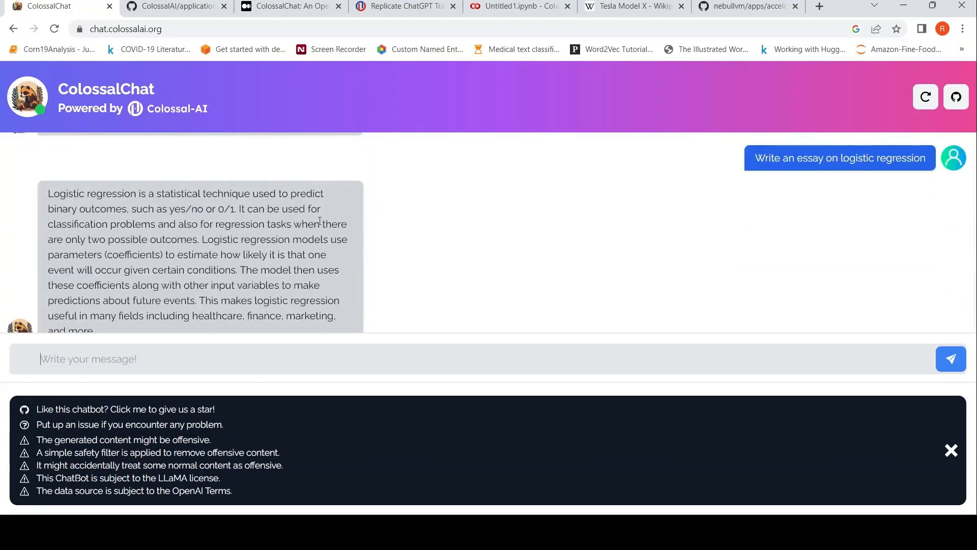
mouse_move(132, 204)
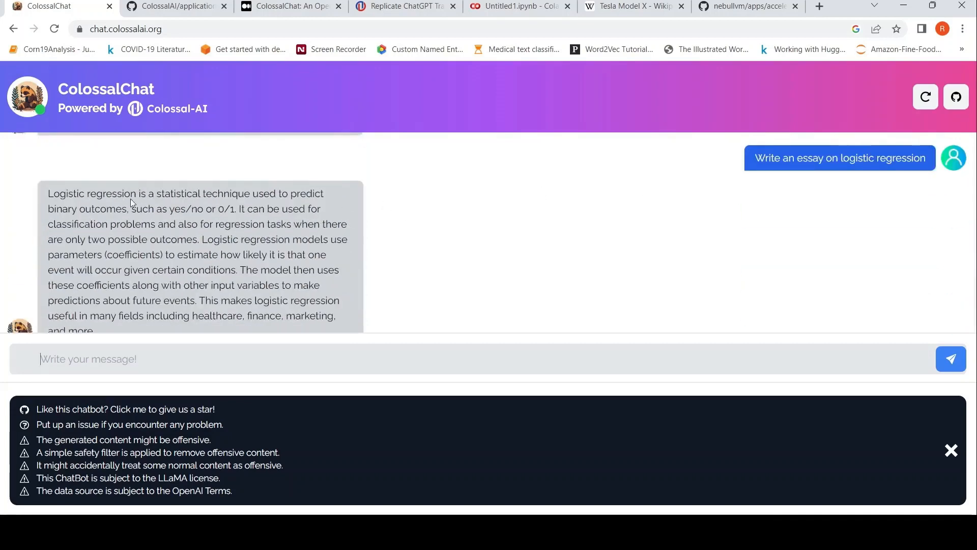
scroll(up, 3)
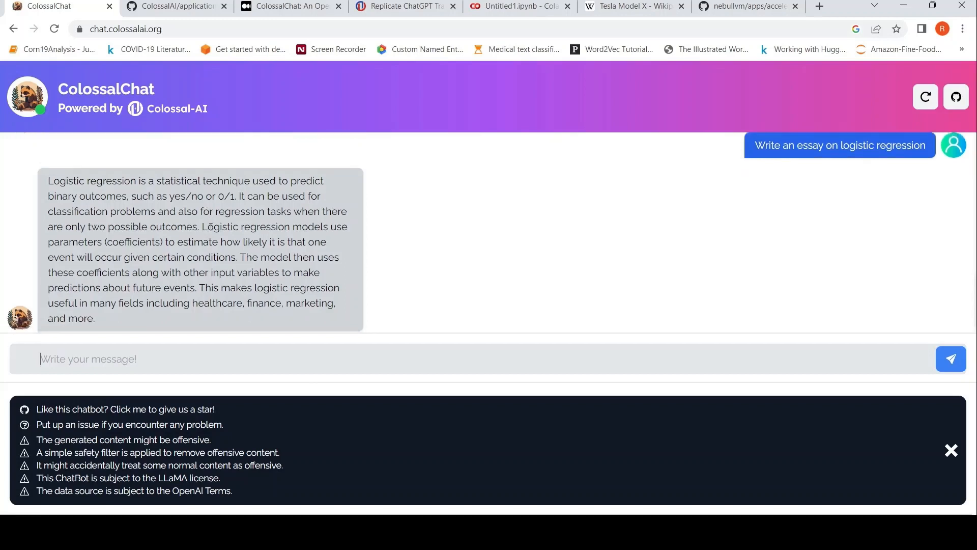
scroll(up, 3)
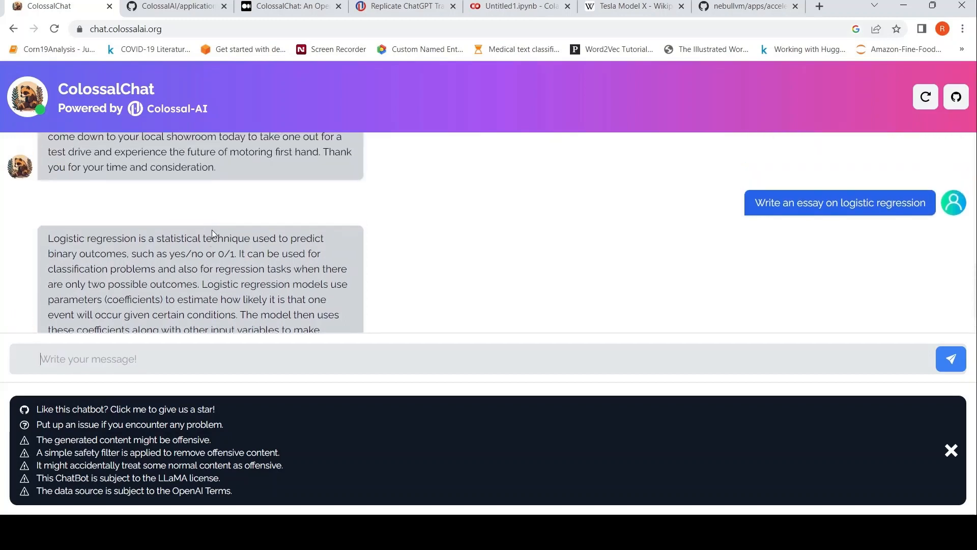
scroll(down, 3)
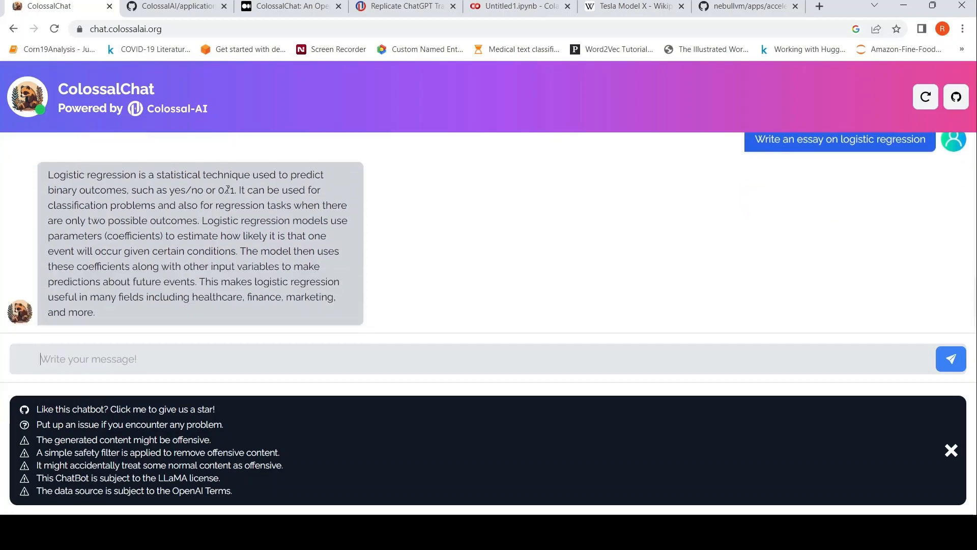
mouse_move(265, 200)
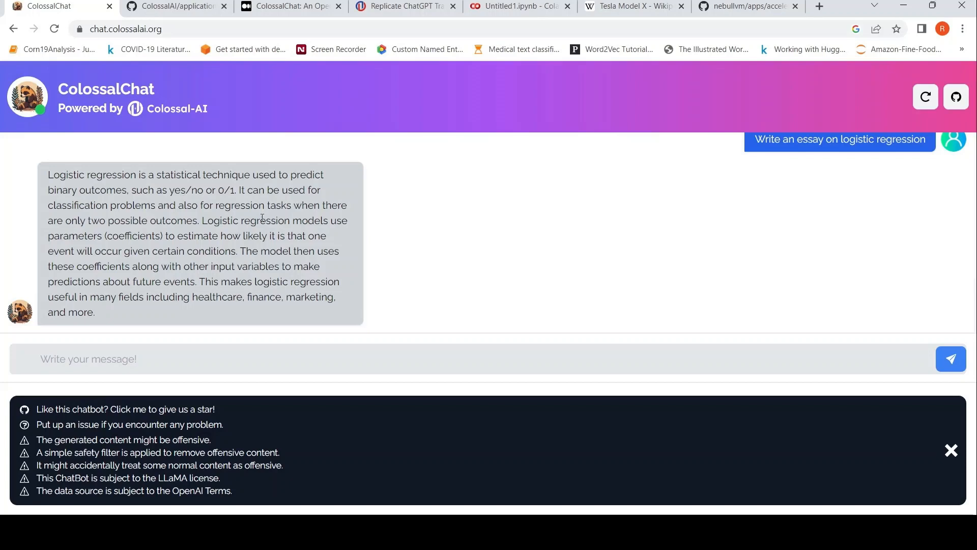
mouse_move(244, 279)
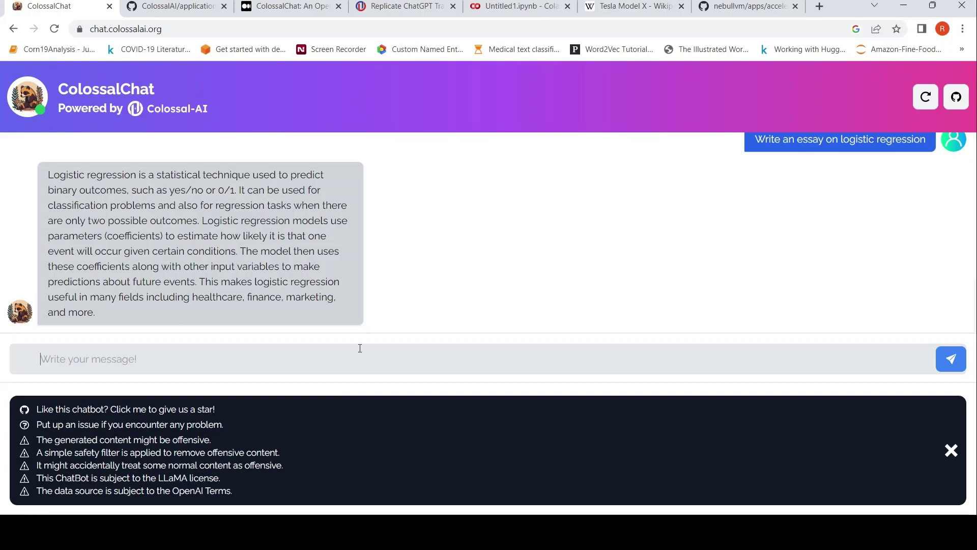
Step: Write a question about a pandas dataframe with a column holding lists of values to split
text(i h)
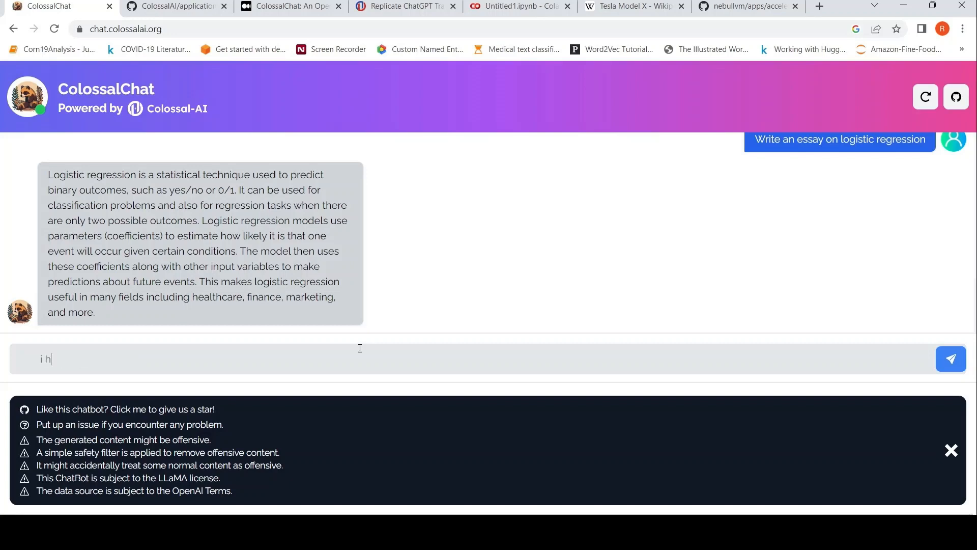
text(ave a)
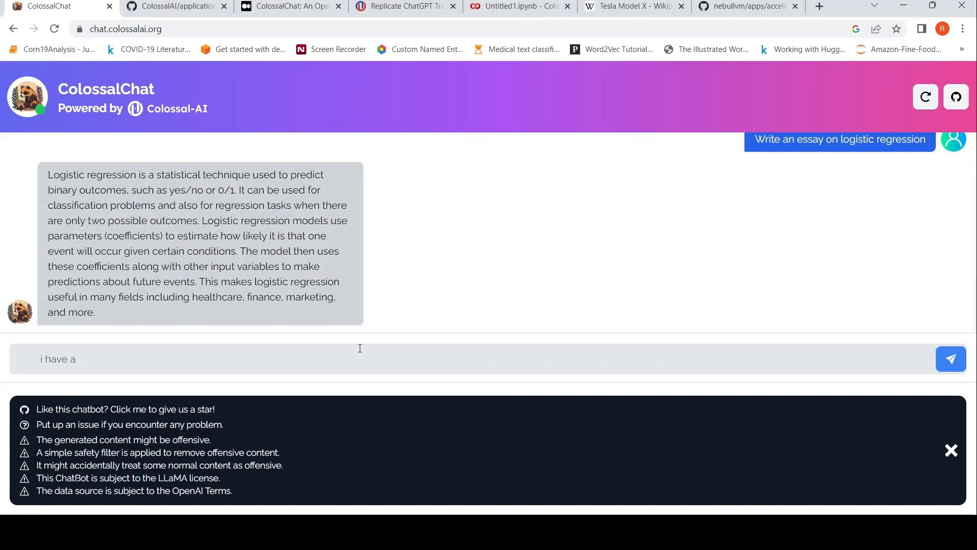
text(pandas data)
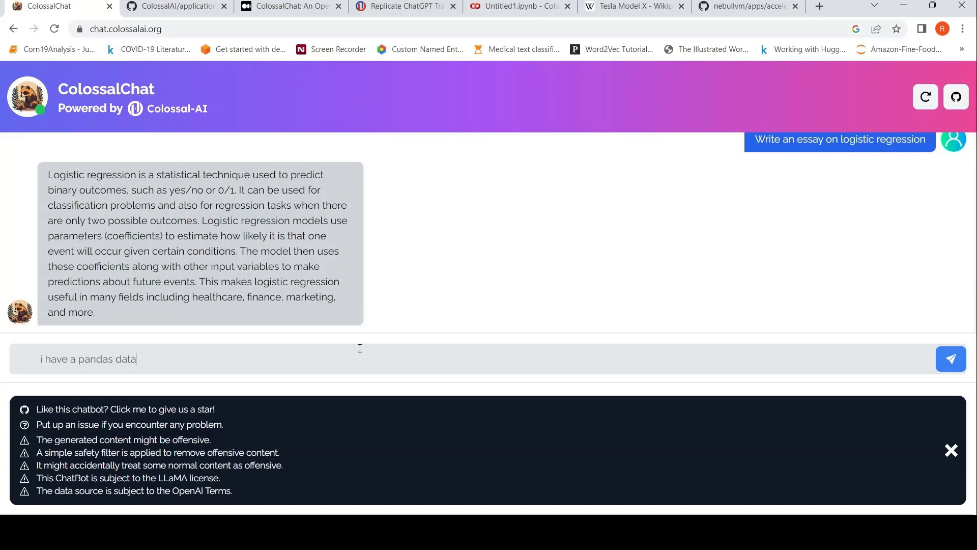
text(frame with)
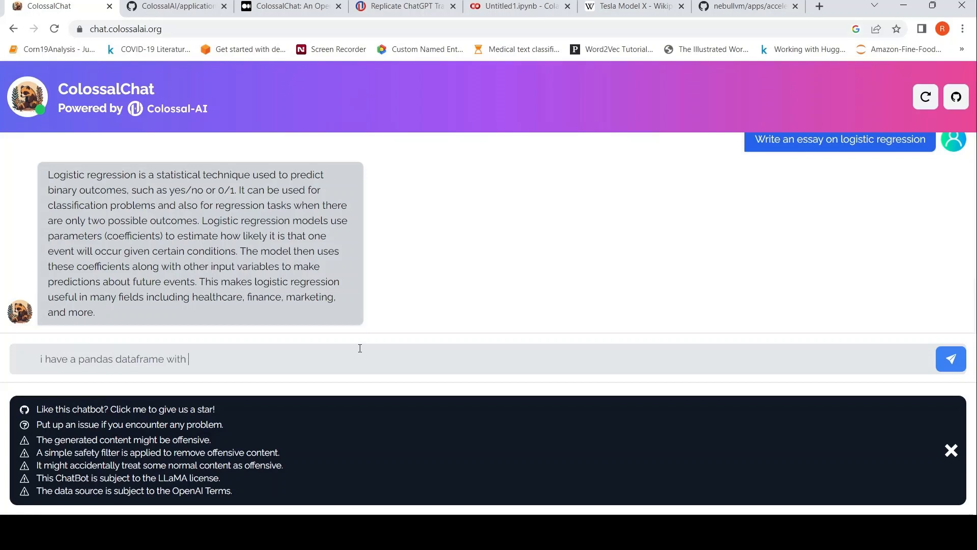
text(multiple co)
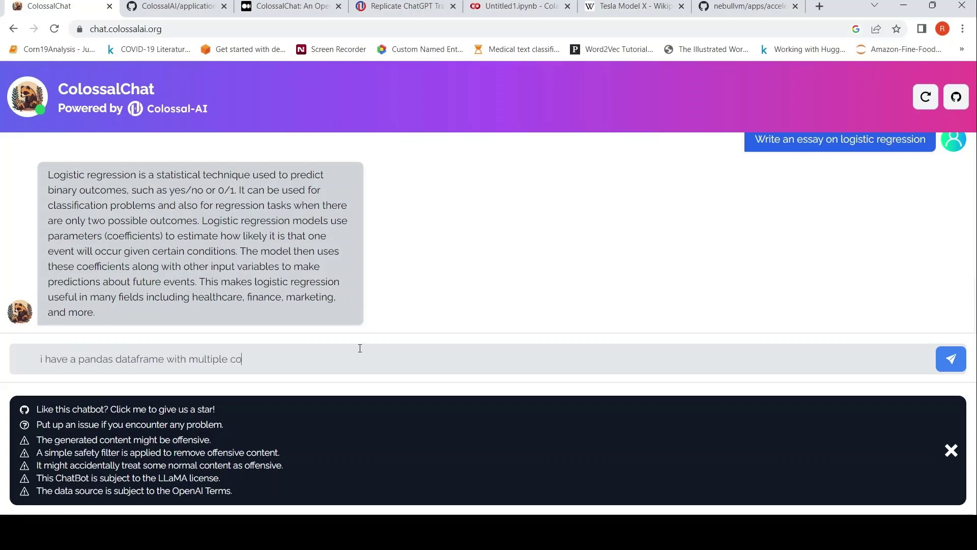
text(lumns.)
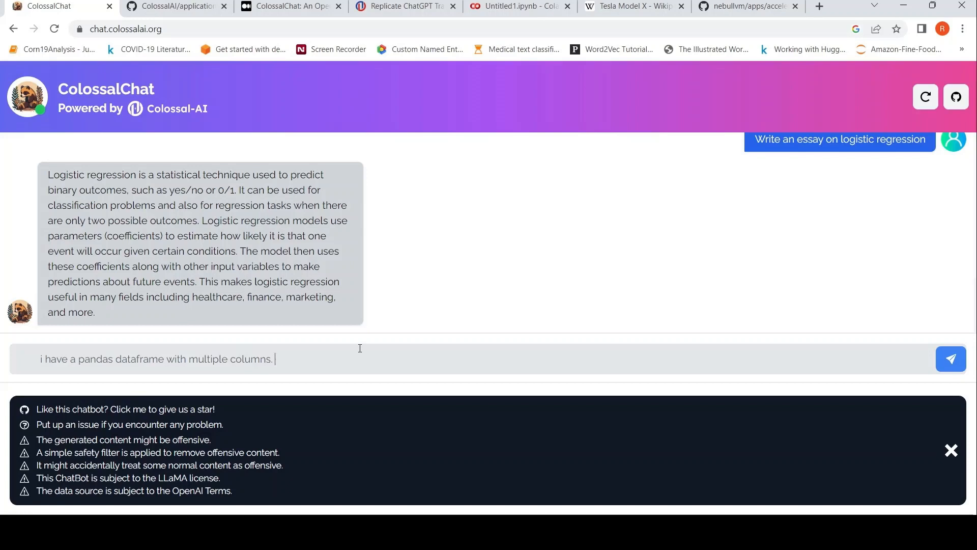
text(One of the columns has)
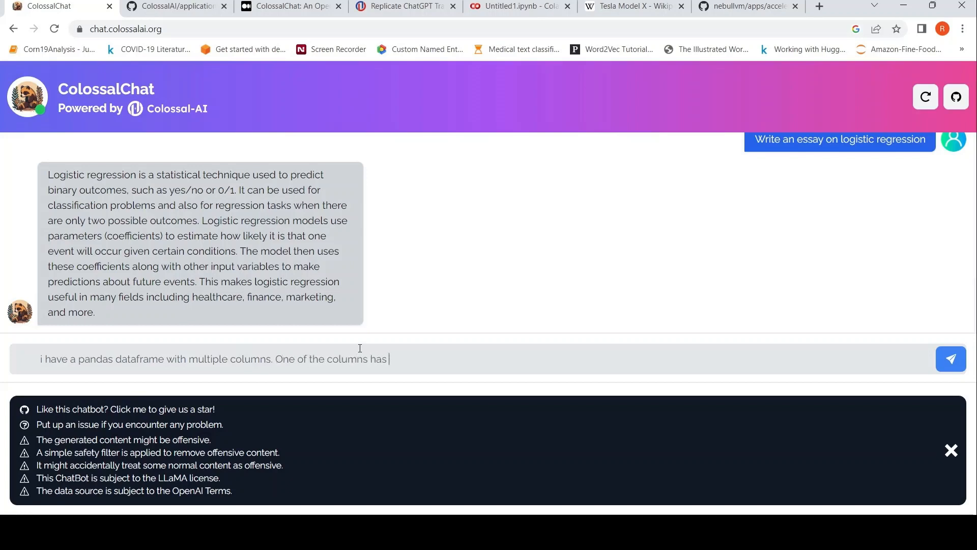
text(a lis)
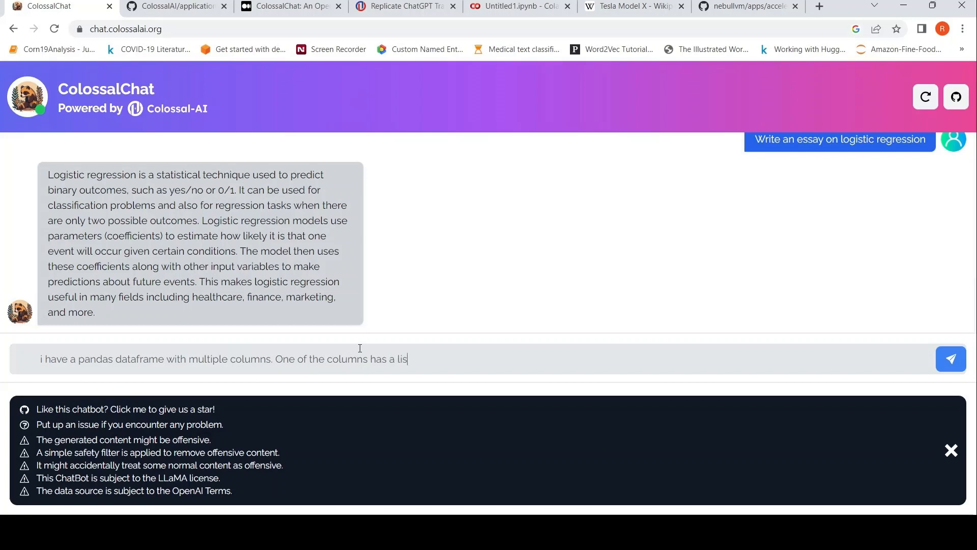
text(t of value)
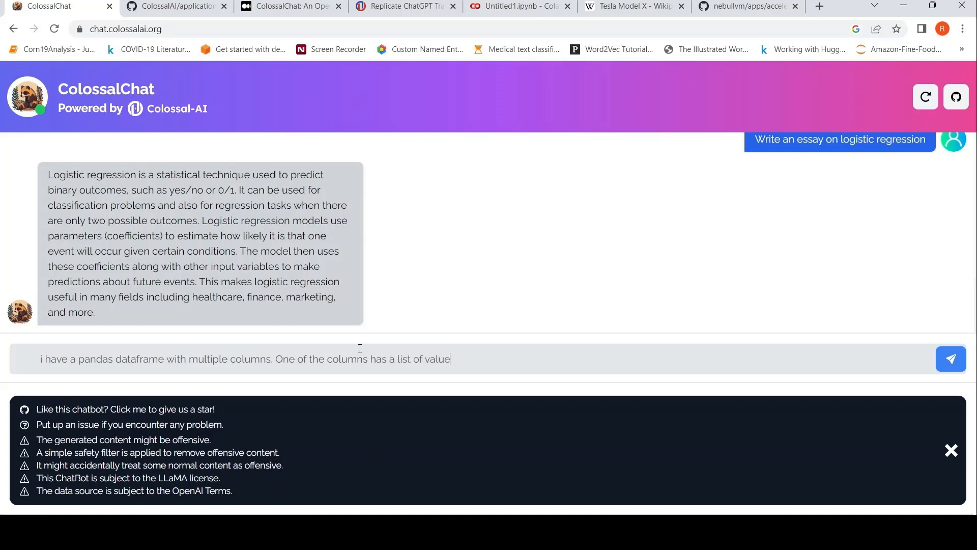
text(s. I ne)
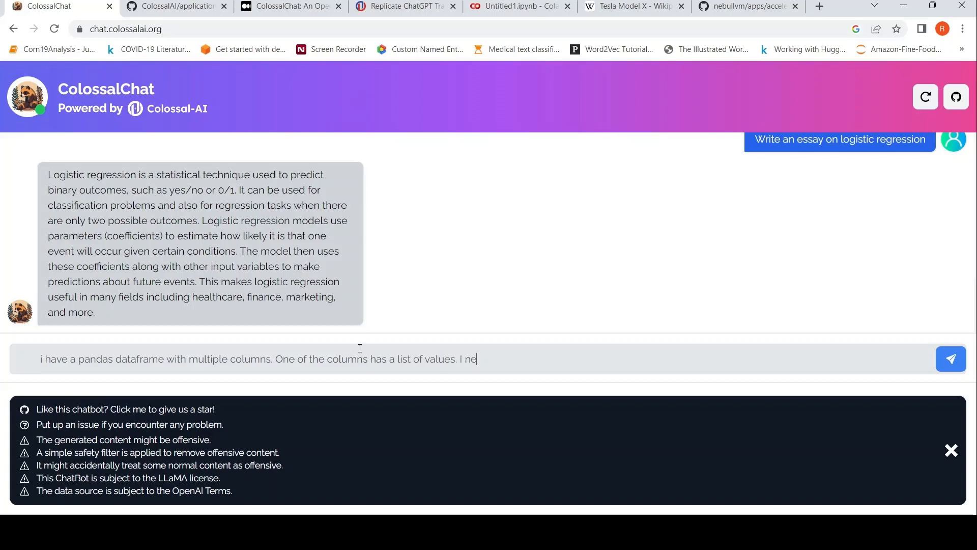
text(ed code to)
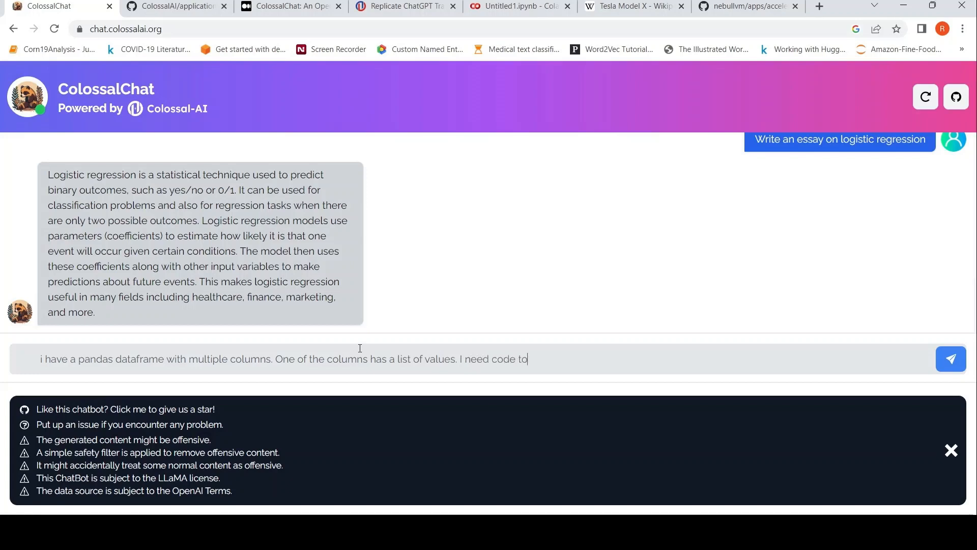
text(split this list of v)
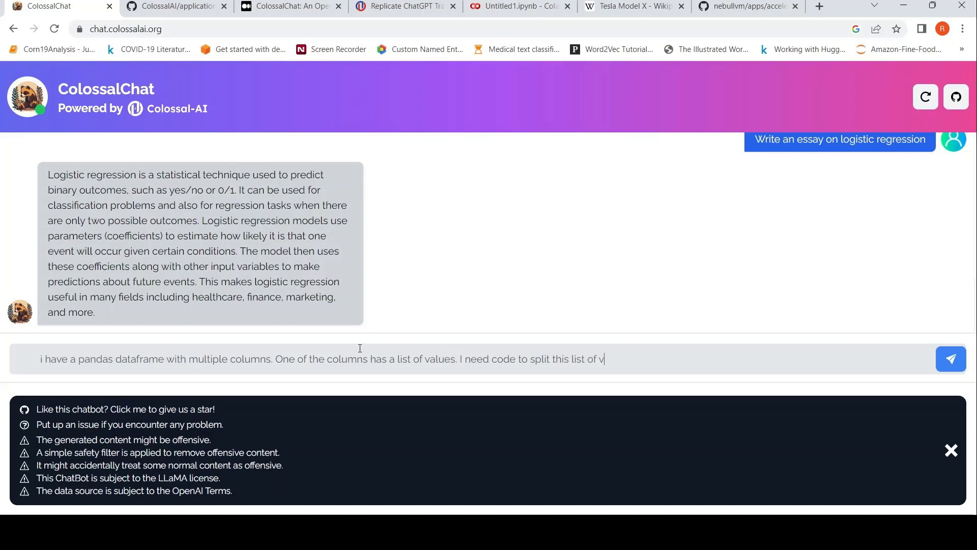
text(alues and)
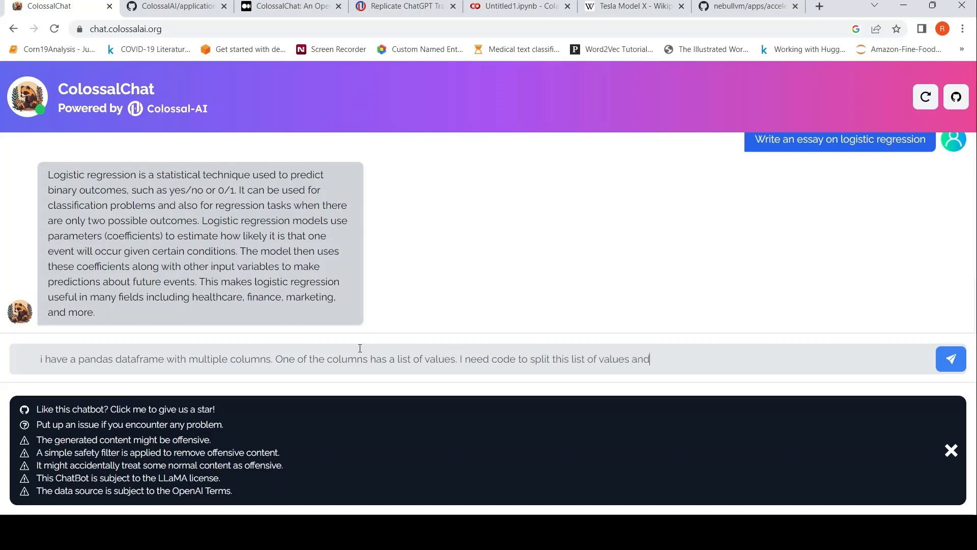
text(add tgh)
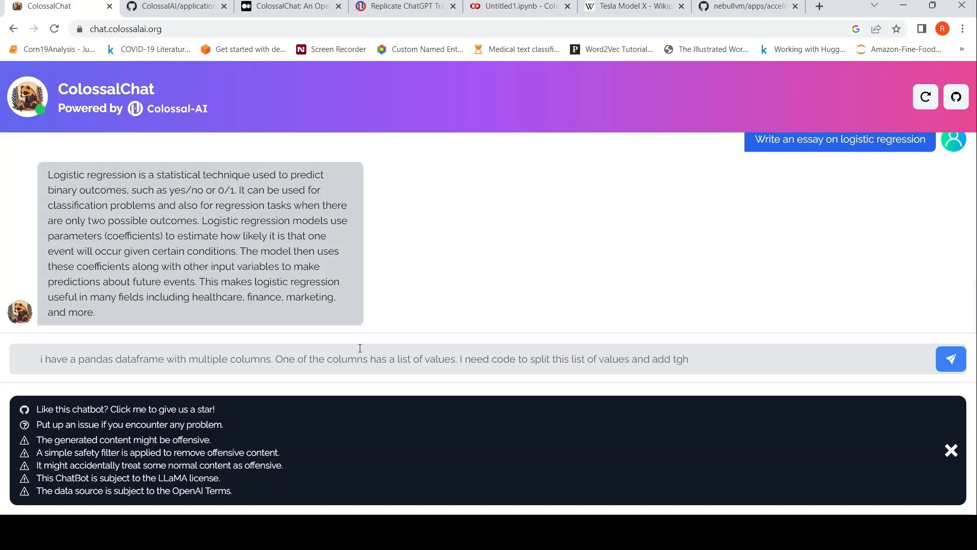
Step: Fix the typo, finish asking to add the values as new columns, and send the question
key(Backspace)
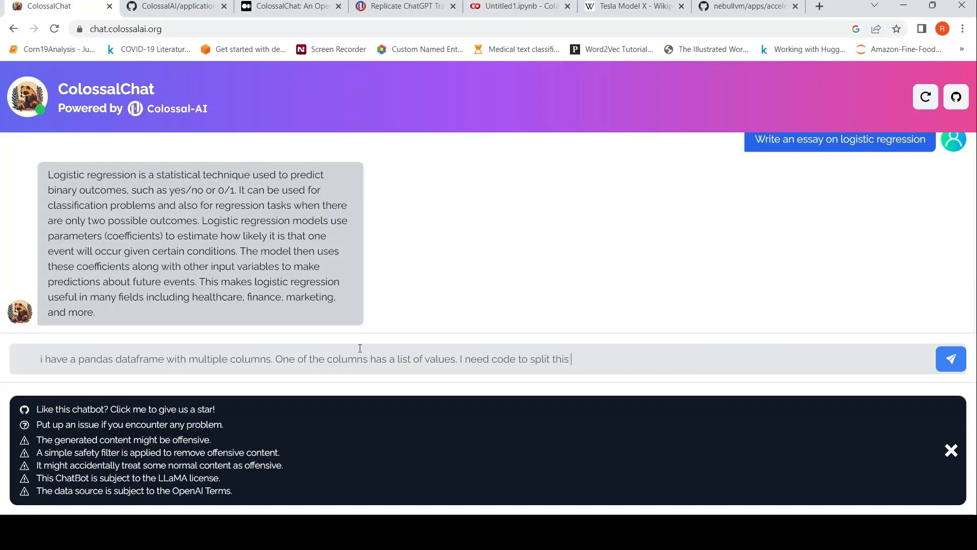
text(column)
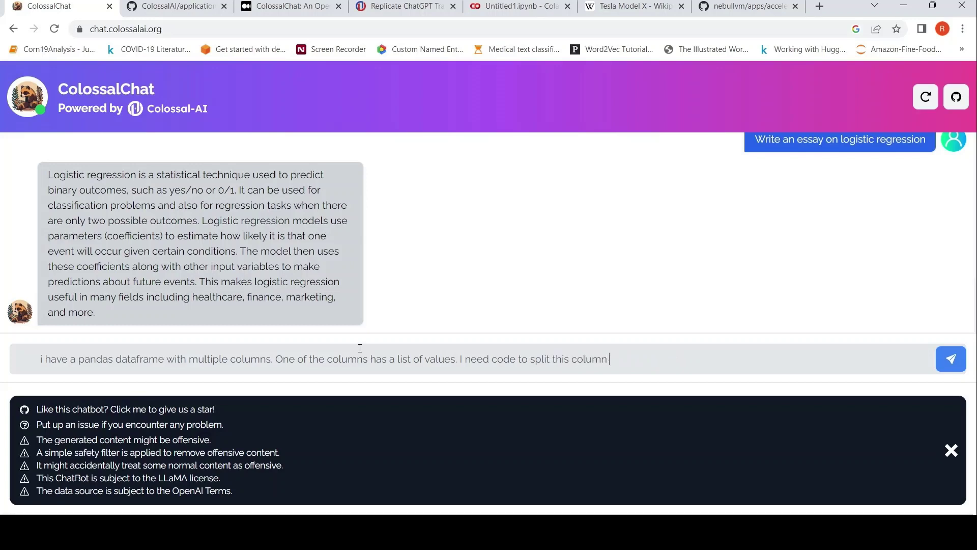
text(and a)
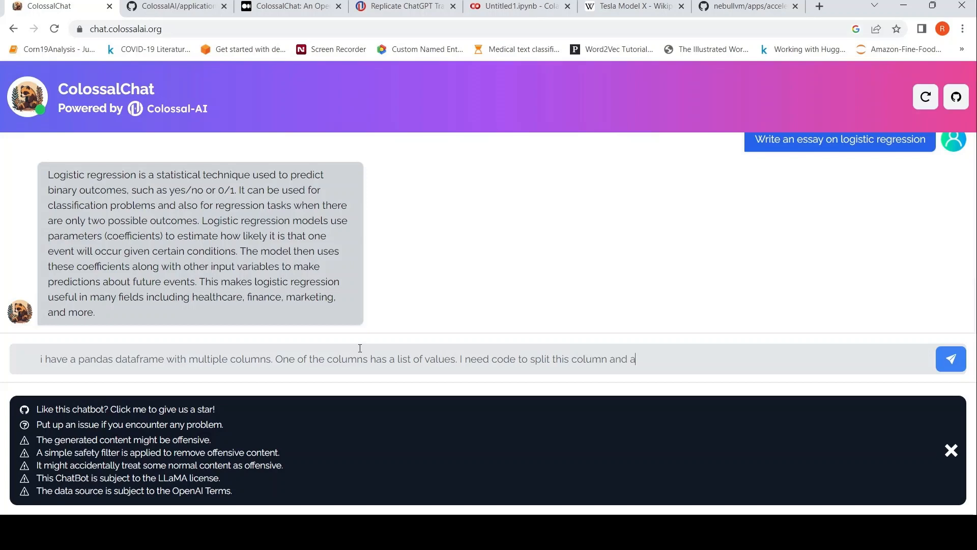
text(dd the)
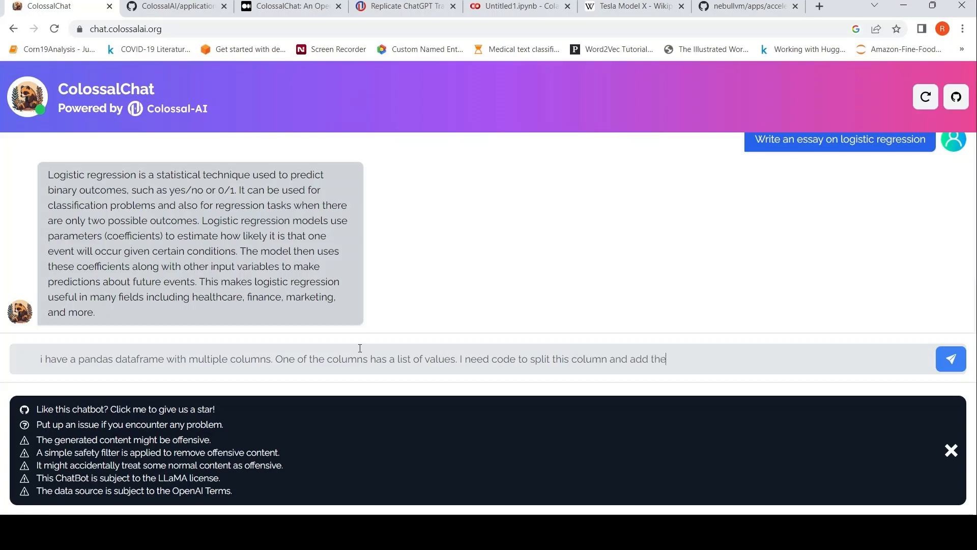
text(values as)
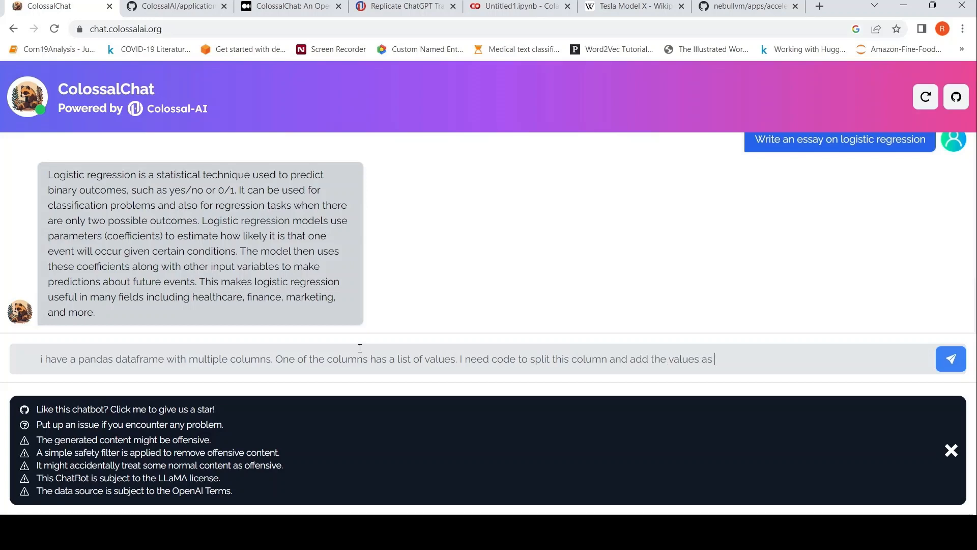
text(new colu)
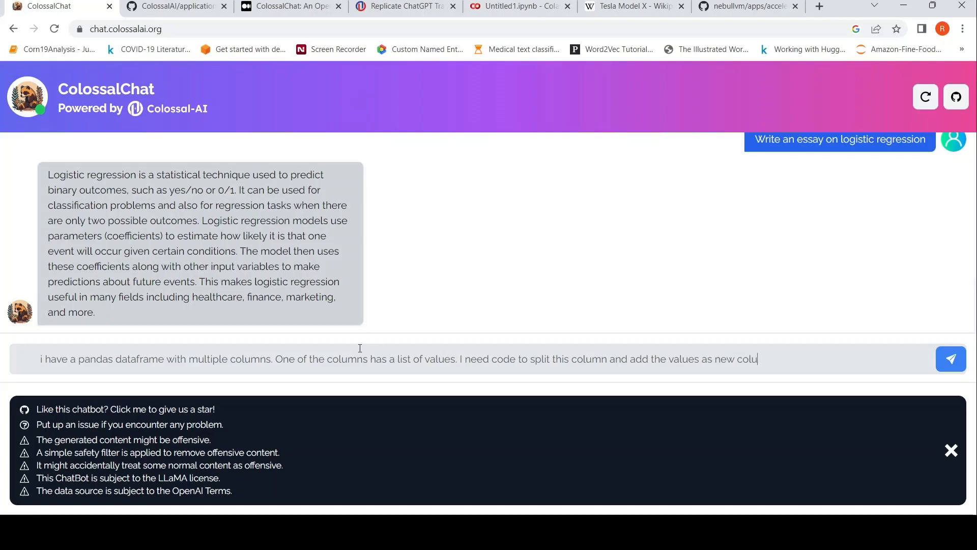
text(mns)
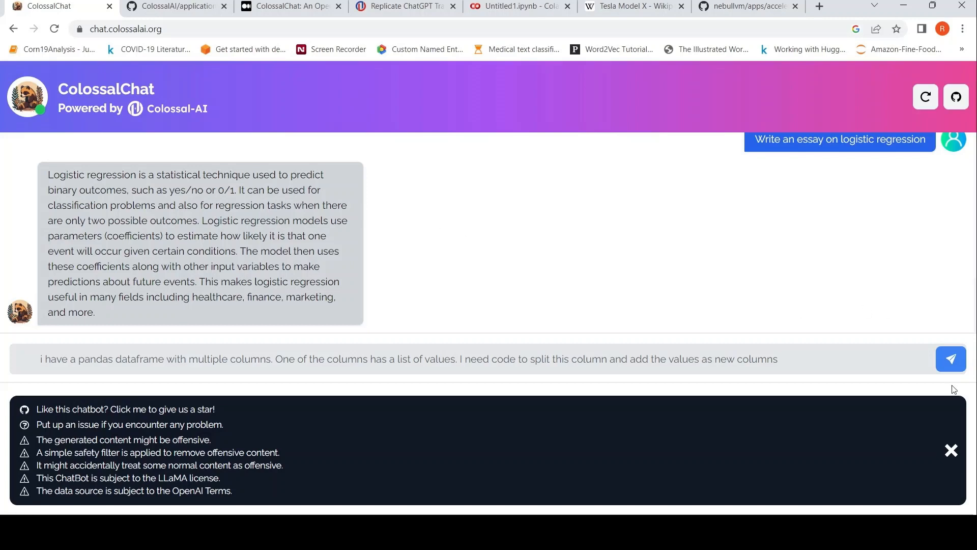
click(951, 358)
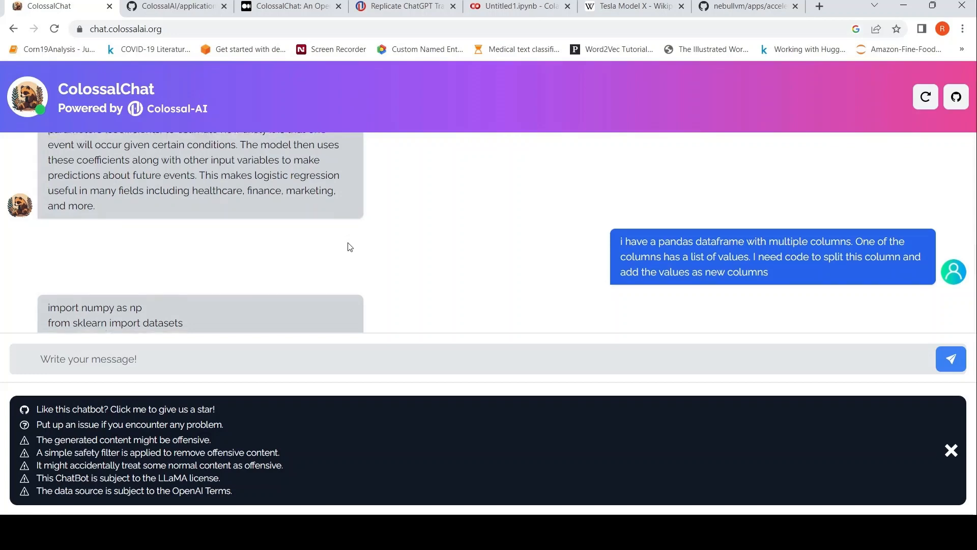
Step: Scroll through the bot's reply: scikit-learn logistic regression on iris instead of a column split
scroll(down, 3)
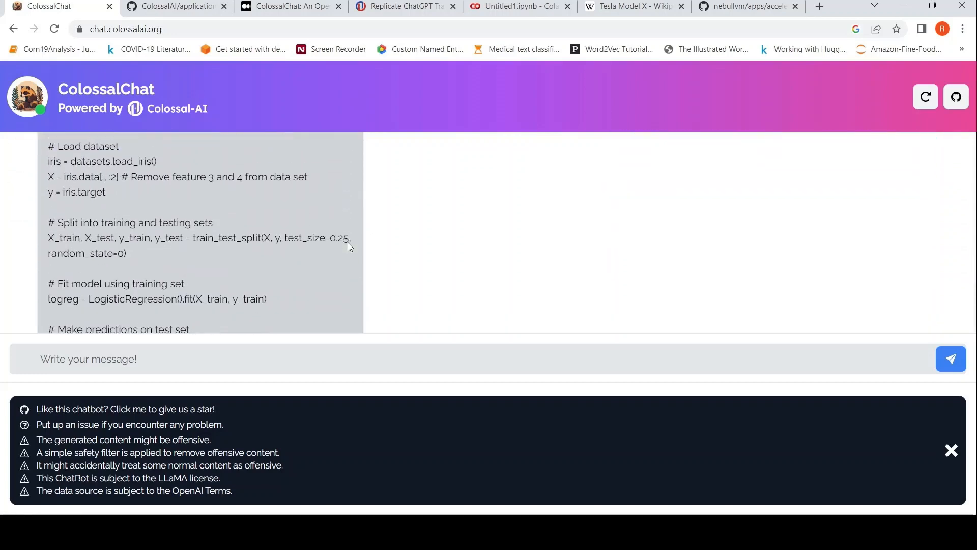
scroll(up, 3)
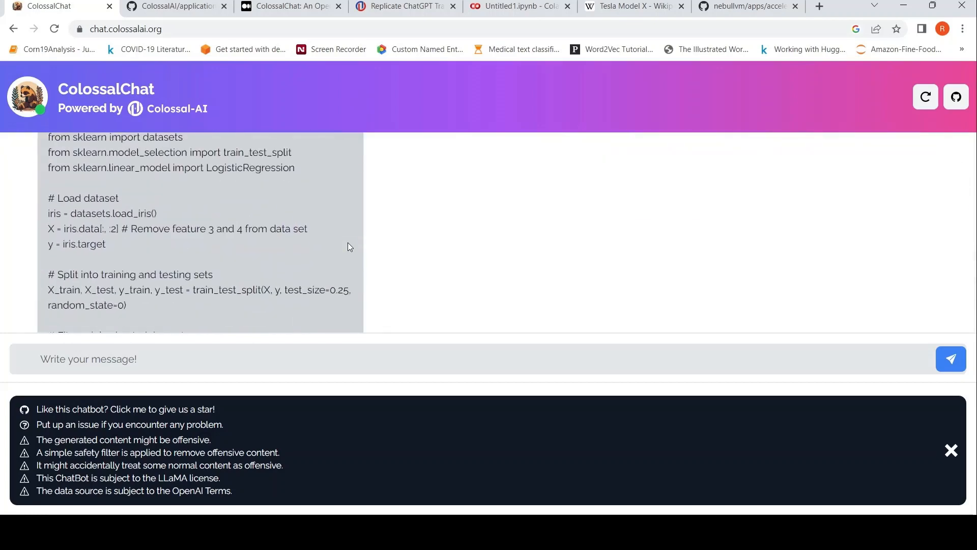
scroll(up, 3)
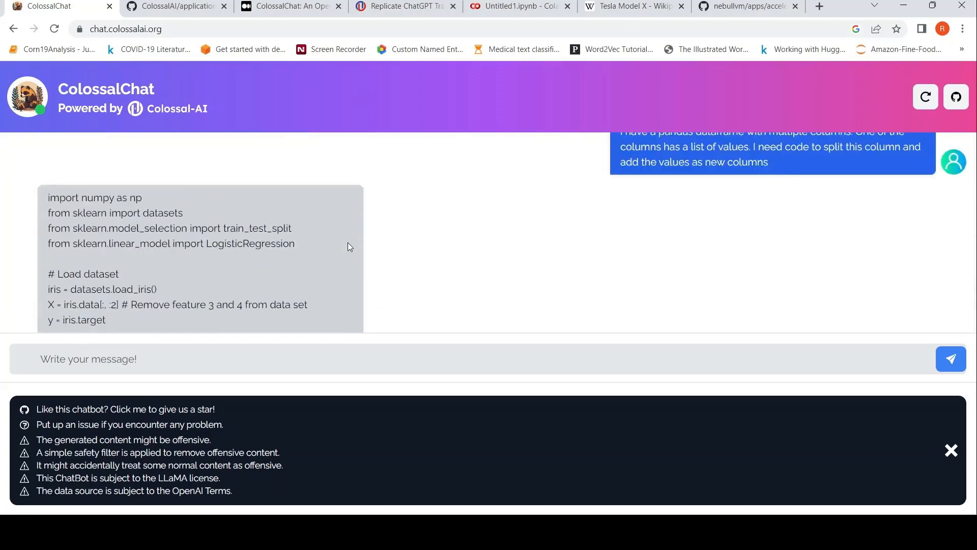
scroll(up, 3)
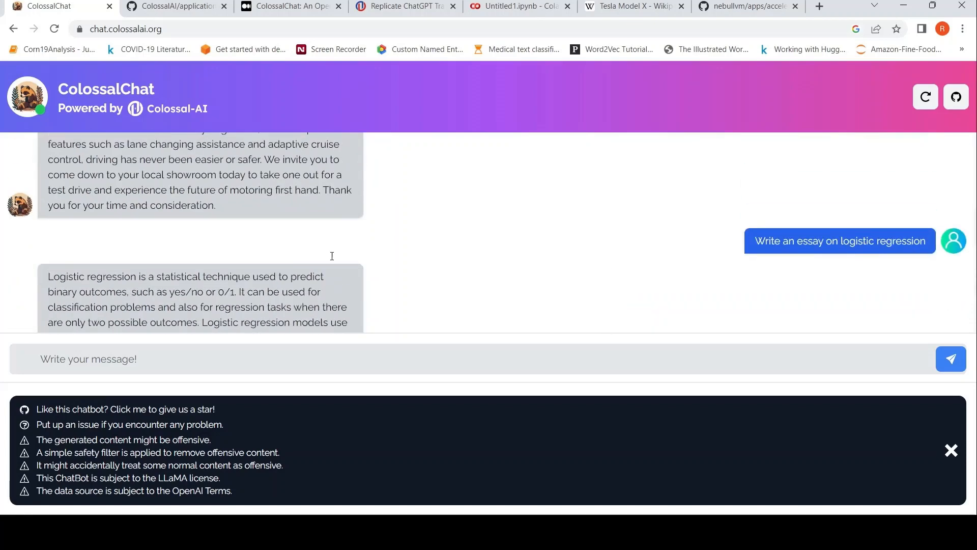
scroll(down, 3)
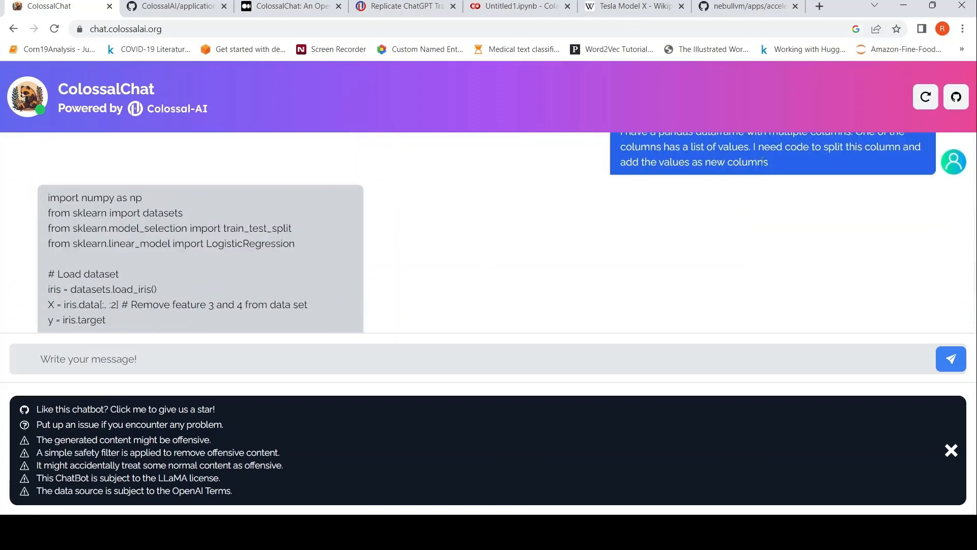
mouse_move(480, 240)
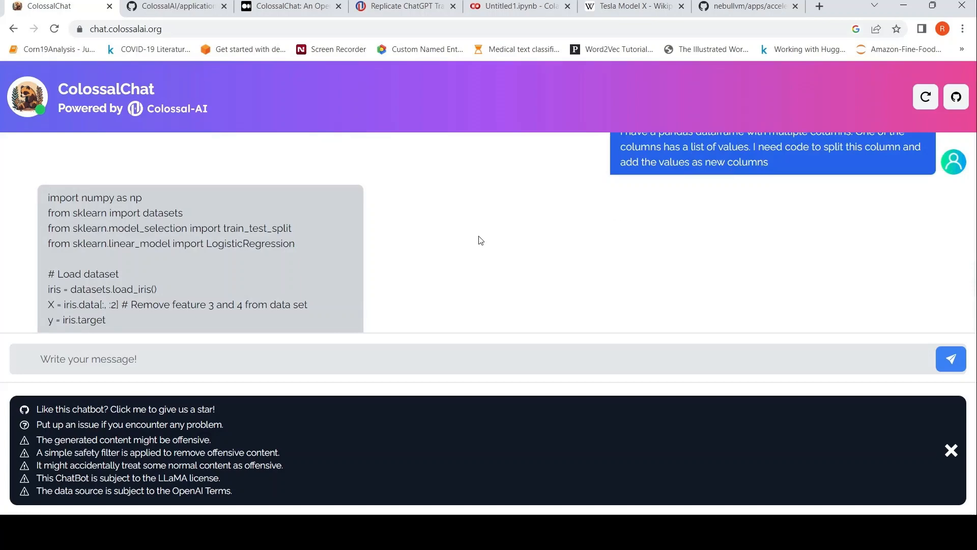
scroll(down, 3)
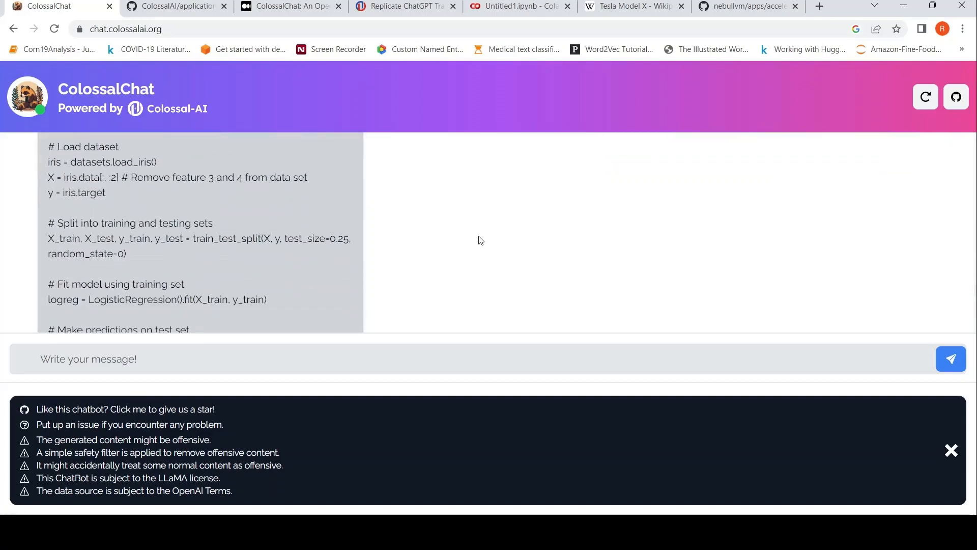
scroll(down, 3)
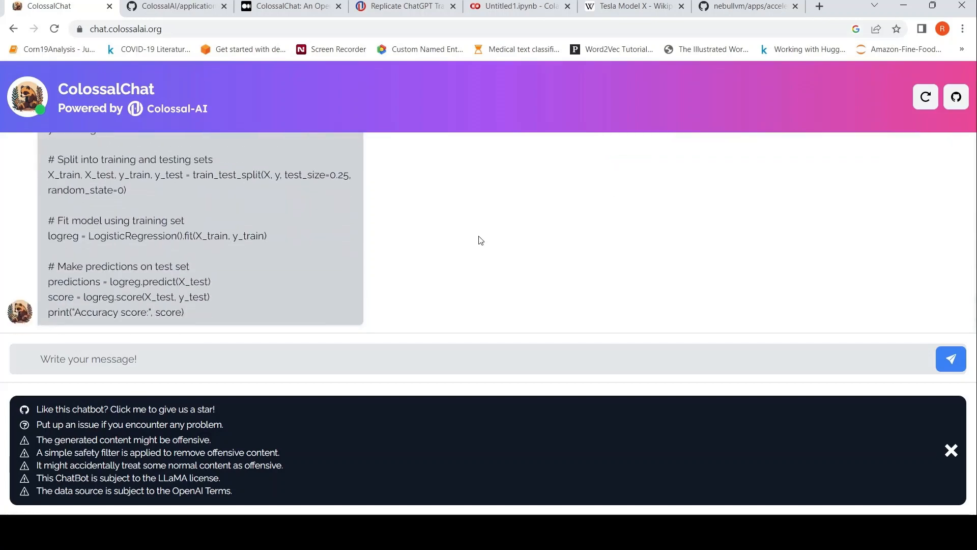
scroll(up, 3)
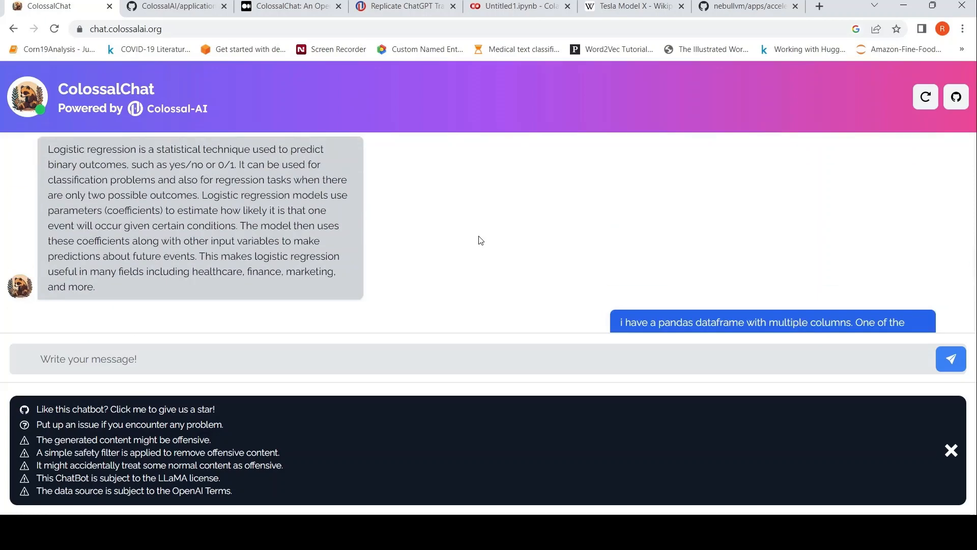
scroll(up, 3)
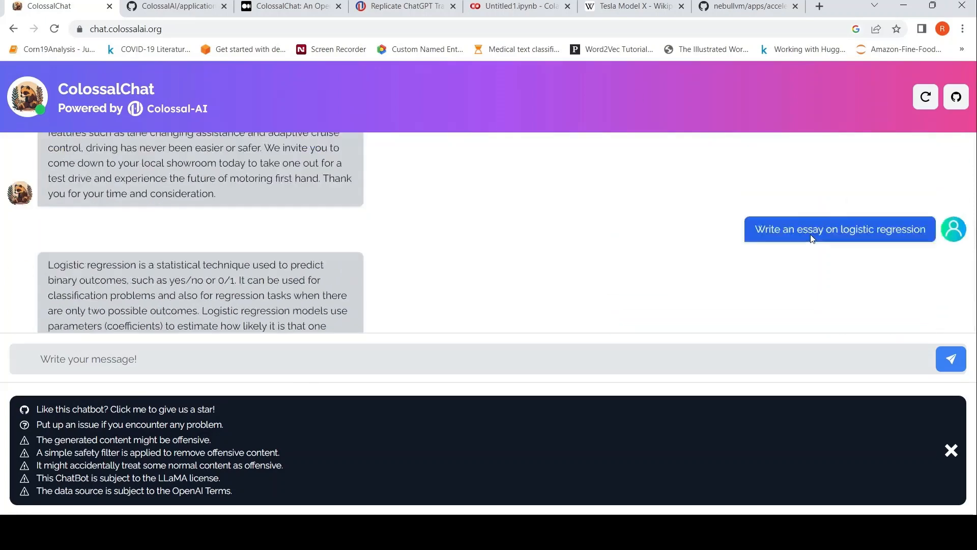
scroll(down, 3)
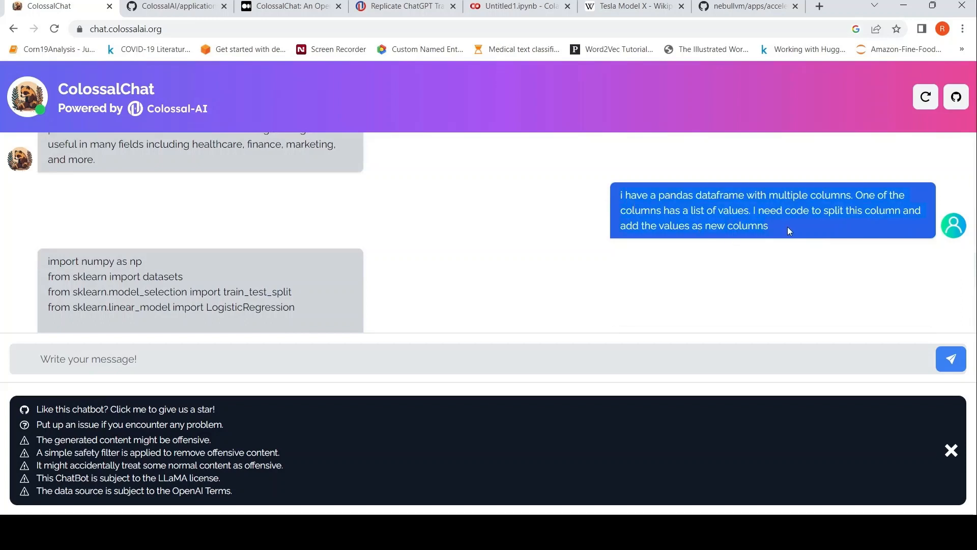
Step: Reset the ColossalChat conversation and resend the pandas list-column question, then return to Colab
click(925, 97)
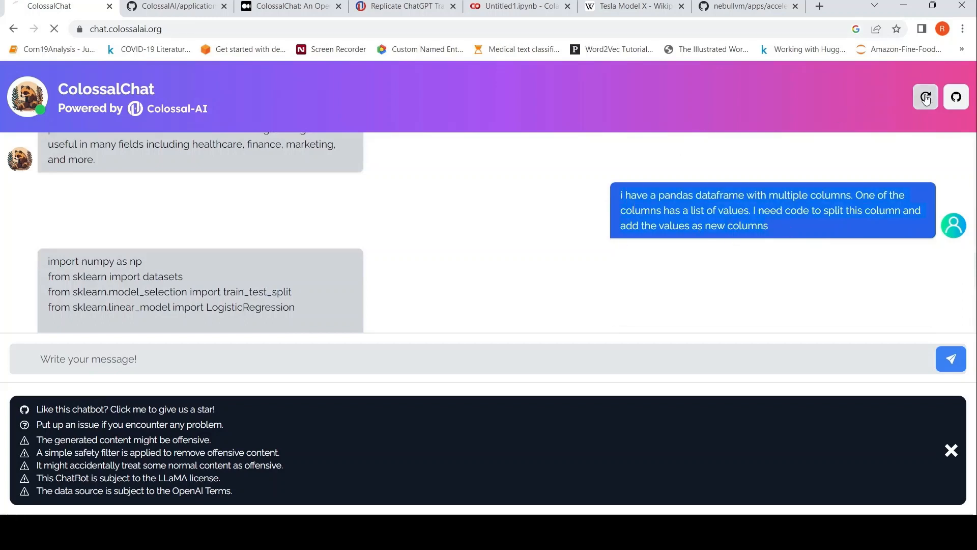
click(925, 97)
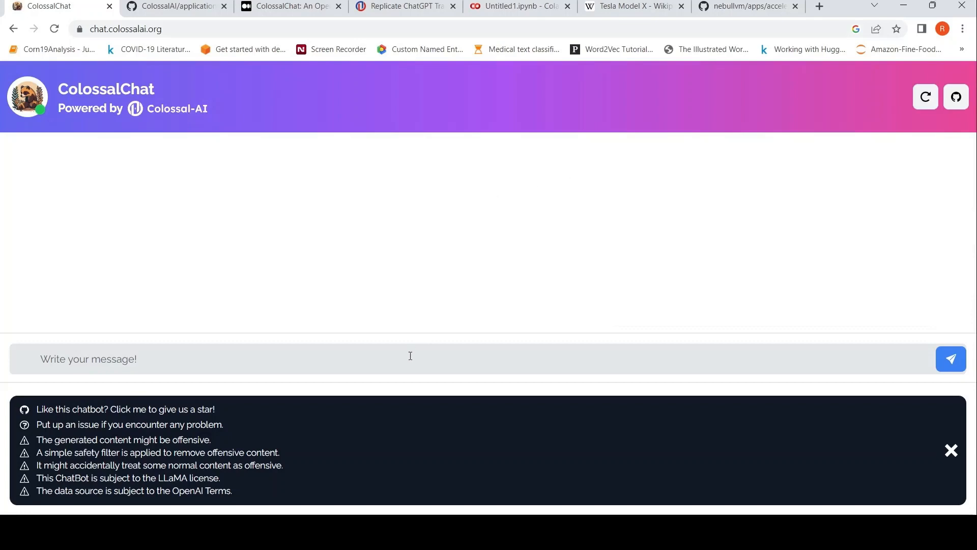
click(951, 358)
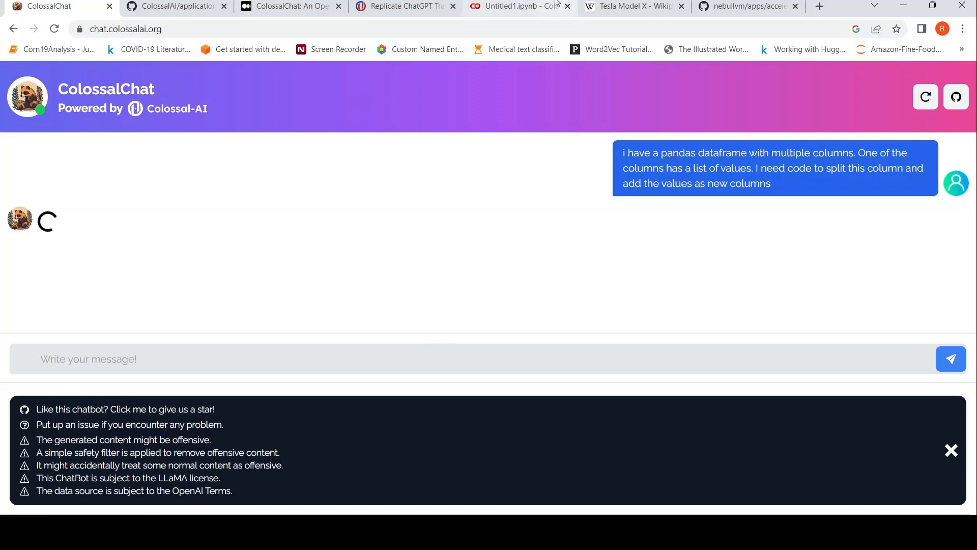
click(518, 6)
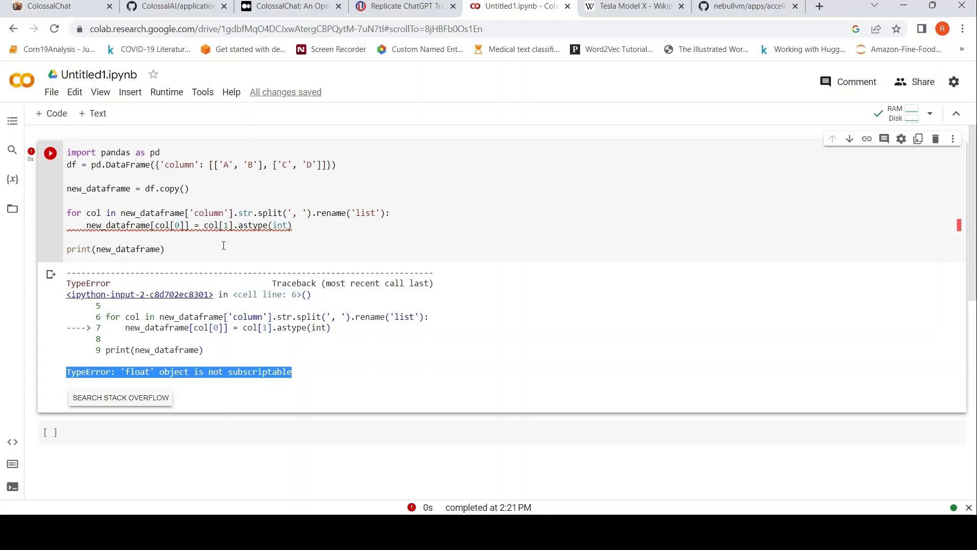
Step: Read ColossalChat's new numpy/pandas loop answer and select its code block for copying to Colab
click(59, 6)
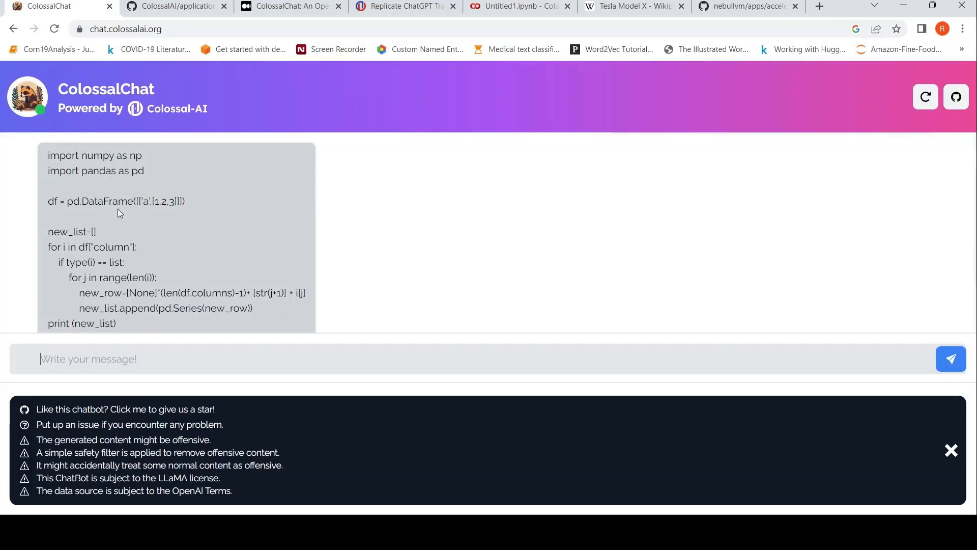
scroll(down, 3)
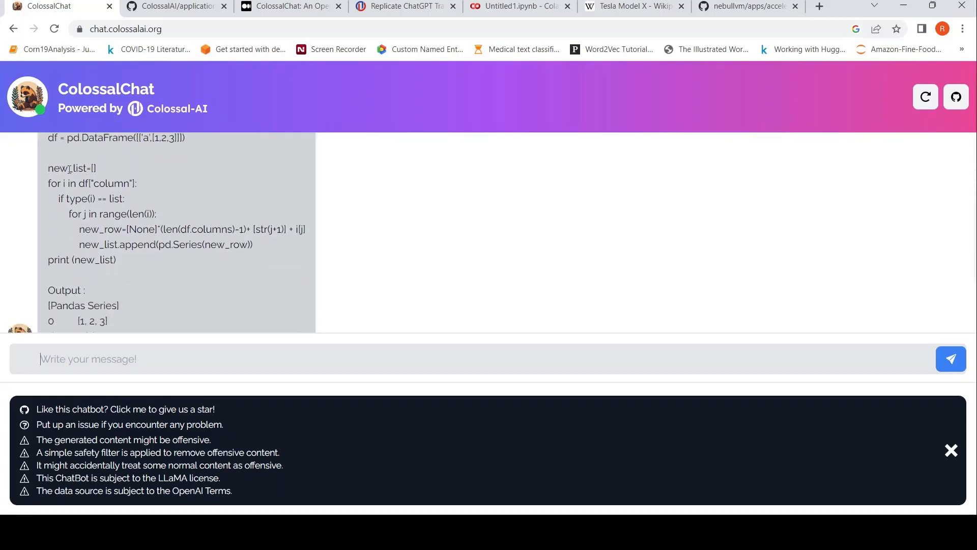
scroll(down, 3)
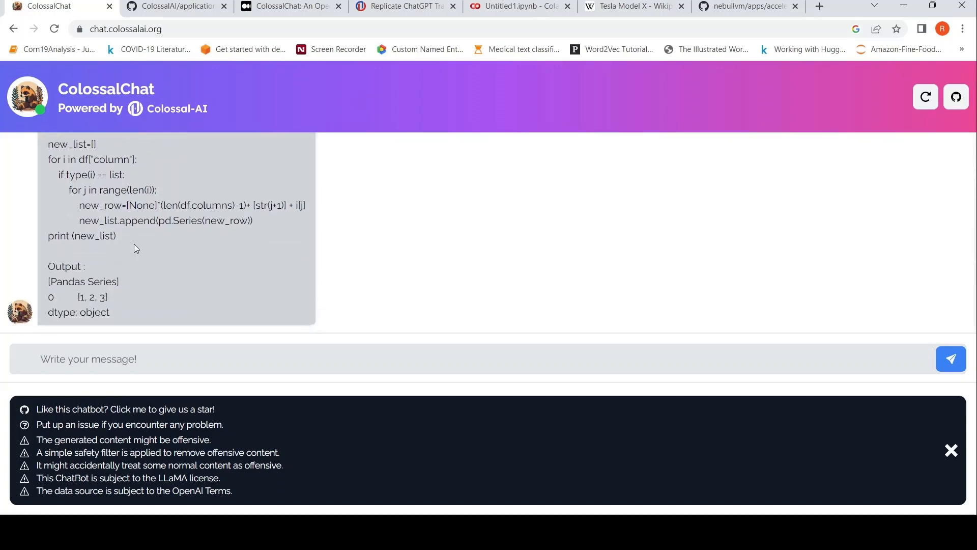
scroll(up, 3)
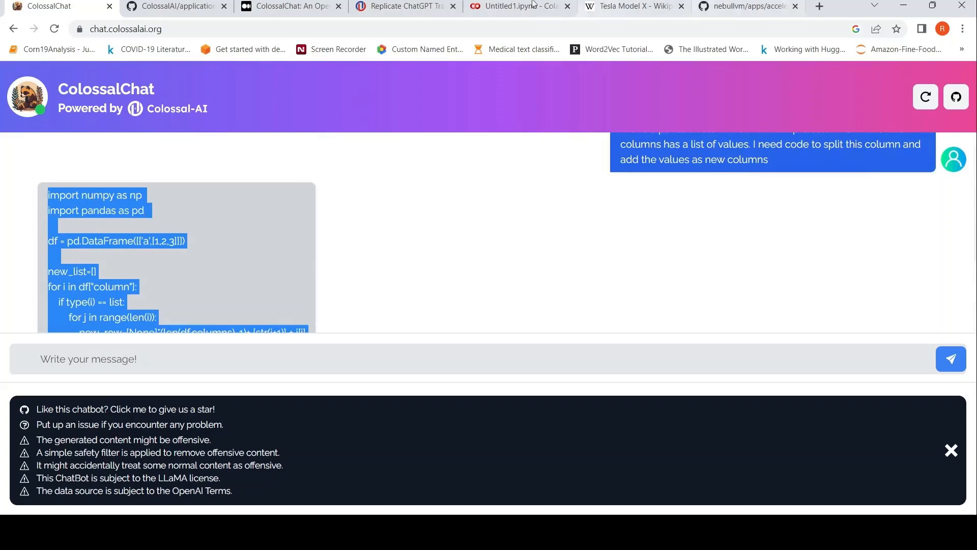
click(518, 6)
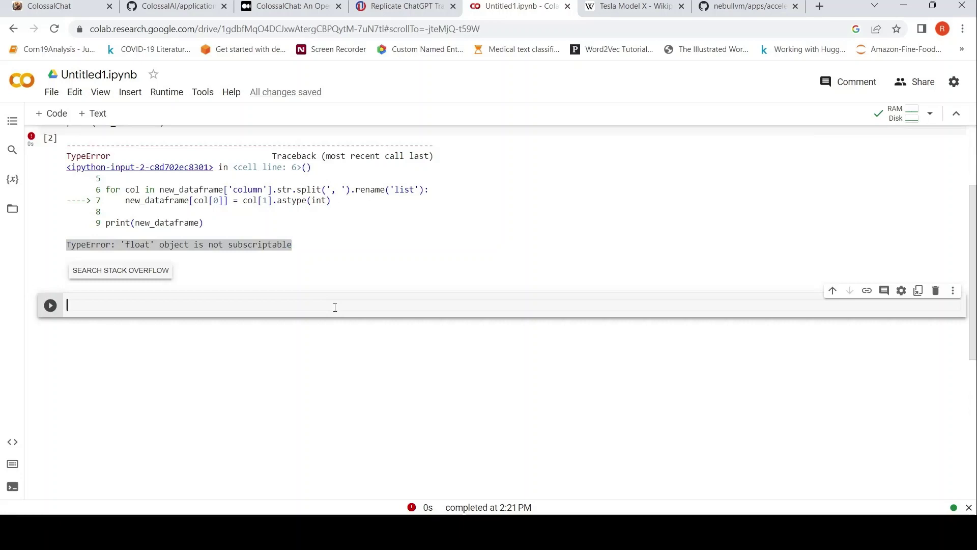
Step: Run the chatbot's 'import numpy as np' loop code in a new Colab cell; it fails with KeyError: 'column'
text(import numpy as np)
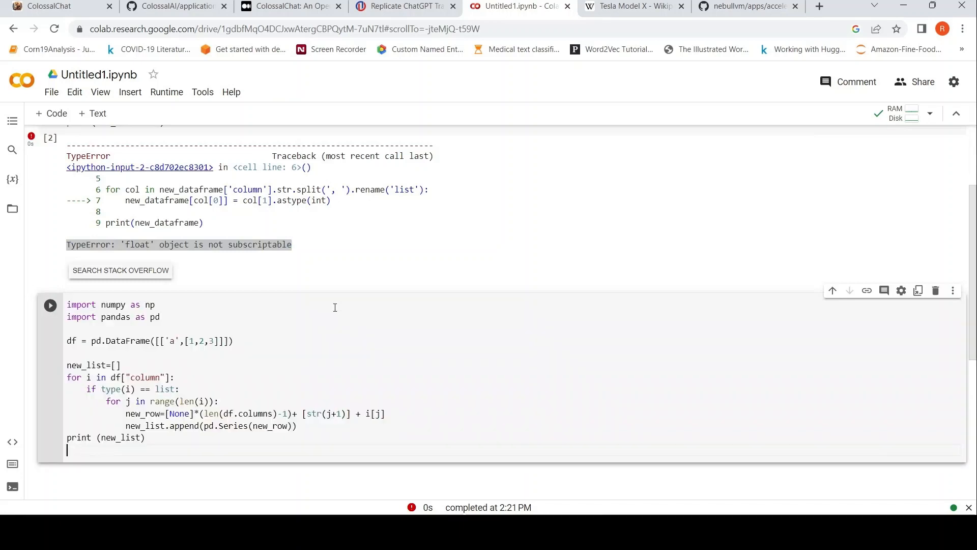
scroll(down, 3)
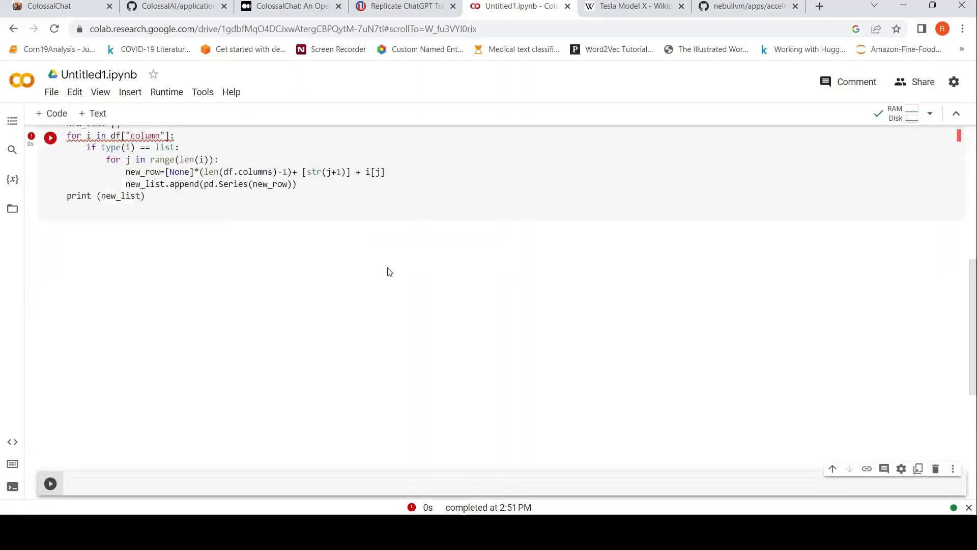
click(50, 138)
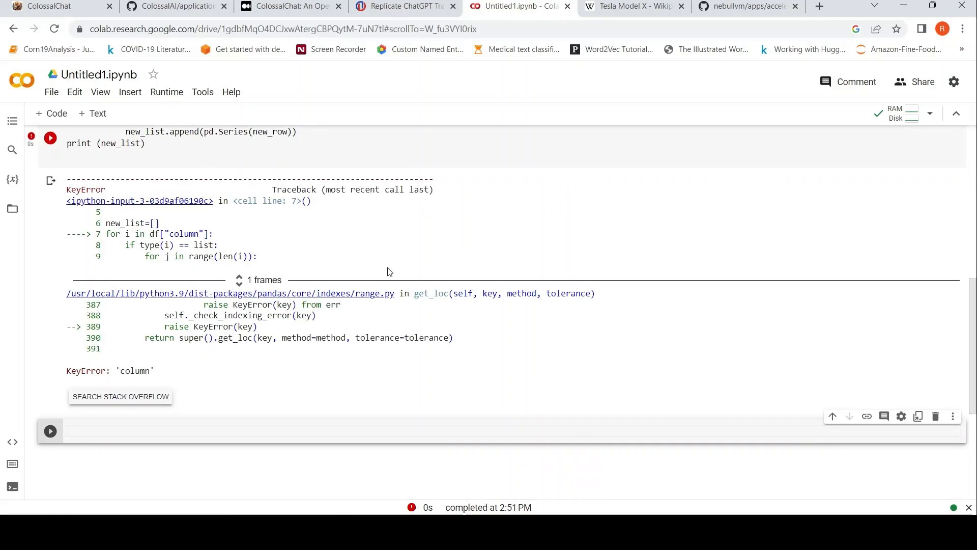
scroll(up, 3)
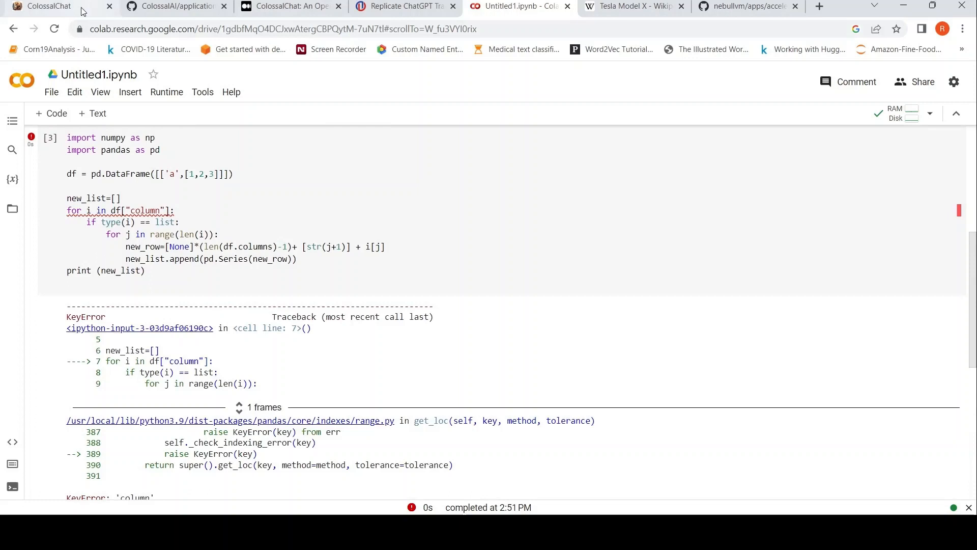
click(43, 6)
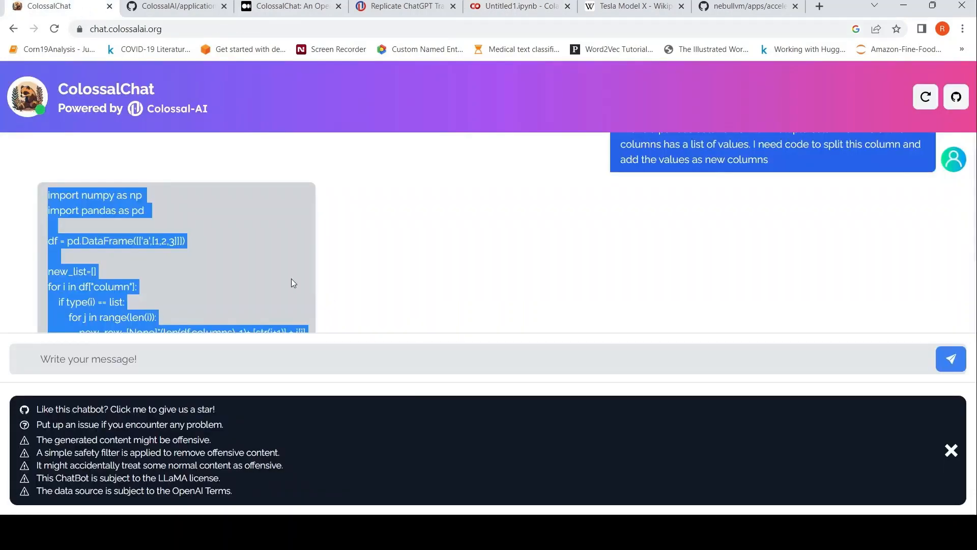
Step: Read the end of the ColossalChat reply showing the claimed output Series holding [1, 2, 3]
scroll(down, 3)
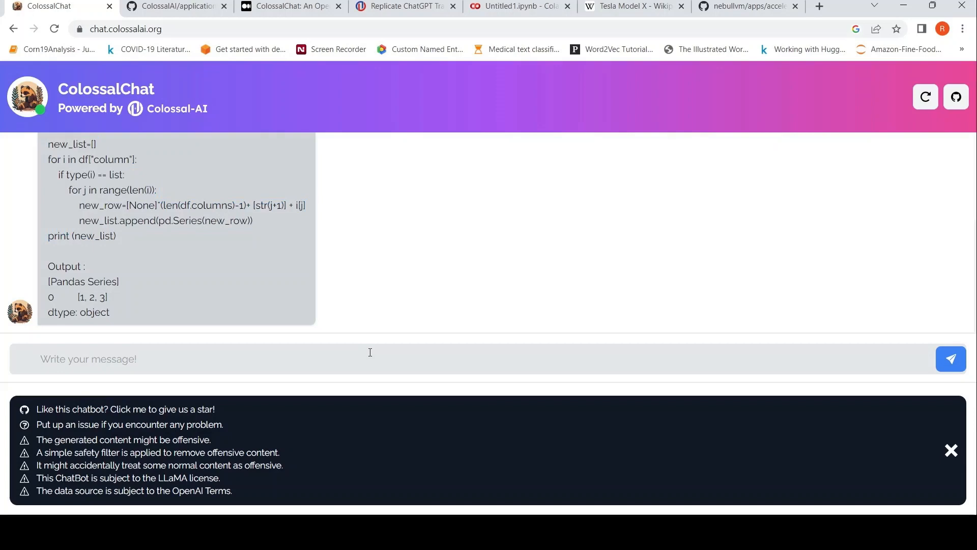
mouse_move(621, 163)
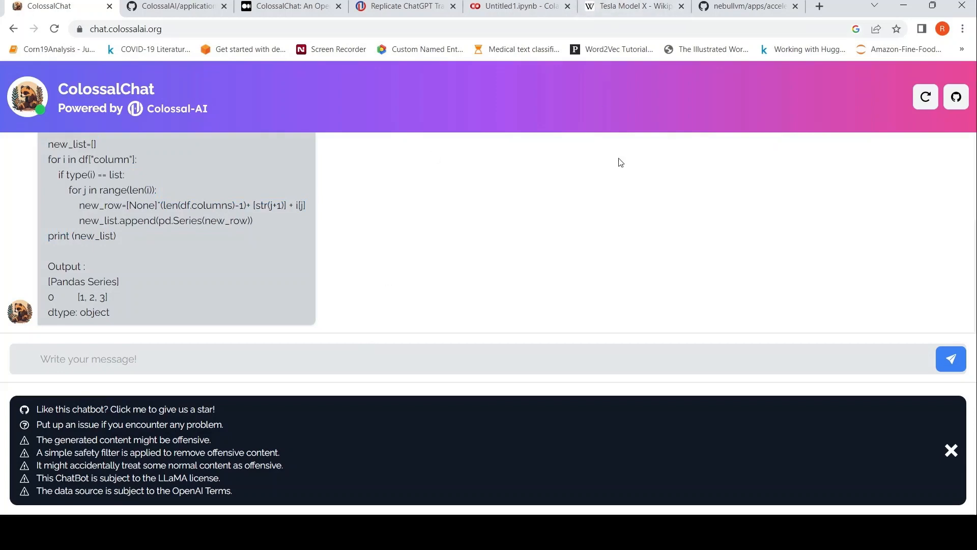
mouse_move(655, 181)
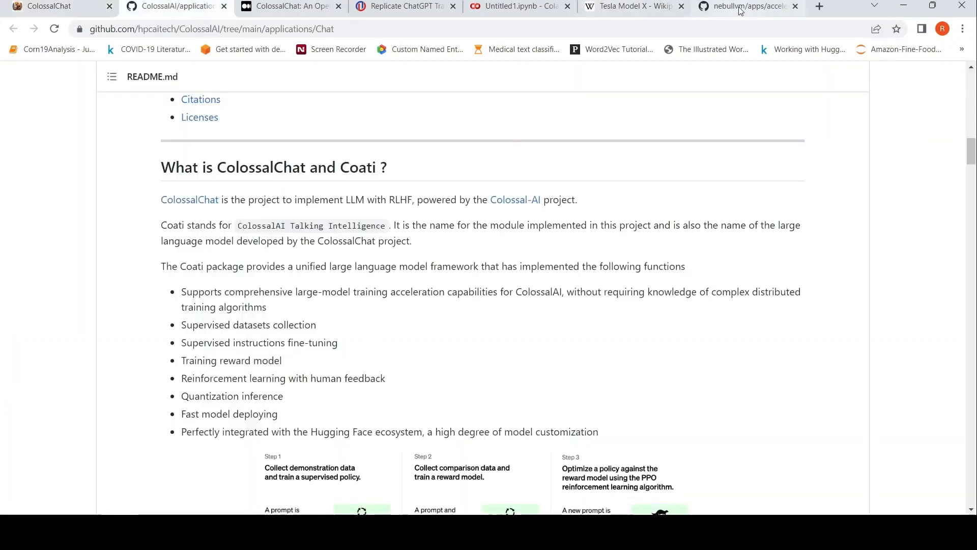
Step: Review the ChatLLaMA and ColossalAI Chat READMEs on GitHub, then move to the Medium ColossalChat article
click(743, 6)
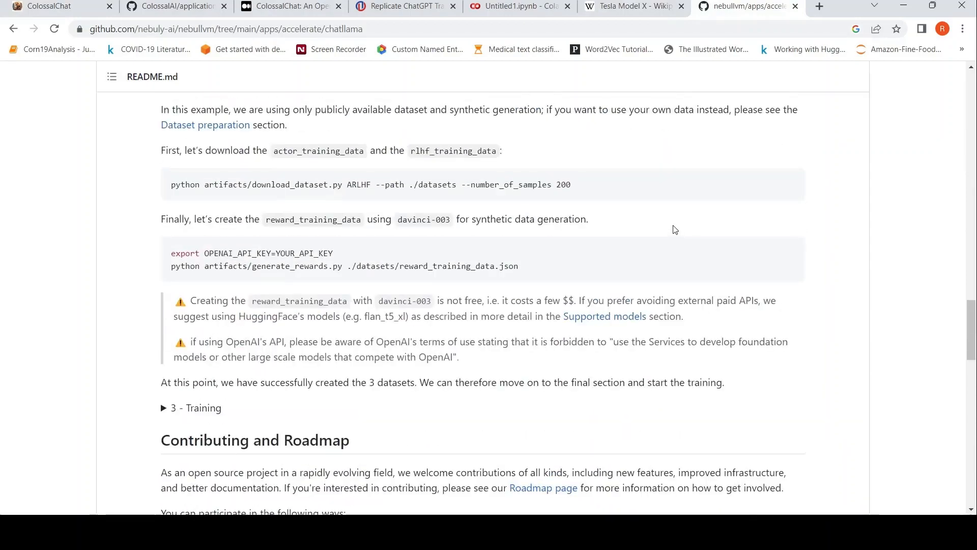
scroll(up, 3)
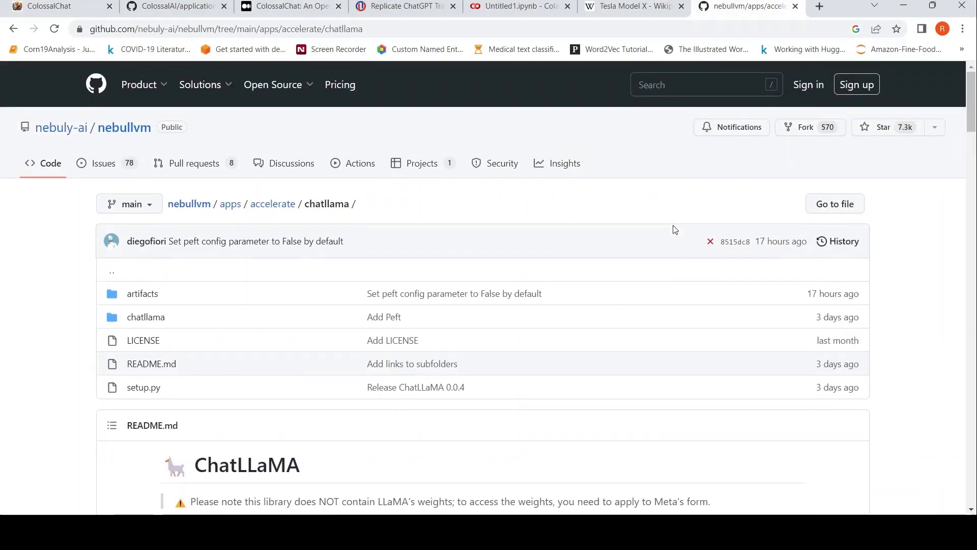
scroll(down, 3)
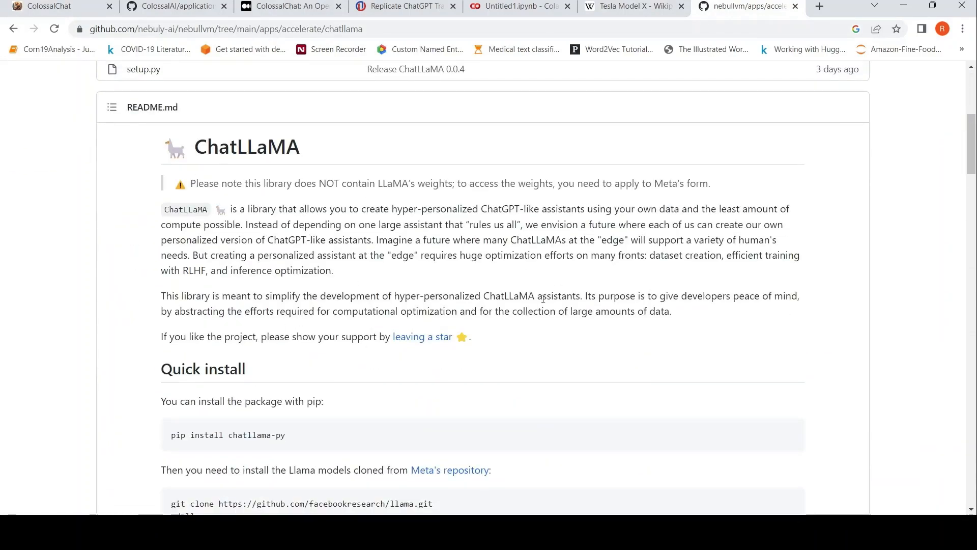
mouse_move(537, 224)
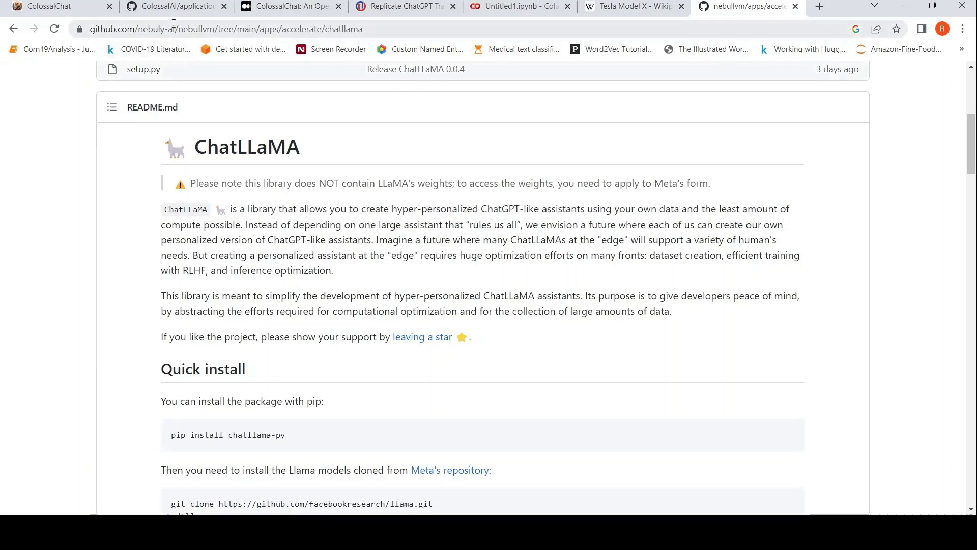
click(174, 6)
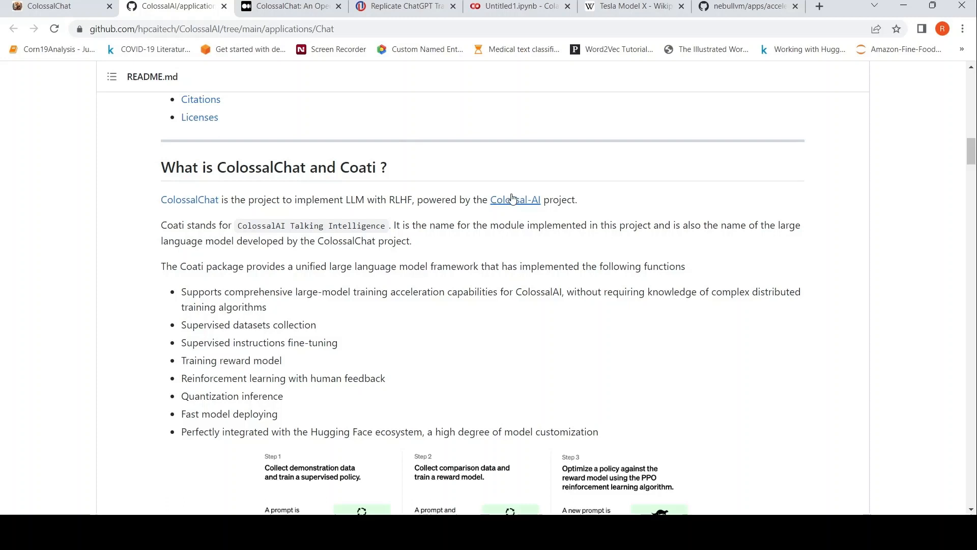
mouse_move(568, 258)
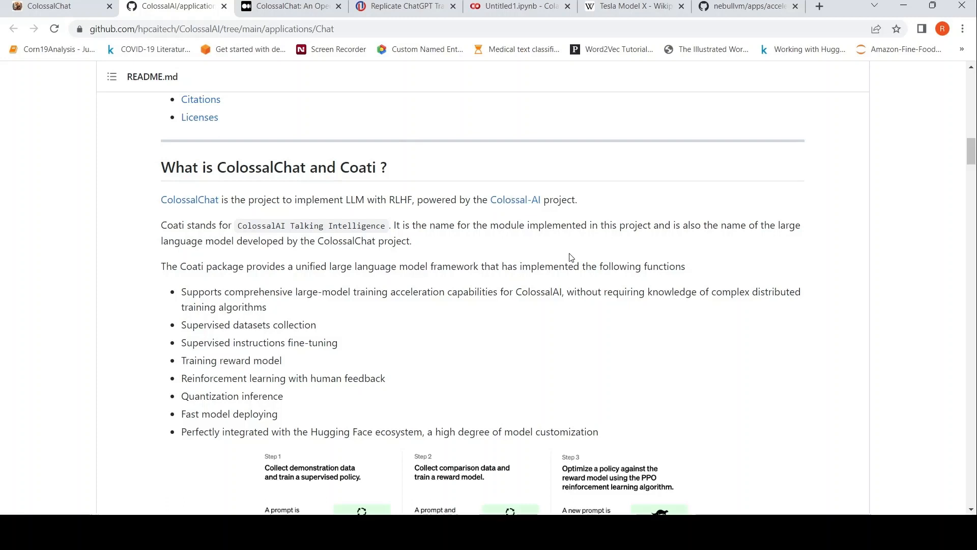
mouse_move(440, 284)
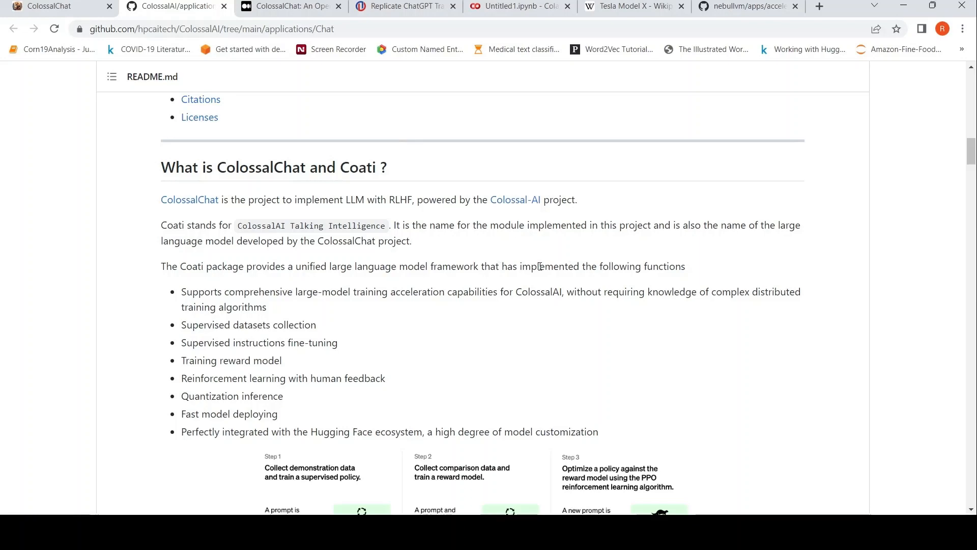
scroll(down, 3)
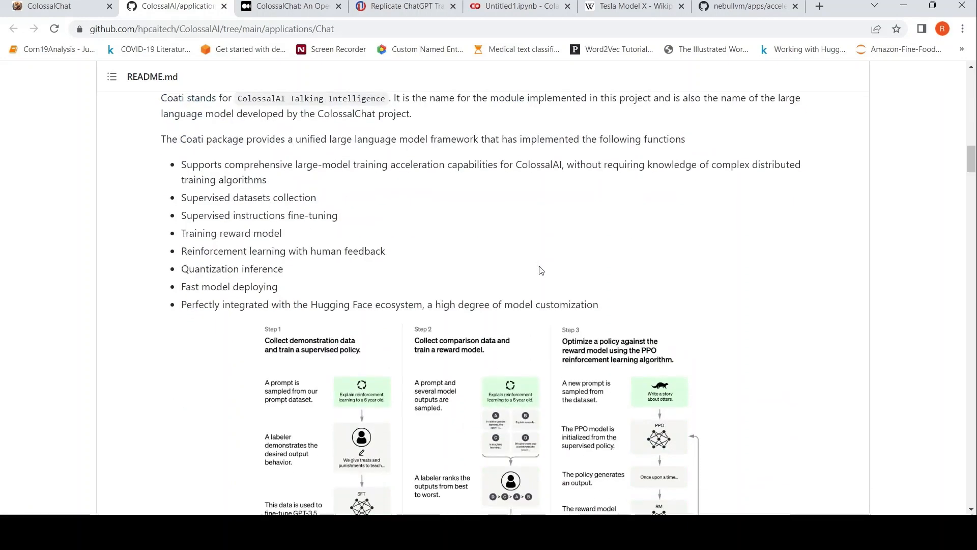
mouse_move(352, 287)
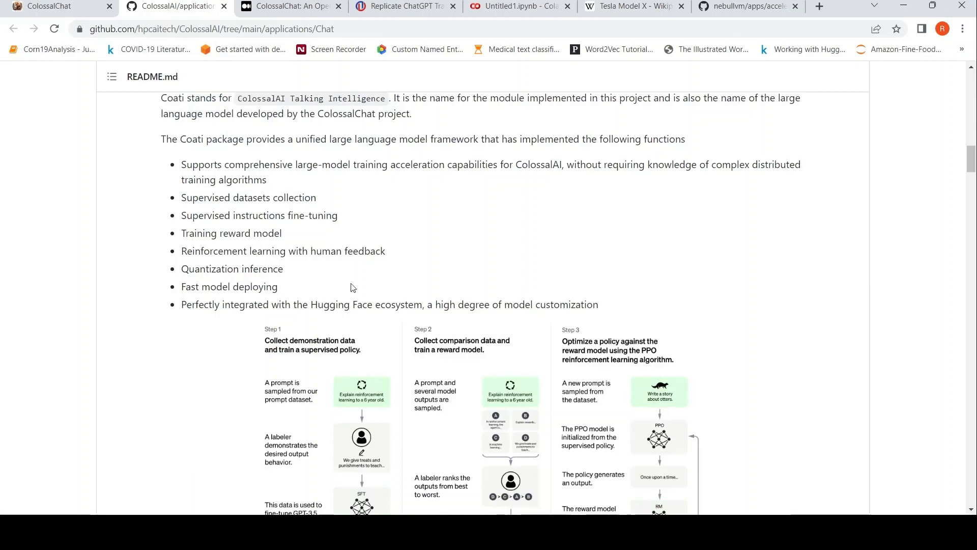
mouse_move(402, 268)
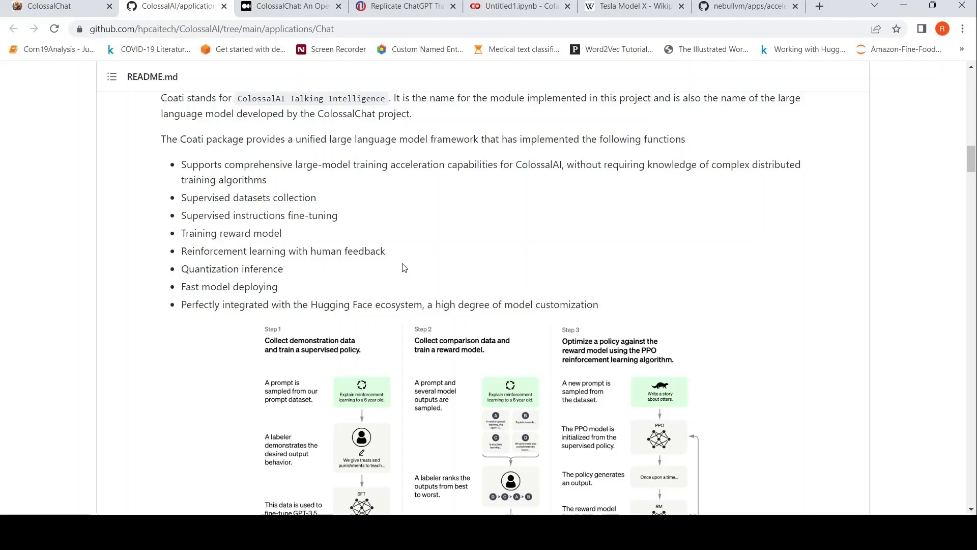
click(291, 6)
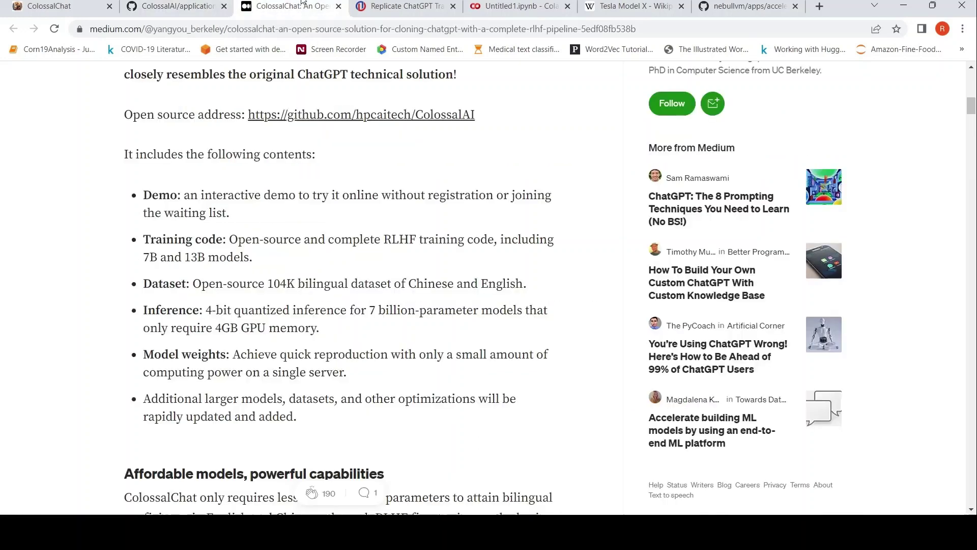
mouse_move(417, 185)
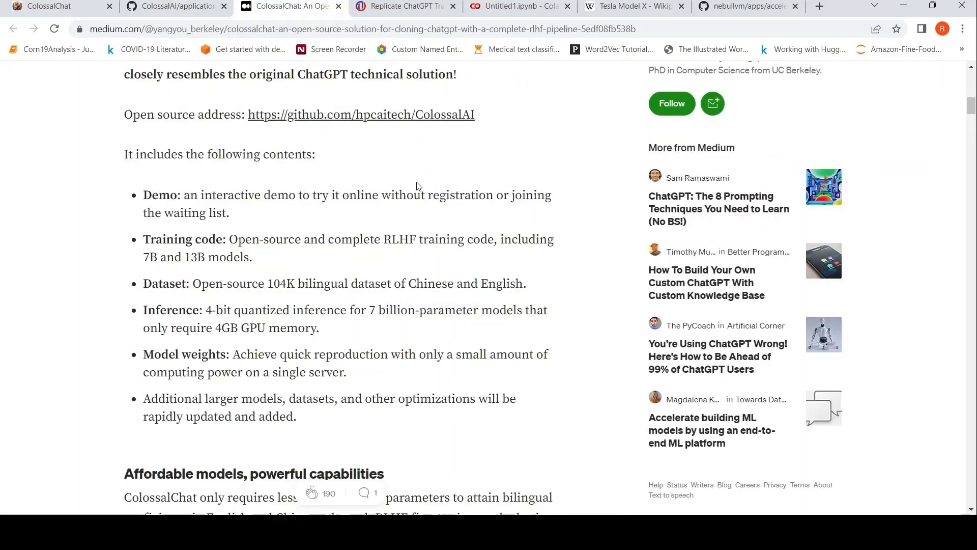
mouse_move(417, 199)
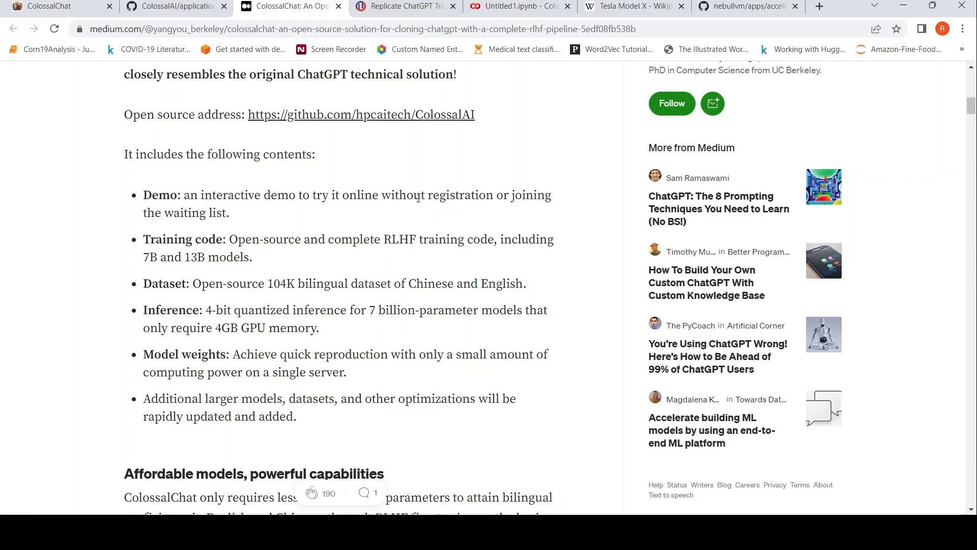
mouse_move(358, 240)
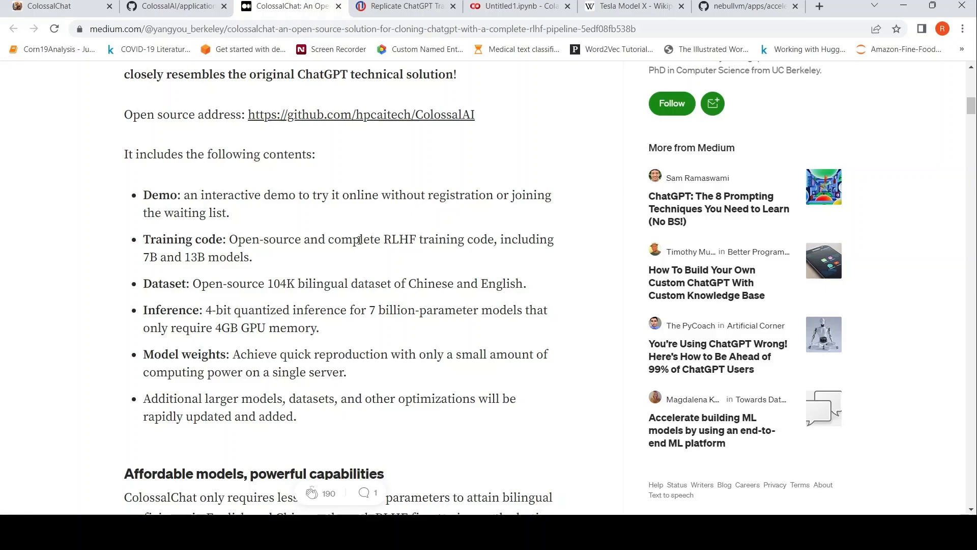
Step: Read the Medium article past the three-stage RLHF diagram to the Training Dataset Open Source section
scroll(down, 3)
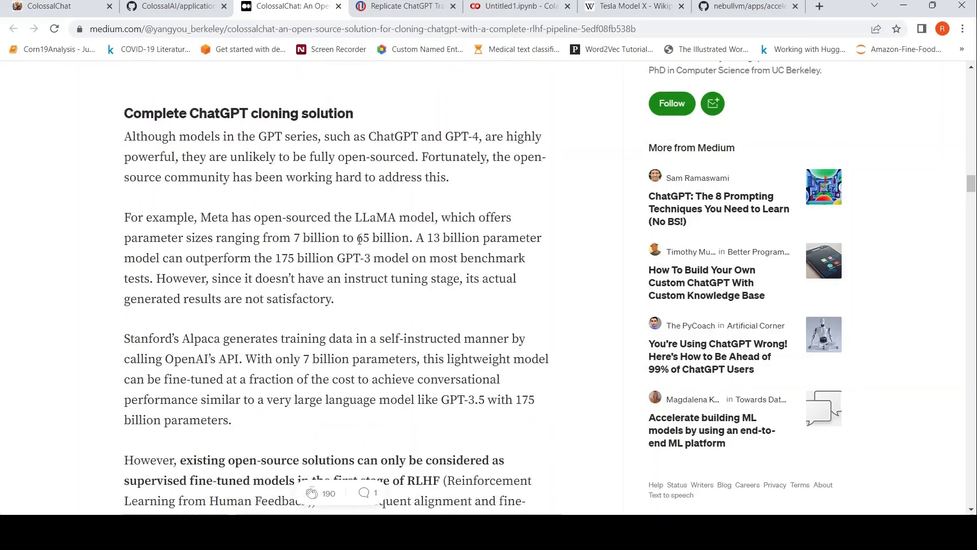
scroll(down, 3)
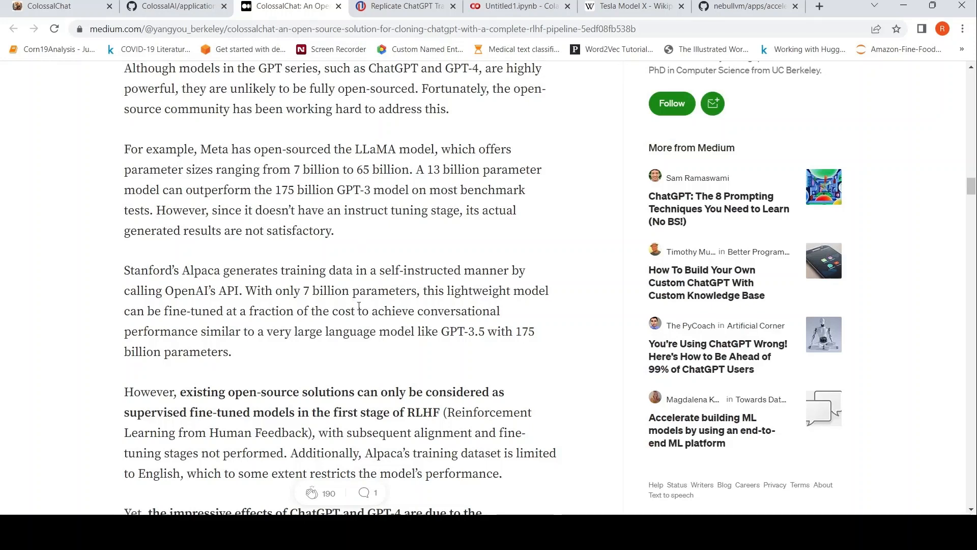
mouse_move(295, 324)
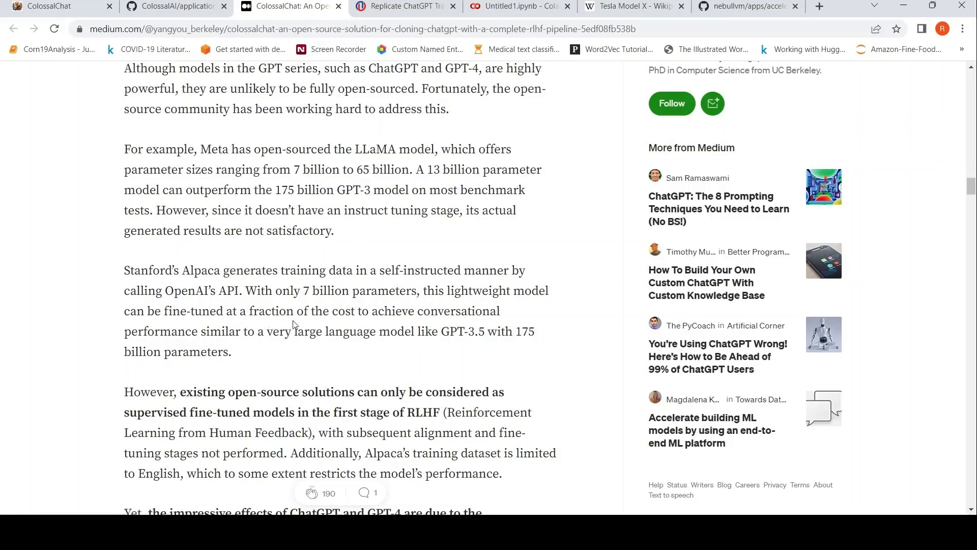
mouse_move(418, 317)
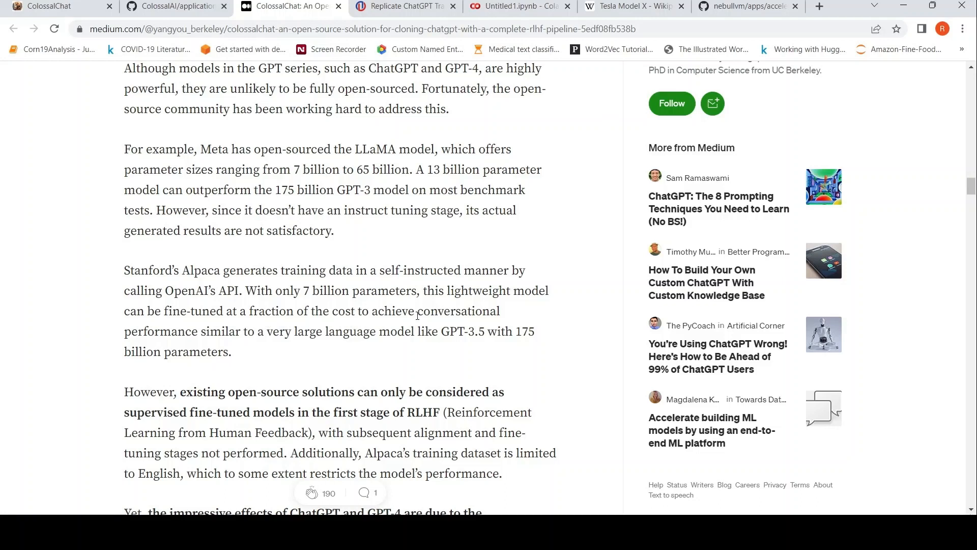
mouse_move(255, 261)
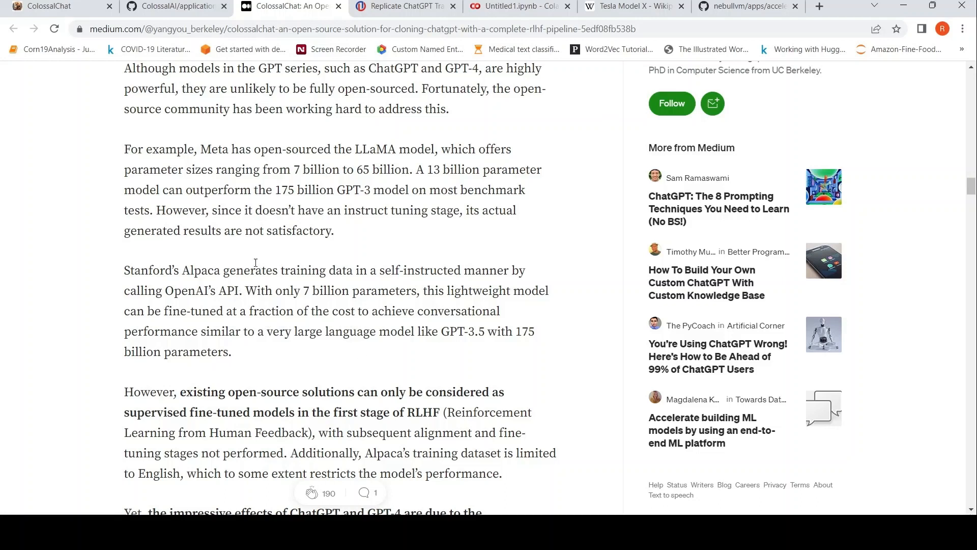
mouse_move(234, 285)
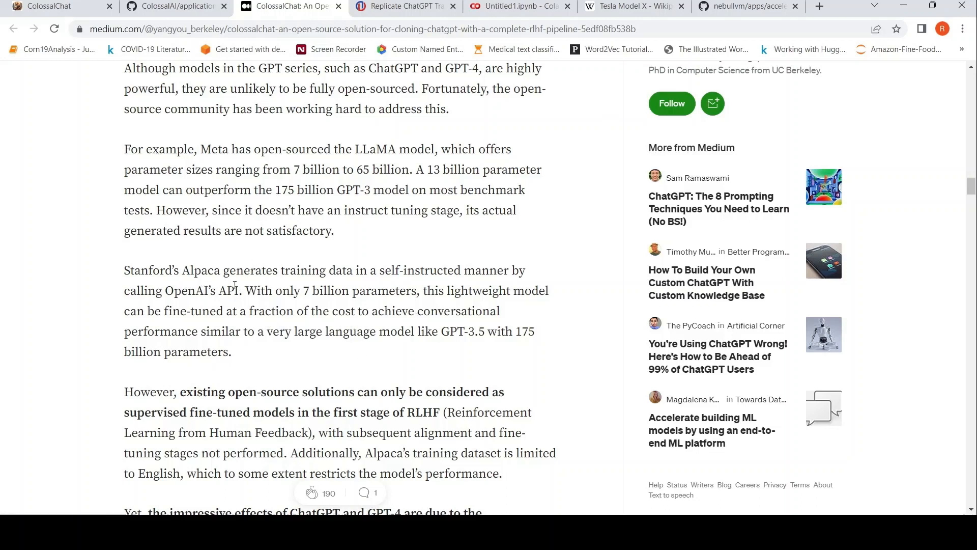
scroll(down, 3)
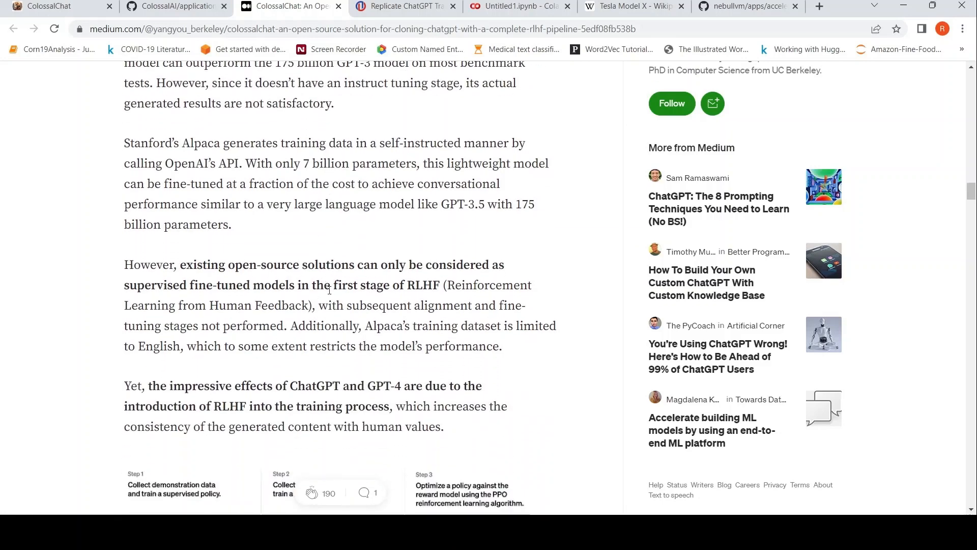
scroll(down, 3)
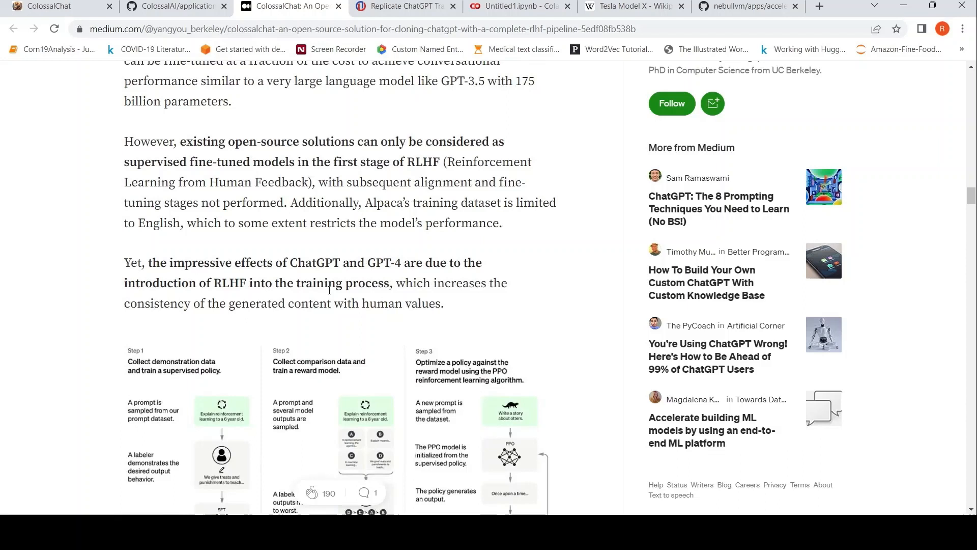
scroll(down, 3)
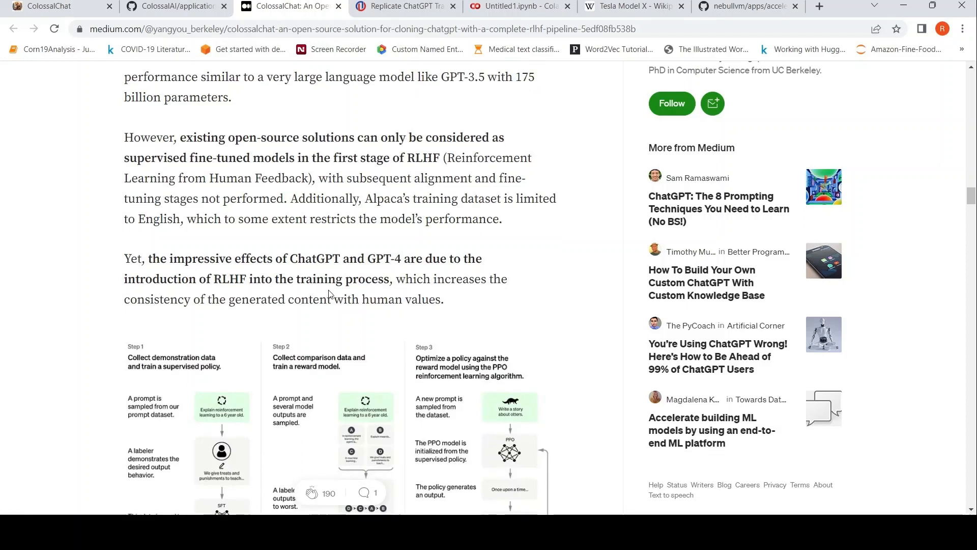
scroll(down, 3)
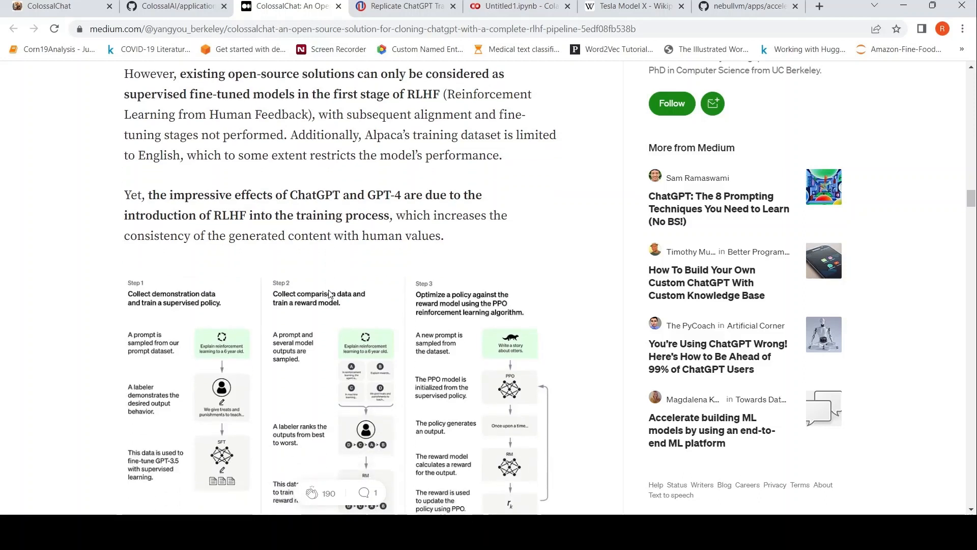
mouse_move(285, 197)
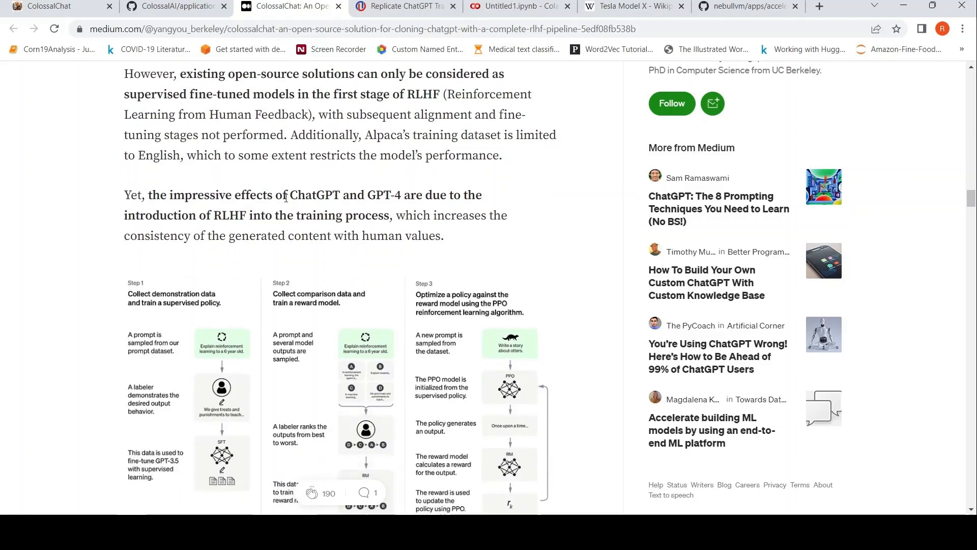
mouse_move(274, 265)
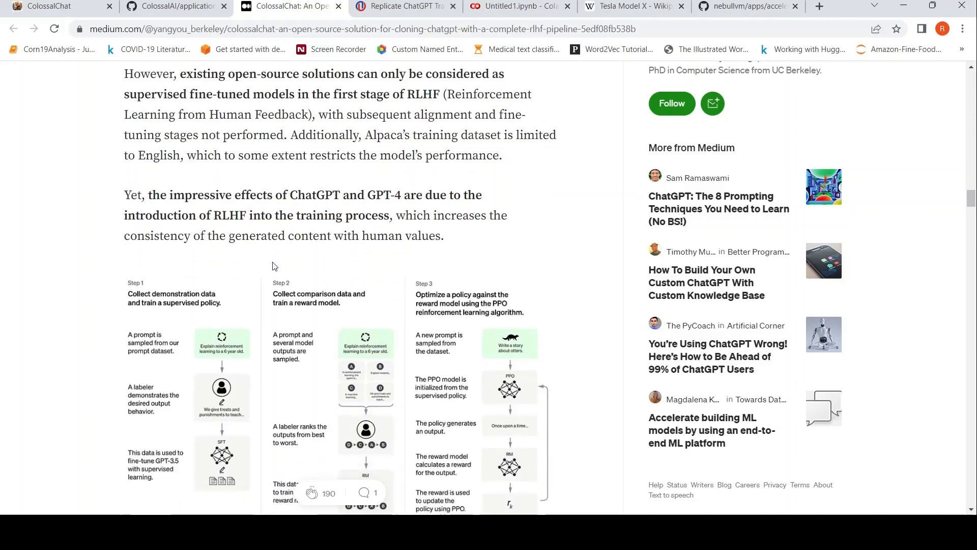
mouse_move(229, 232)
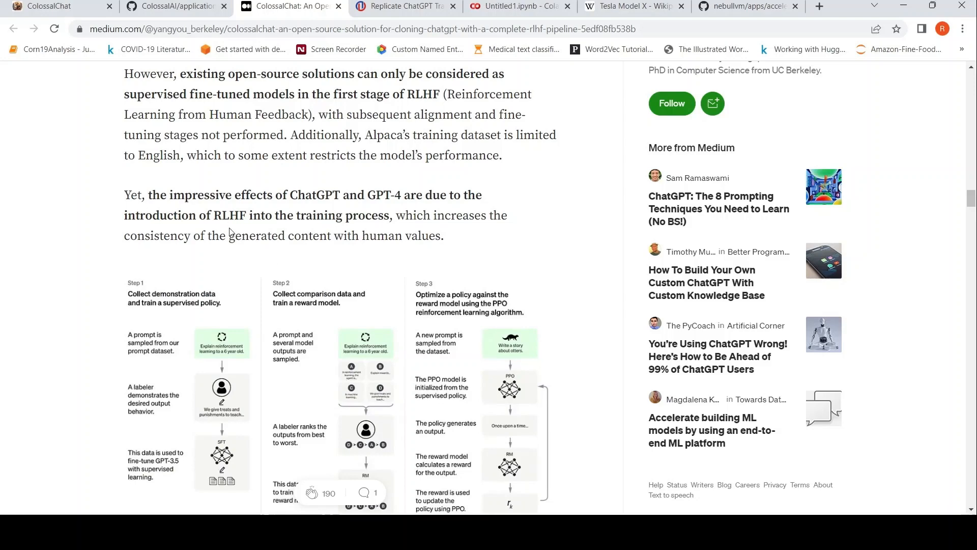
mouse_move(278, 235)
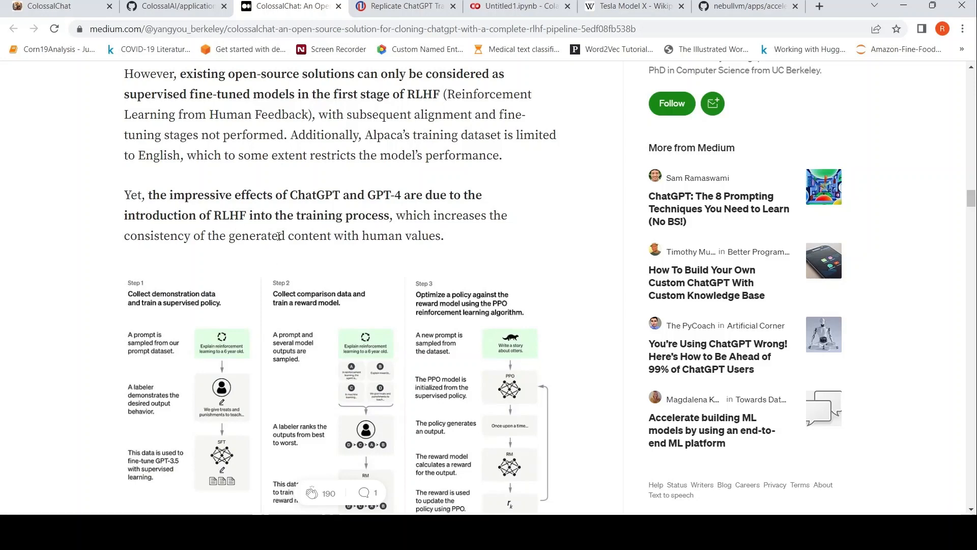
scroll(down, 3)
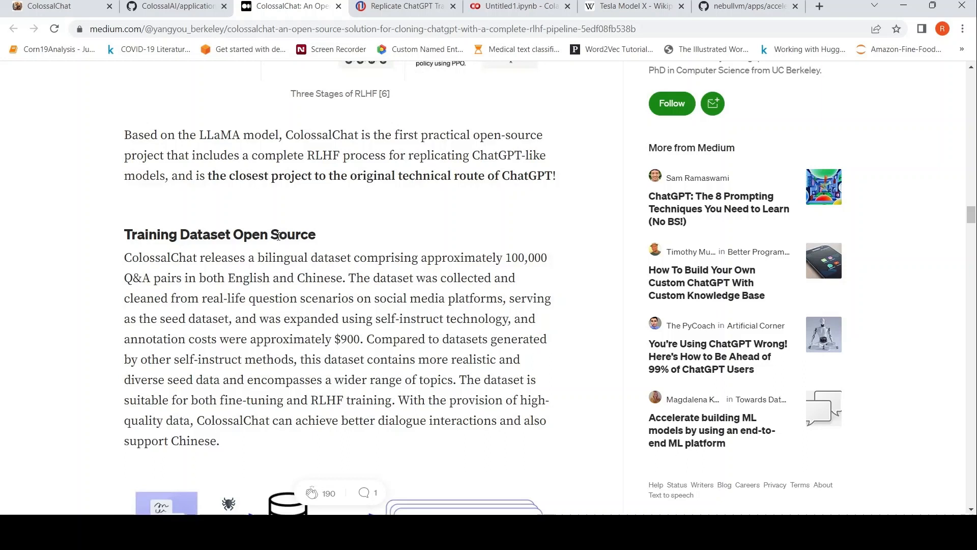
Step: Read the article through the RLHF Stage 3 replication and Quick Start code sections
scroll(down, 3)
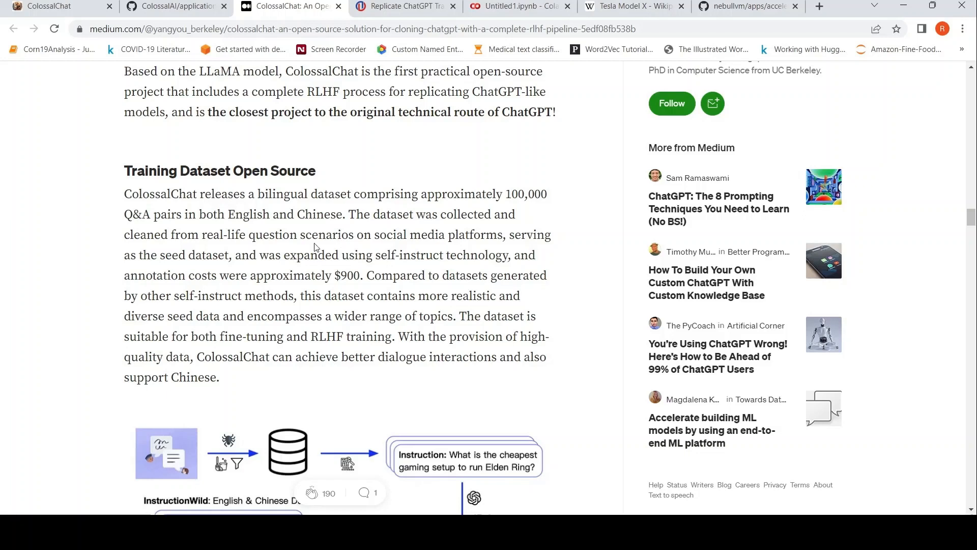
scroll(down, 3)
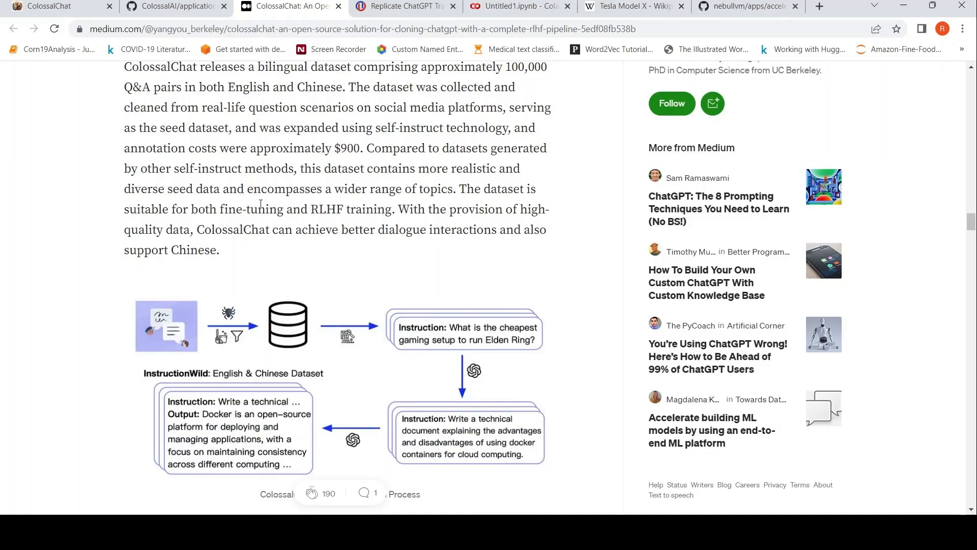
mouse_move(337, 163)
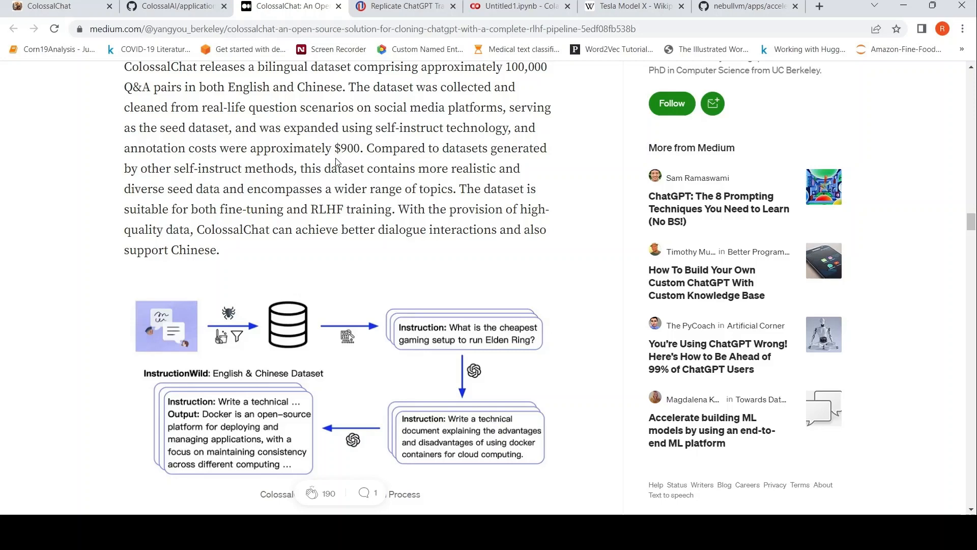
scroll(down, 3)
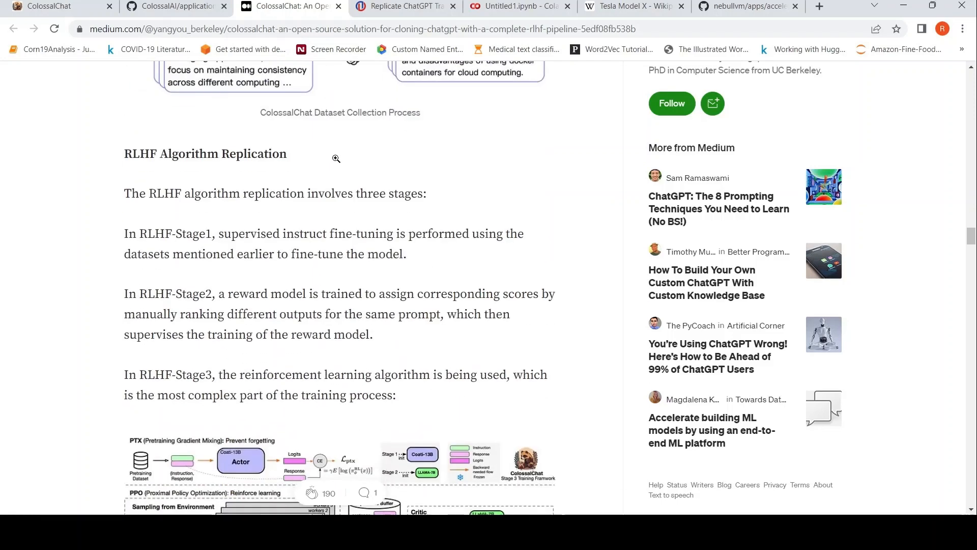
scroll(down, 3)
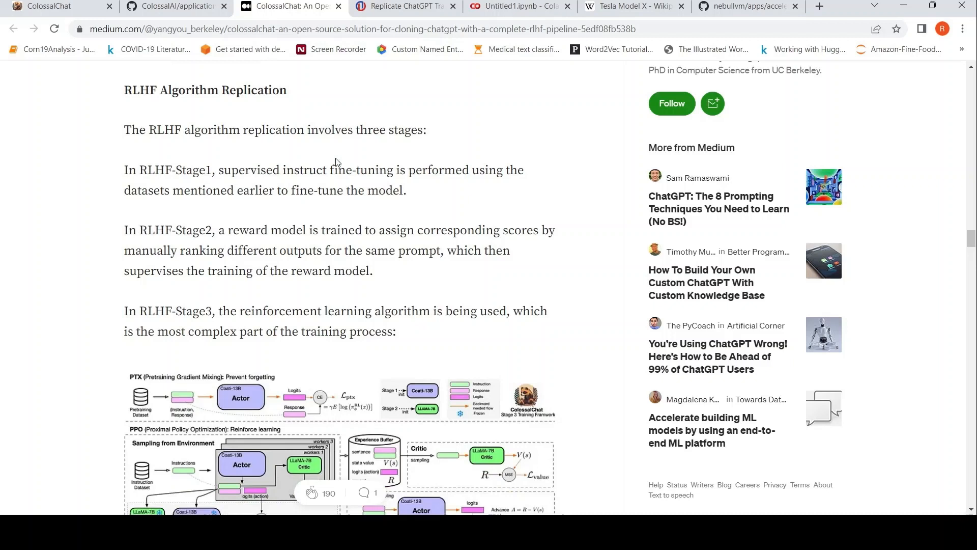
scroll(down, 3)
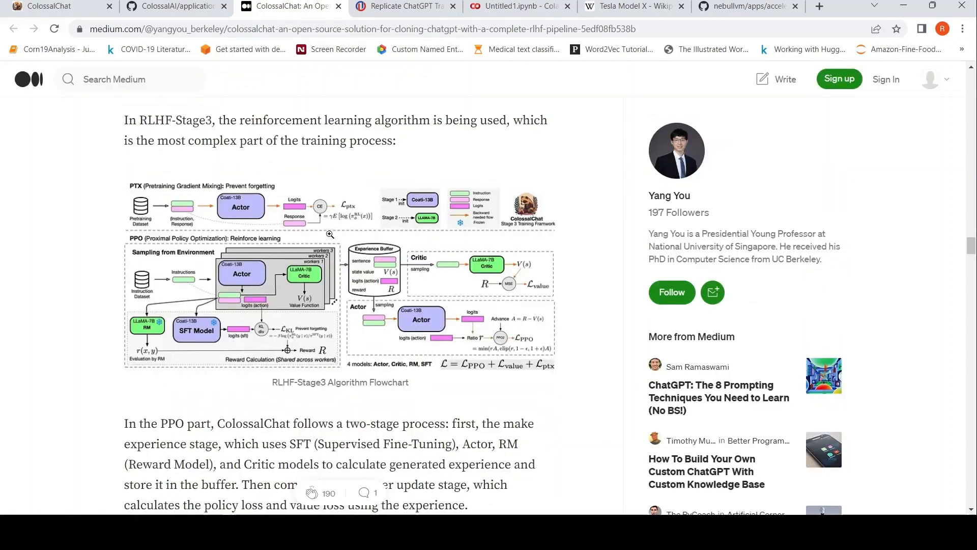
scroll(down, 3)
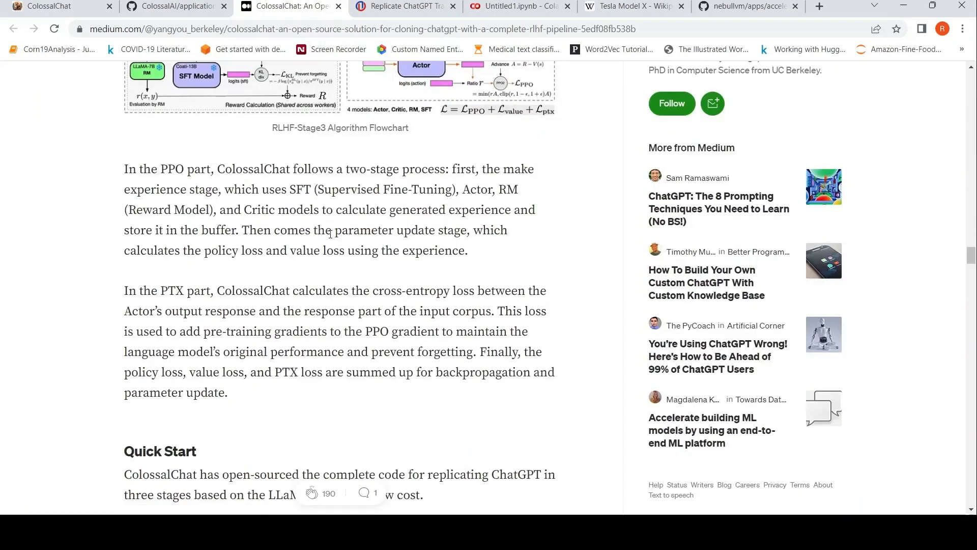
Step: Read on through Colossal-AI quantized GPTQ 4-bit inference, then switch to the ChatLLaMA GitHub README
scroll(down, 3)
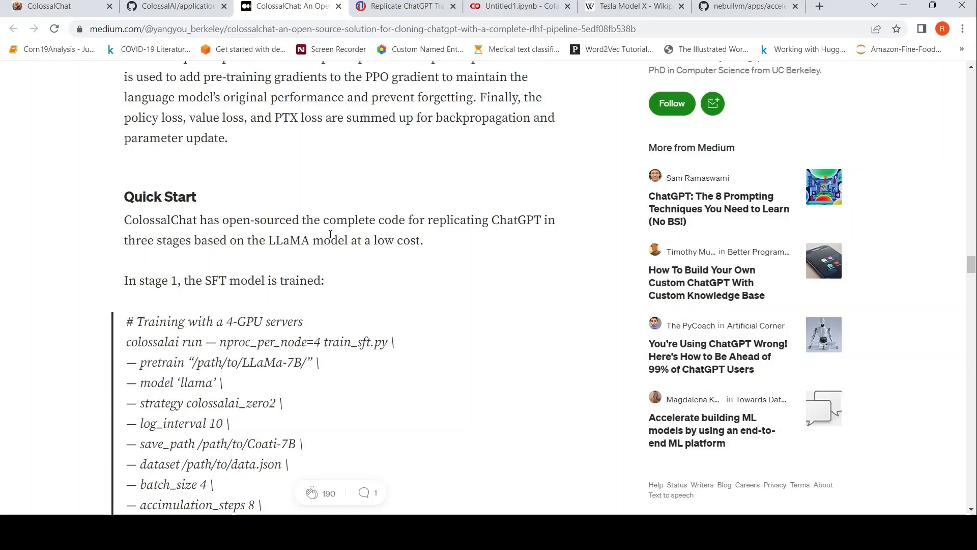
scroll(down, 3)
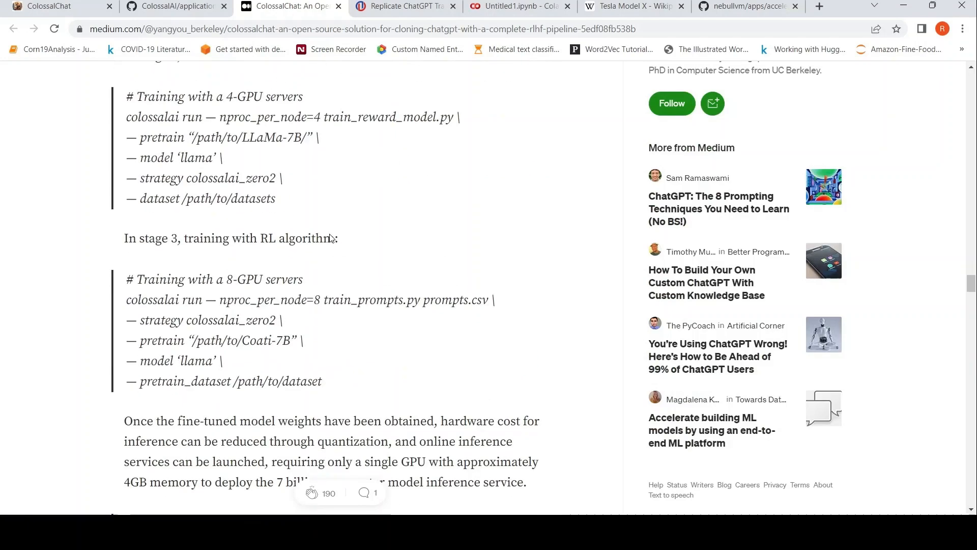
scroll(up, 3)
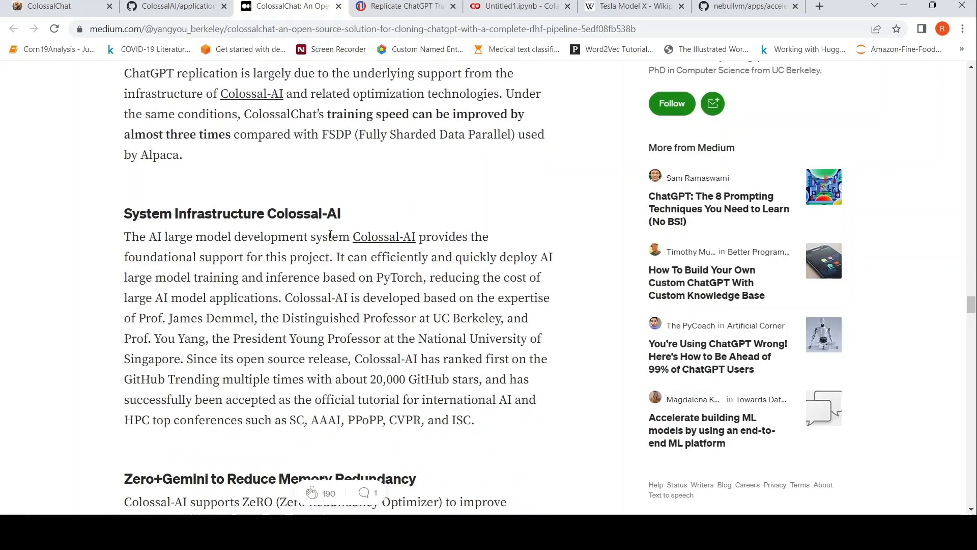
scroll(down, 3)
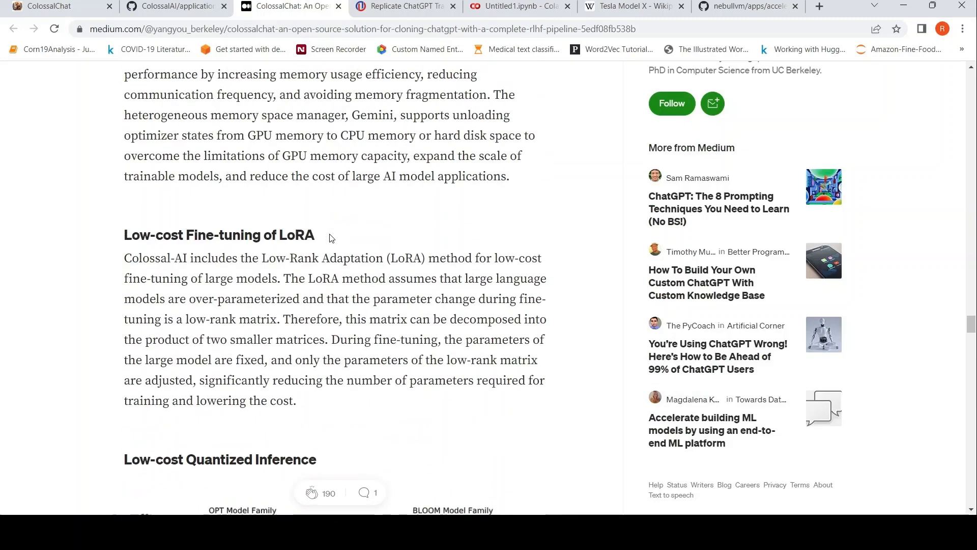
scroll(down, 3)
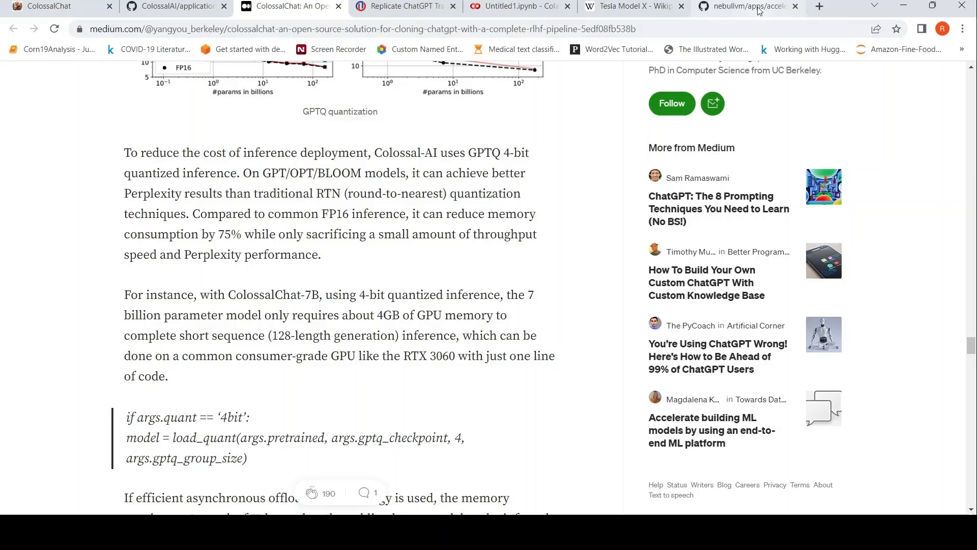
click(742, 6)
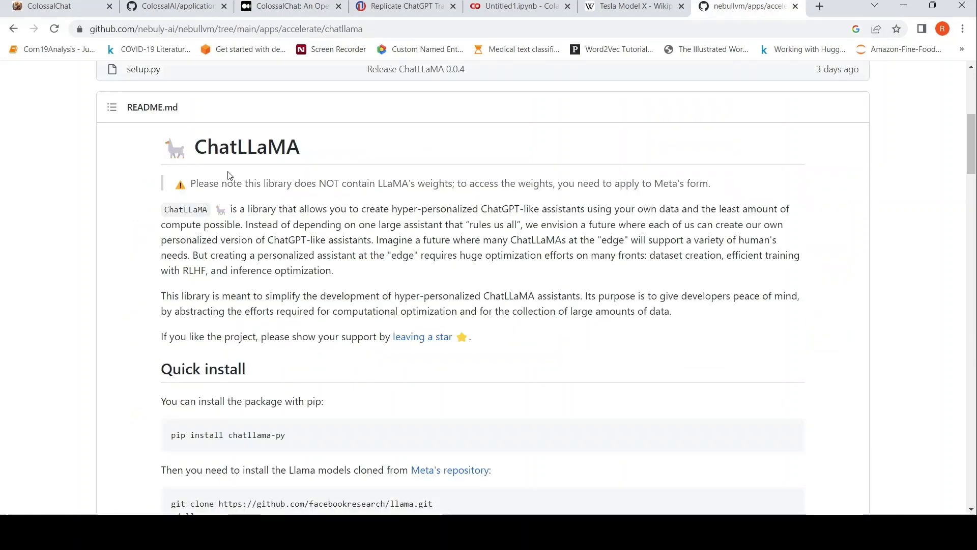
mouse_move(289, 201)
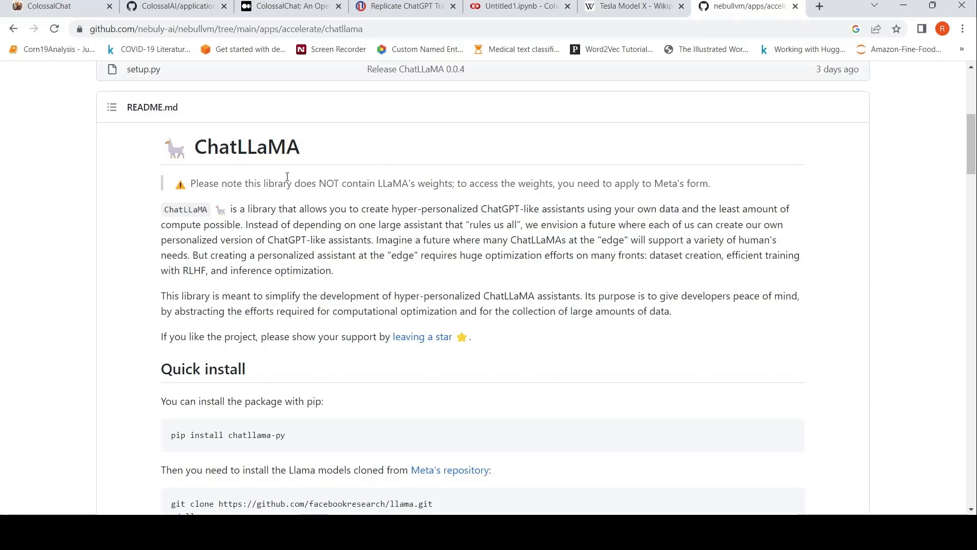
mouse_move(305, 172)
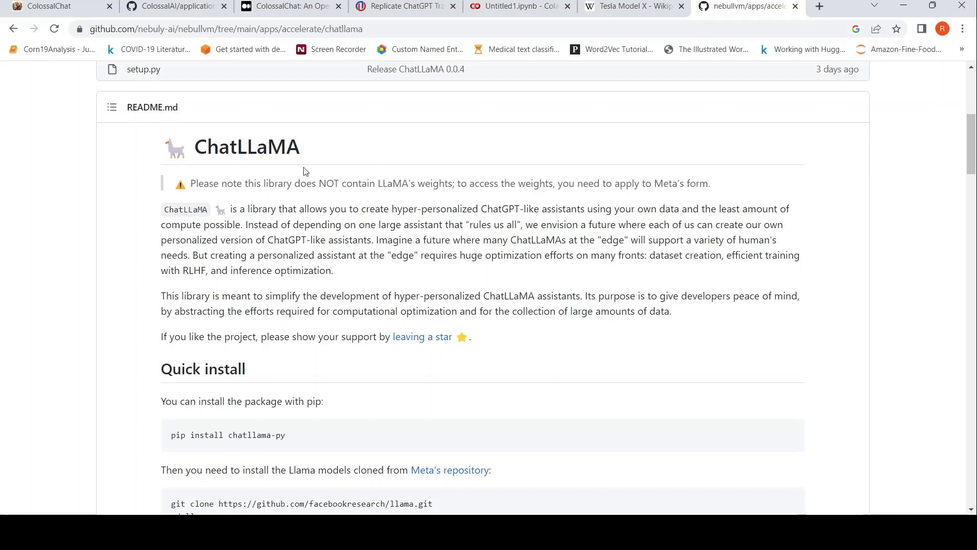